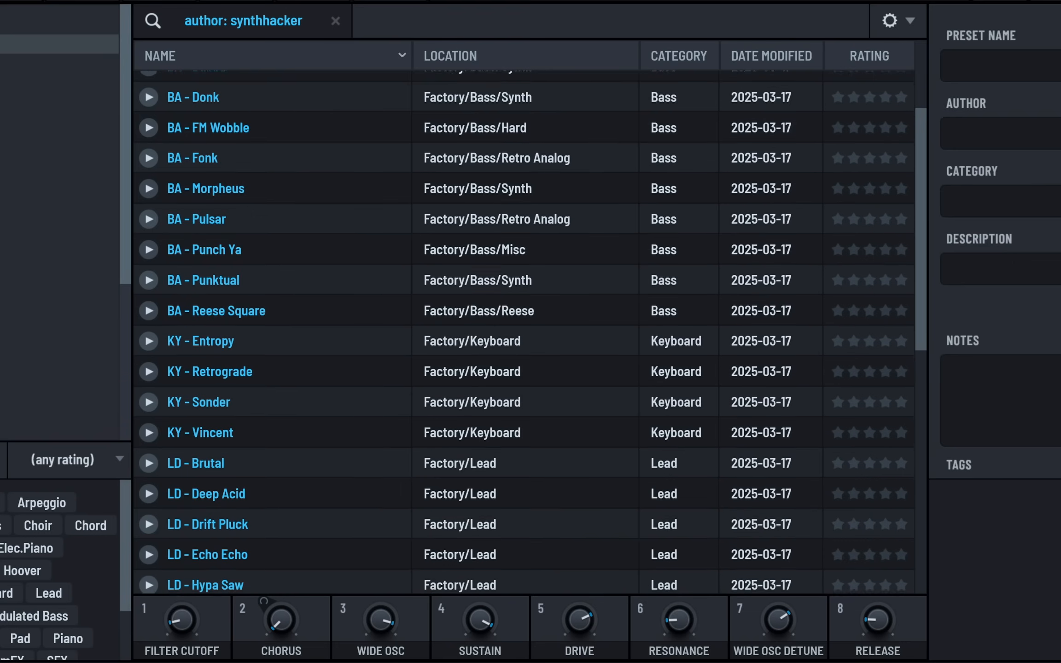
# Open the Serum 2 Essentials Vol.1 product page from the store grid
pyautogui.scroll(-3)
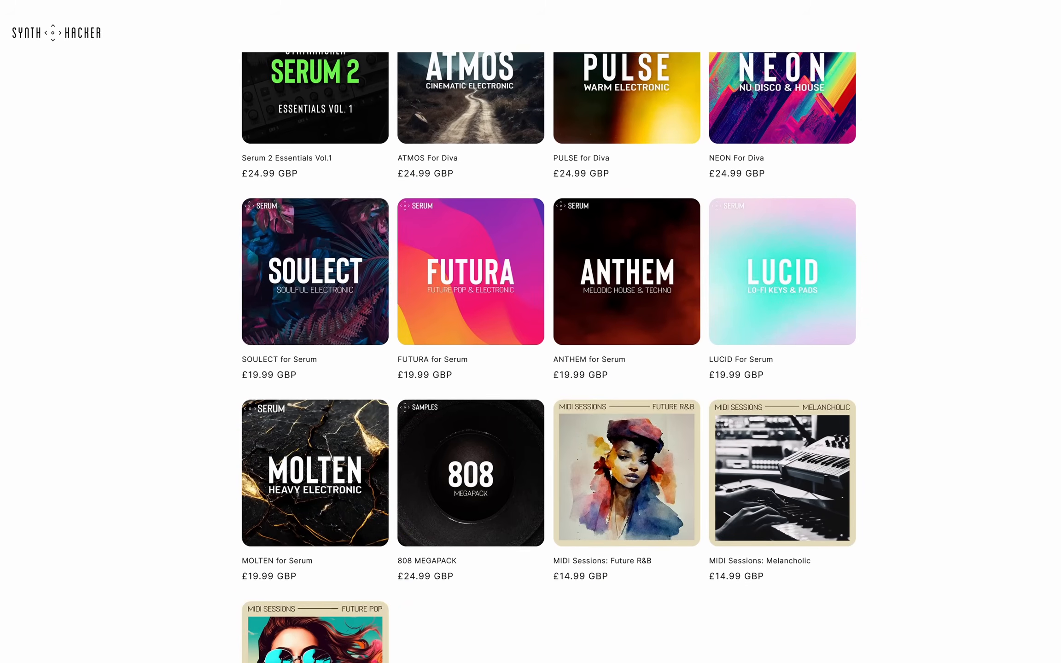
pyautogui.click(314, 97)
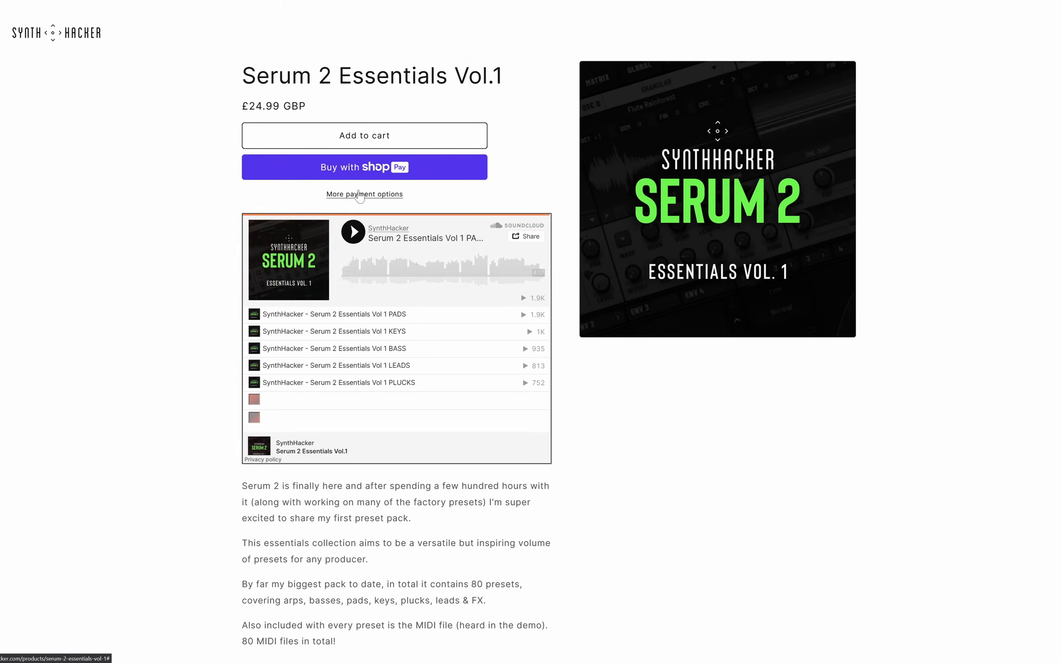
pyautogui.click(351, 232)
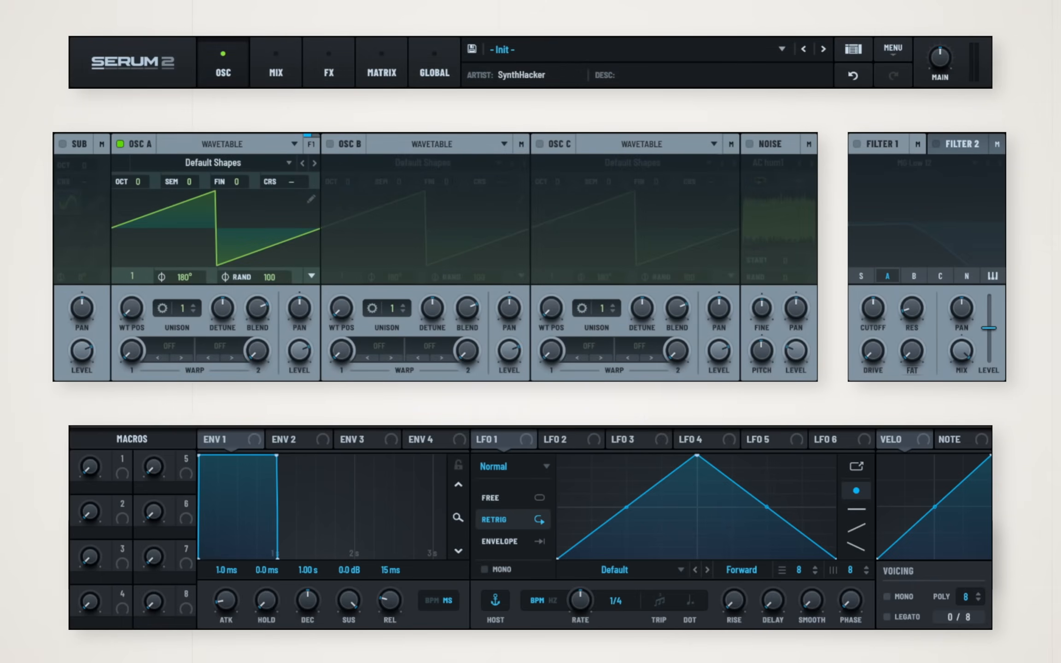
# View the interface size options, then the Mix and Matrix pages
pyautogui.rightClick(131, 61)
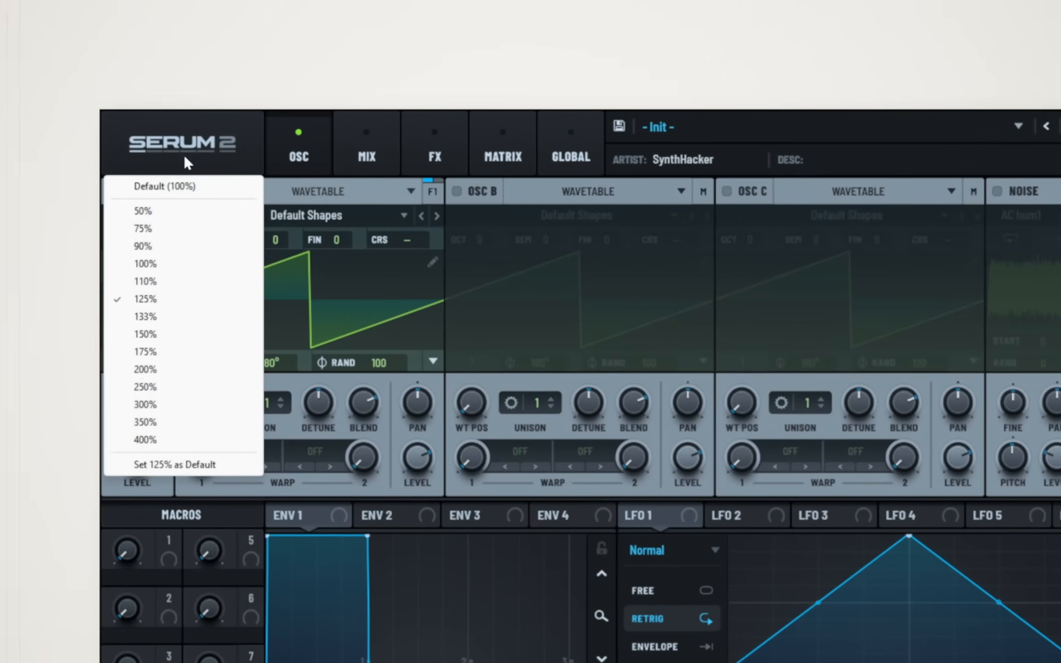
pyautogui.moveTo(144, 370)
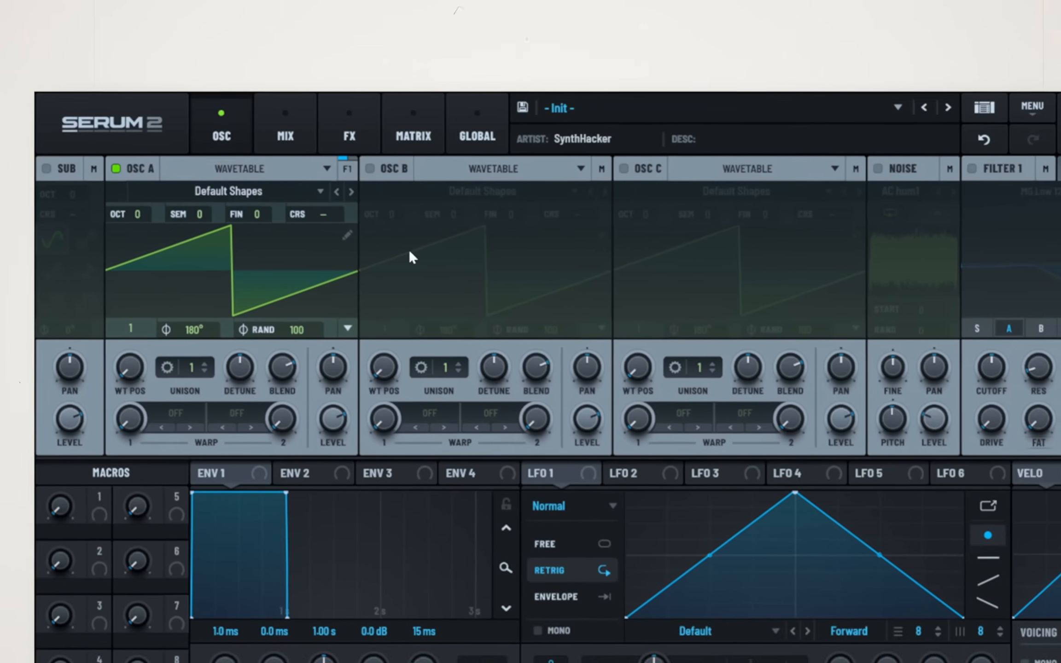
pyautogui.click(236, 109)
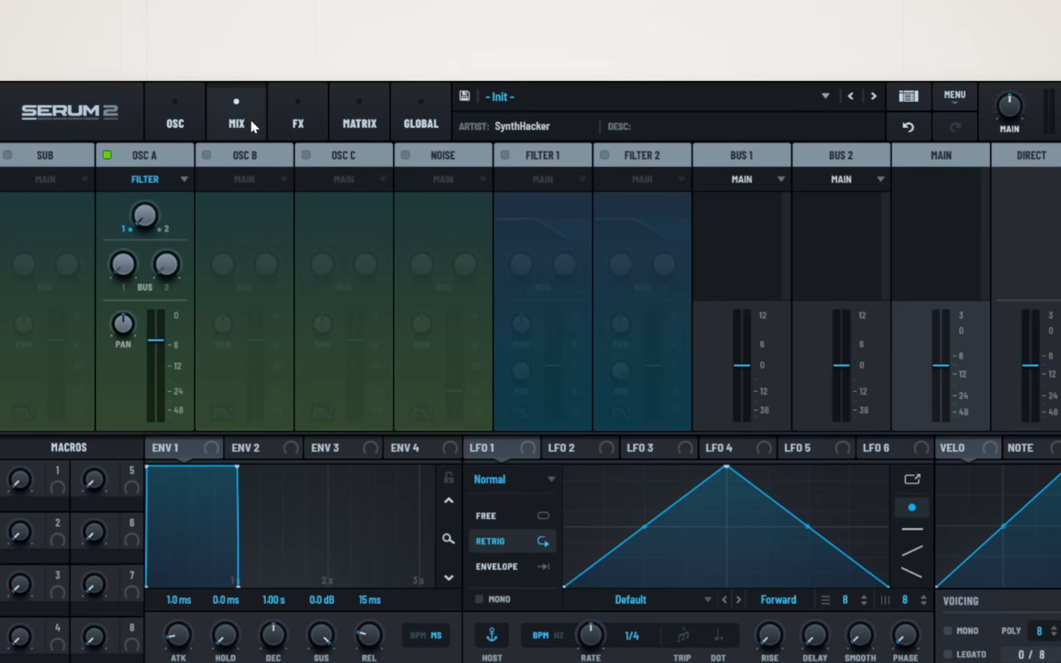
pyautogui.click(358, 111)
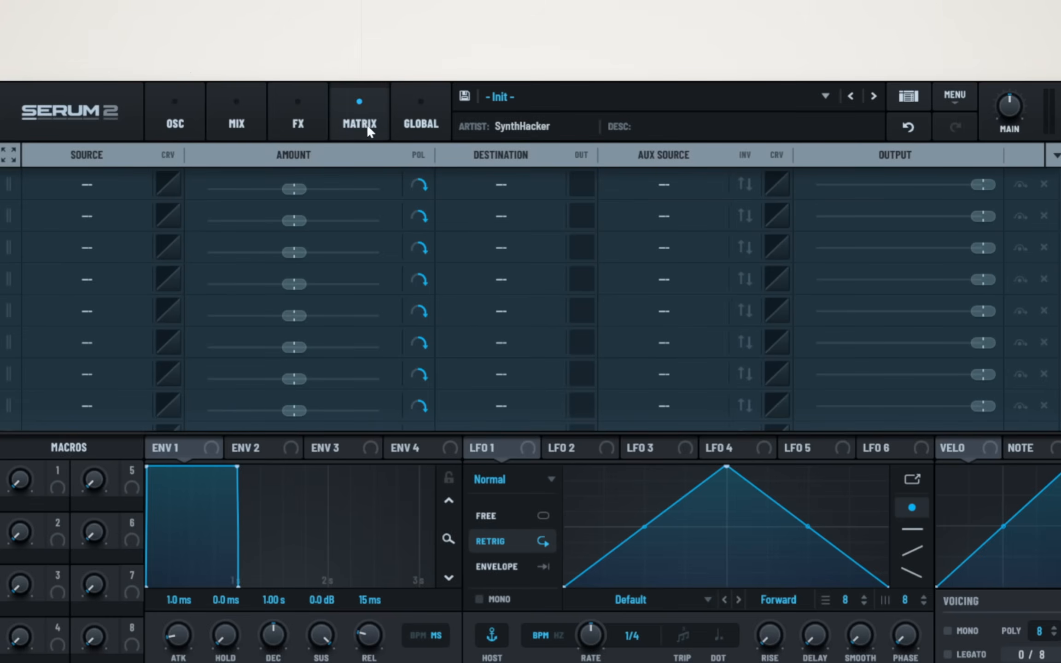
# Step through presets BASS - Drone Logic and BASS - FM Deep
pyautogui.click(873, 96)
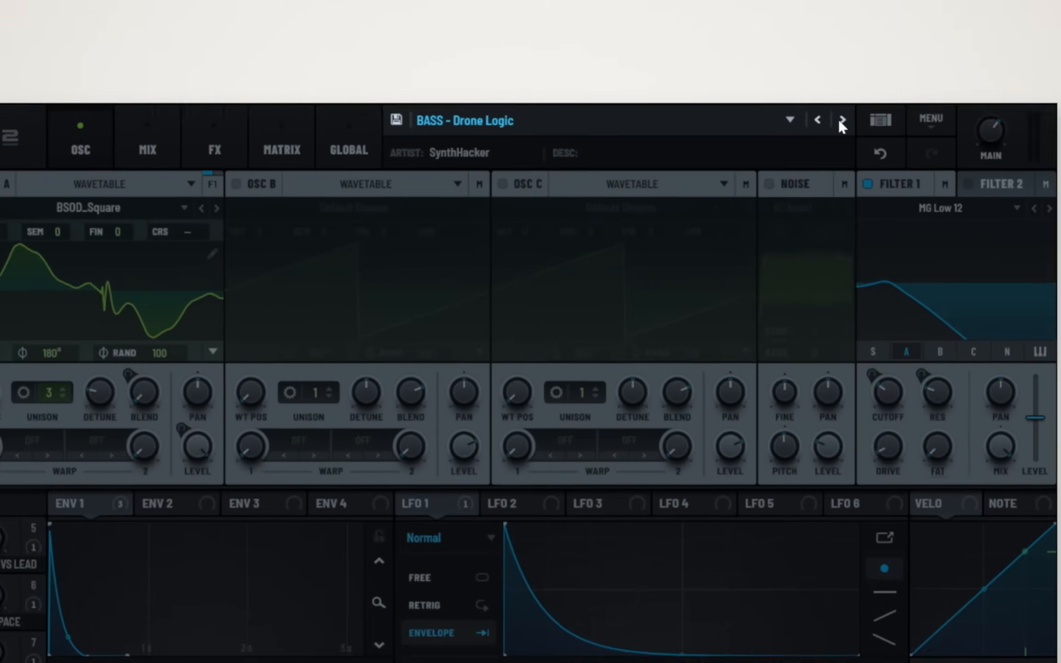
pyautogui.click(840, 120)
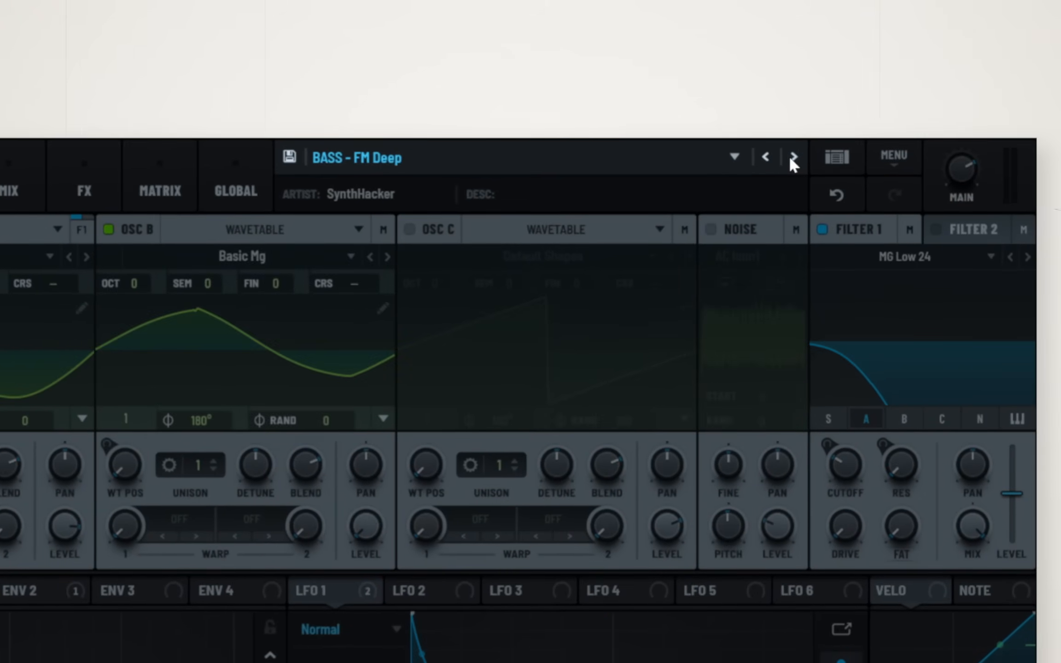
pyautogui.click(734, 156)
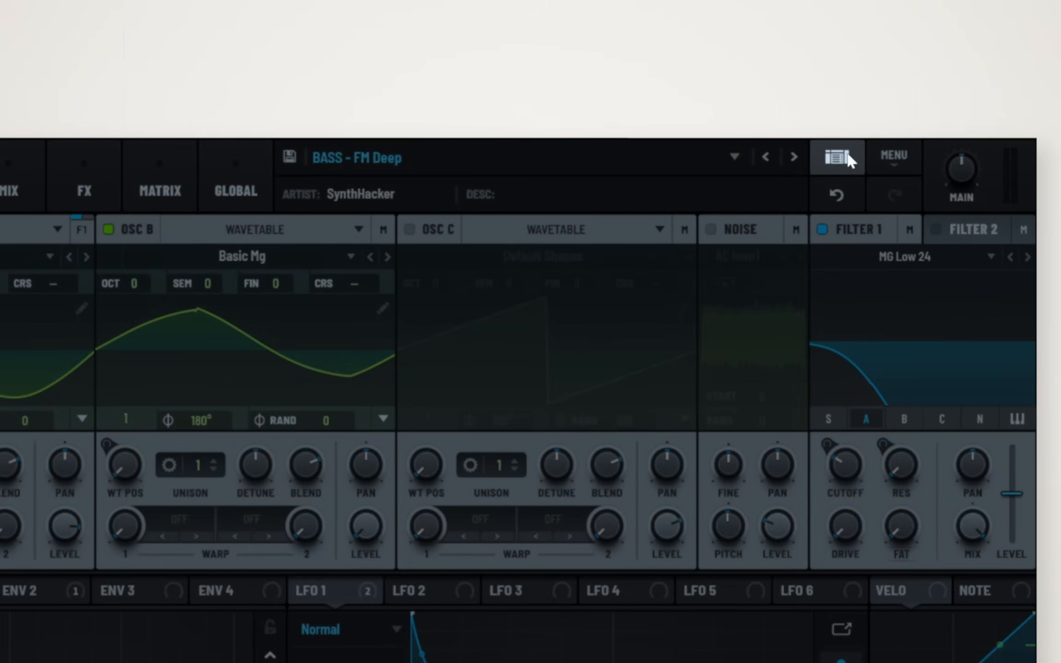
# Load the BASS - Muted Bass preset from the preset browser
pyautogui.click(837, 158)
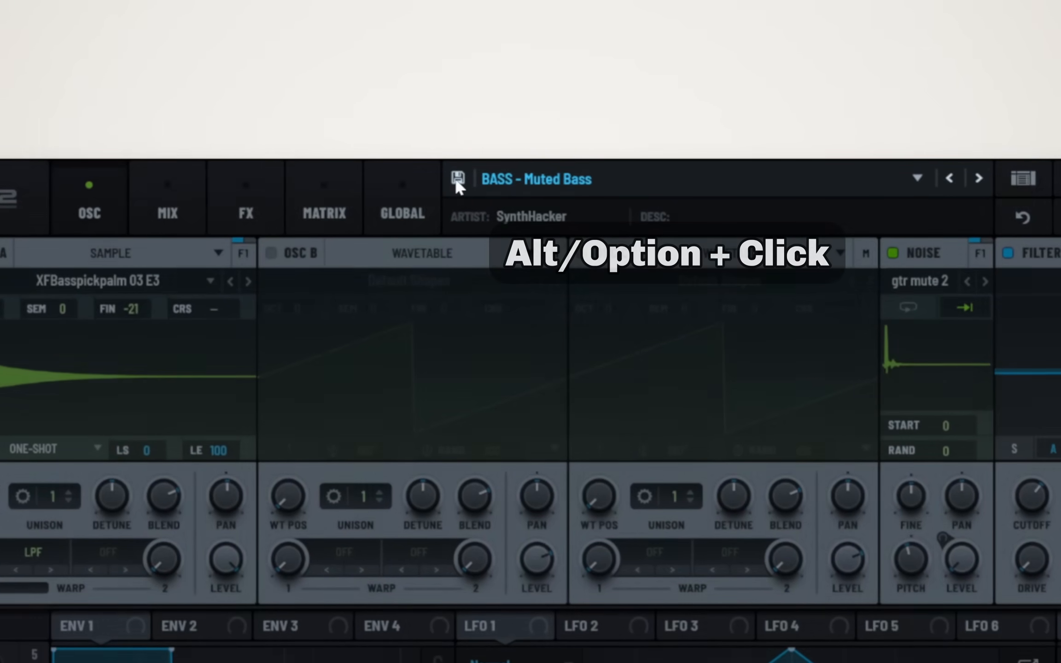
# Show the main menu with init, preset loading, MIDI map and MPE options
pyautogui.click(730, 109)
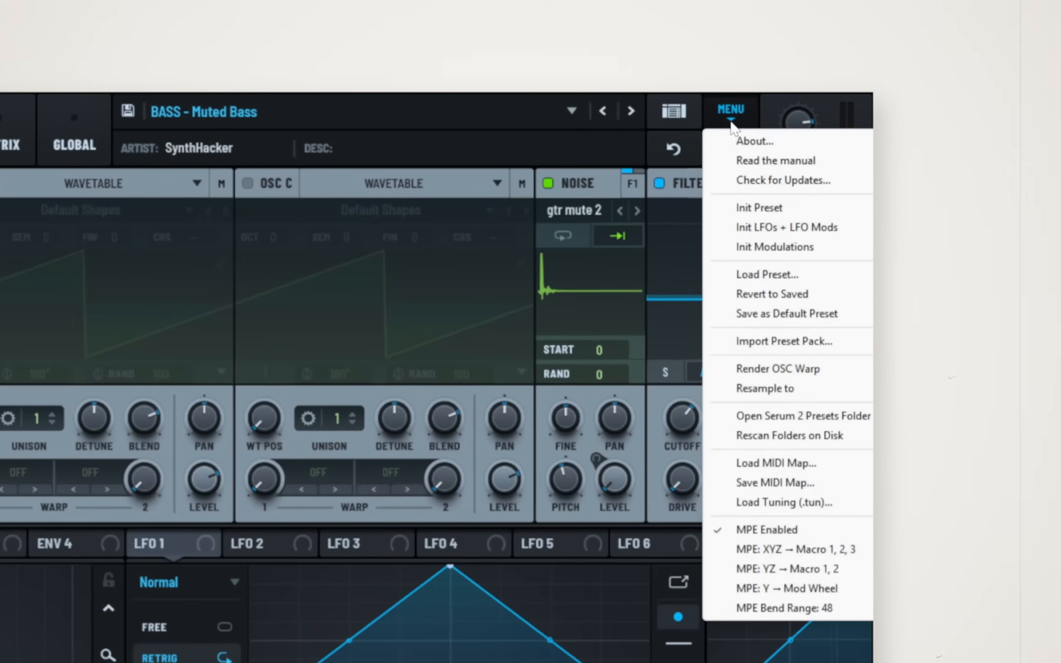
pyautogui.moveTo(751, 161)
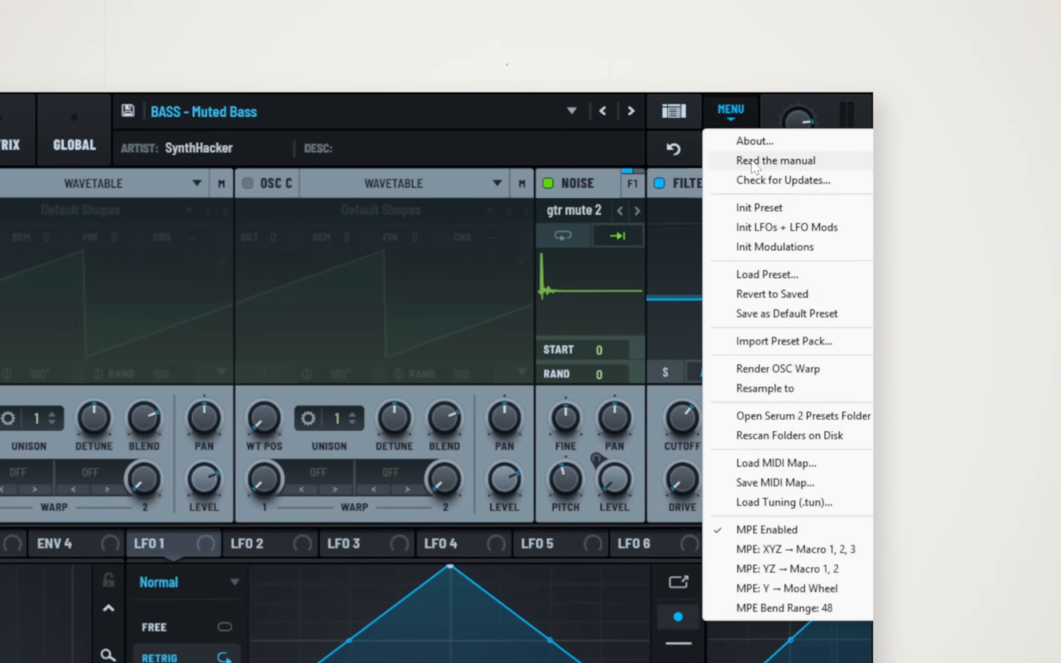
pyautogui.moveTo(800, 203)
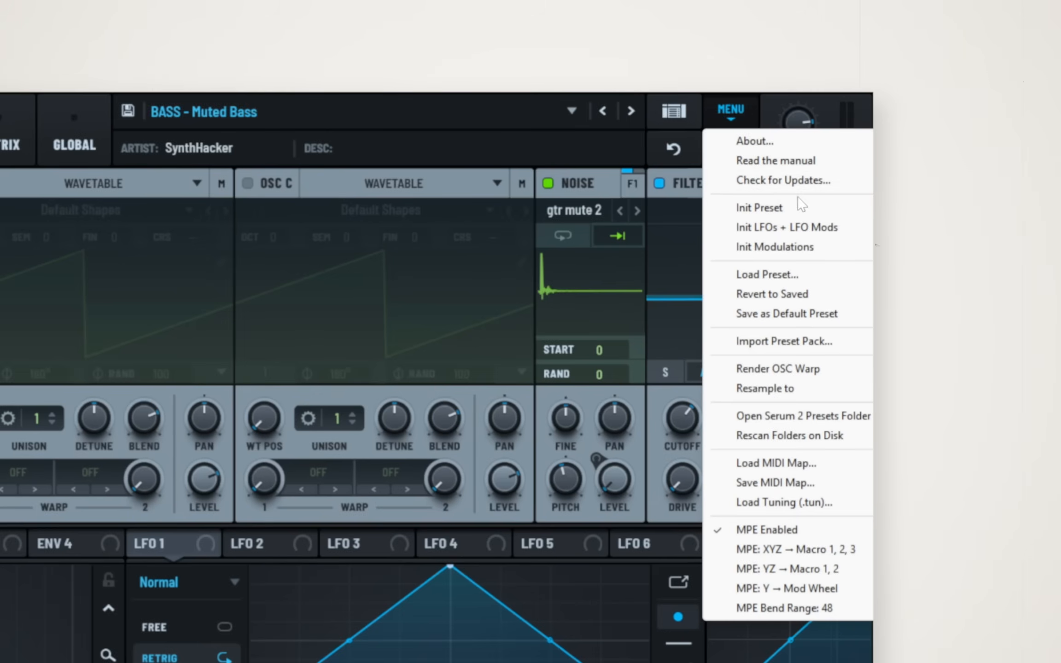
pyautogui.moveTo(802, 217)
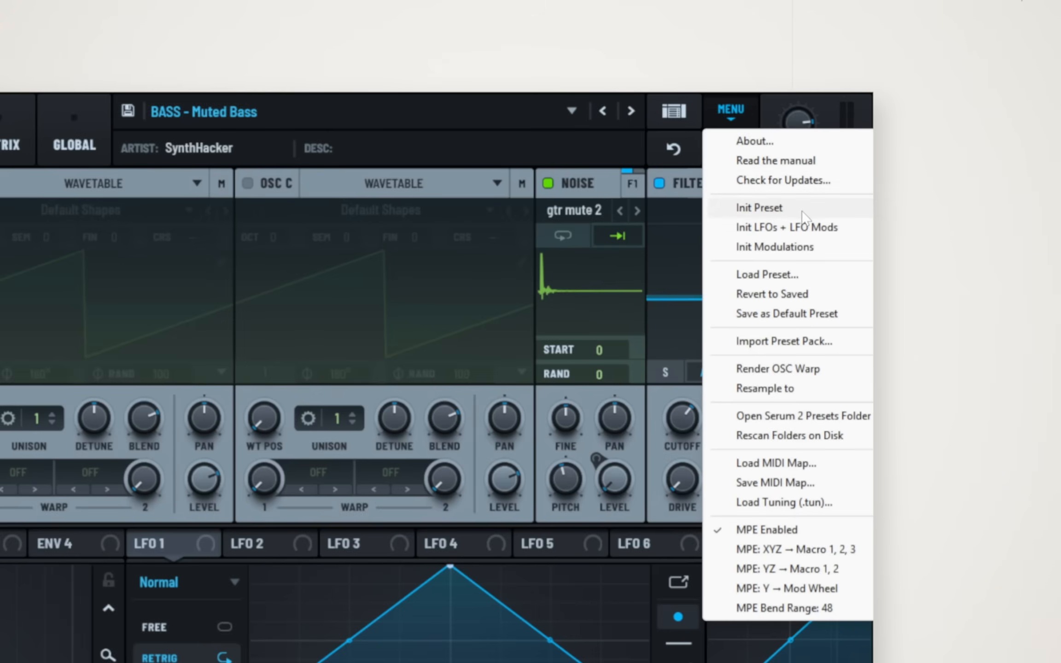
pyautogui.moveTo(768, 341)
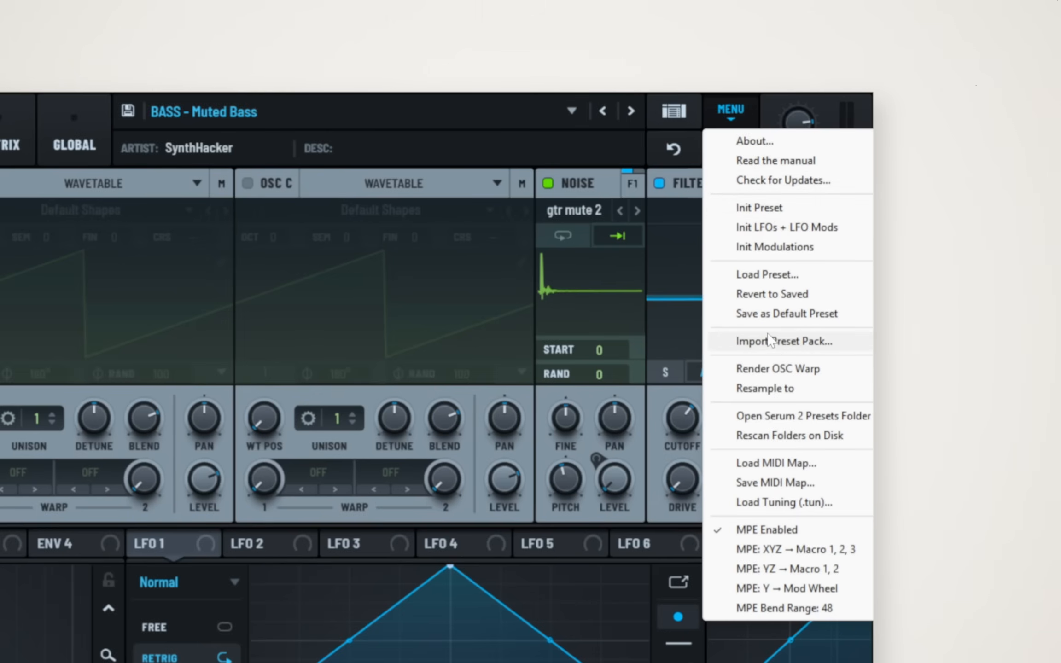
pyautogui.moveTo(807, 340)
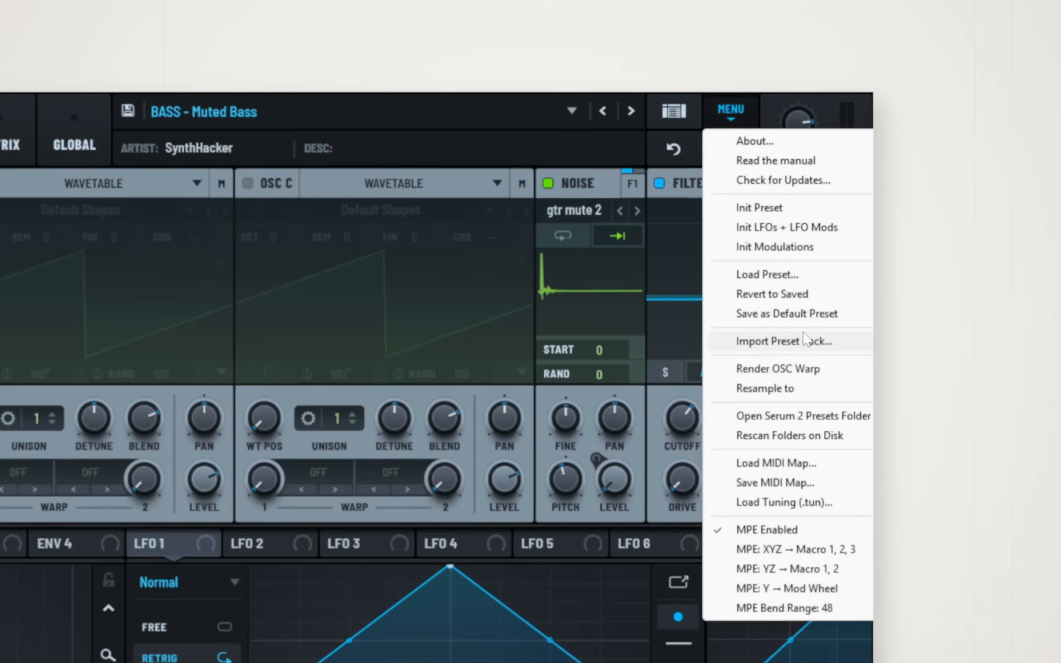
pyautogui.moveTo(805, 420)
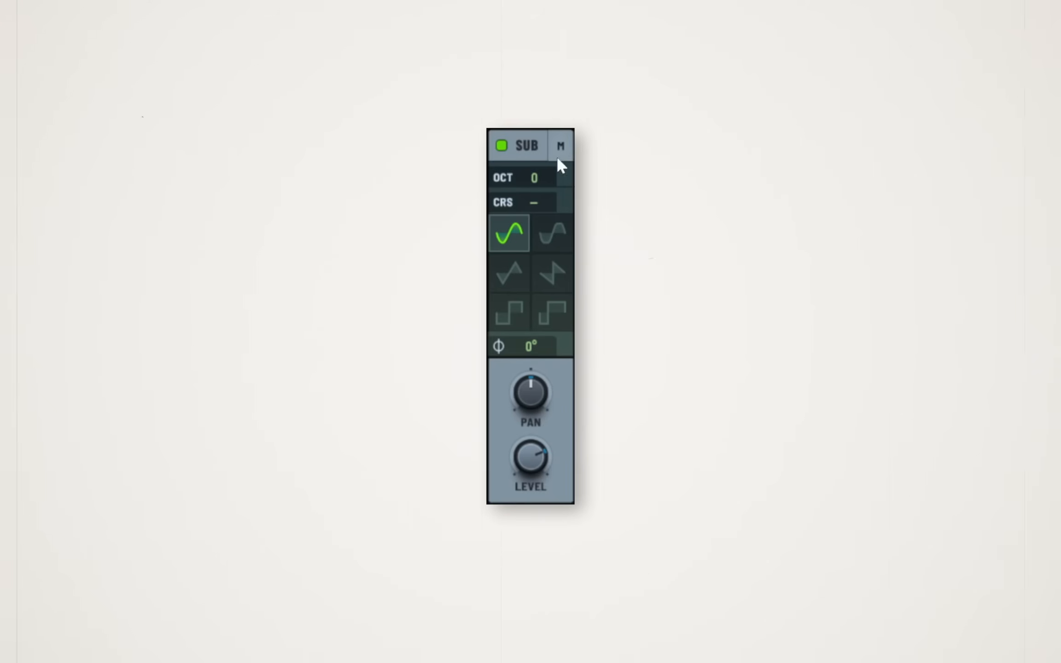
pyautogui.moveTo(548, 181)
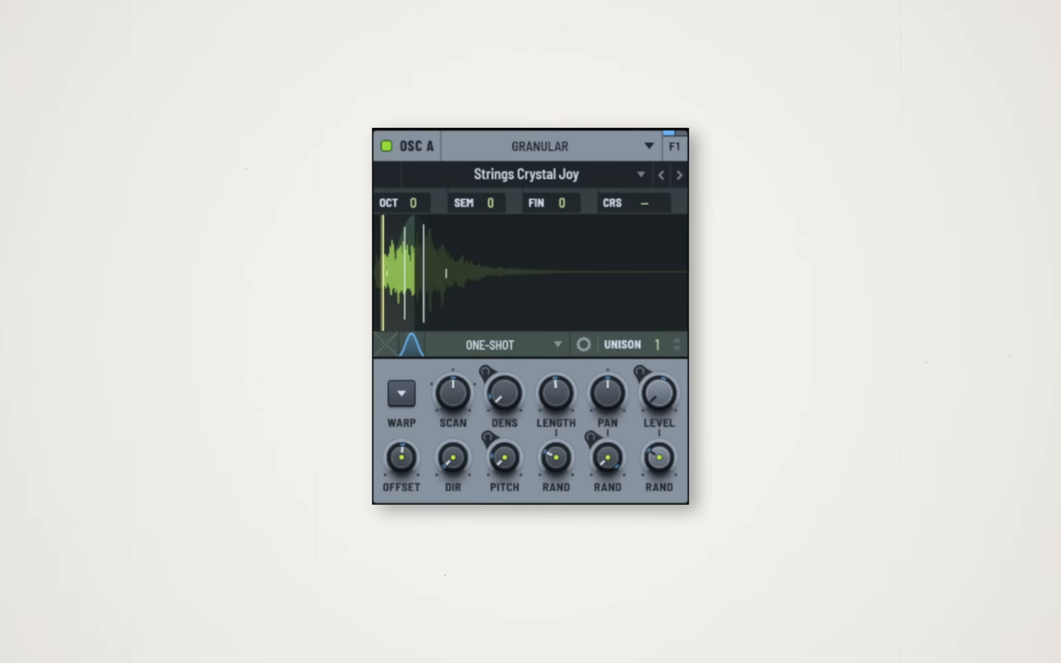
# Show oscillator A in granular mode with the Strings Crystal Joy sample
pyautogui.click(539, 145)
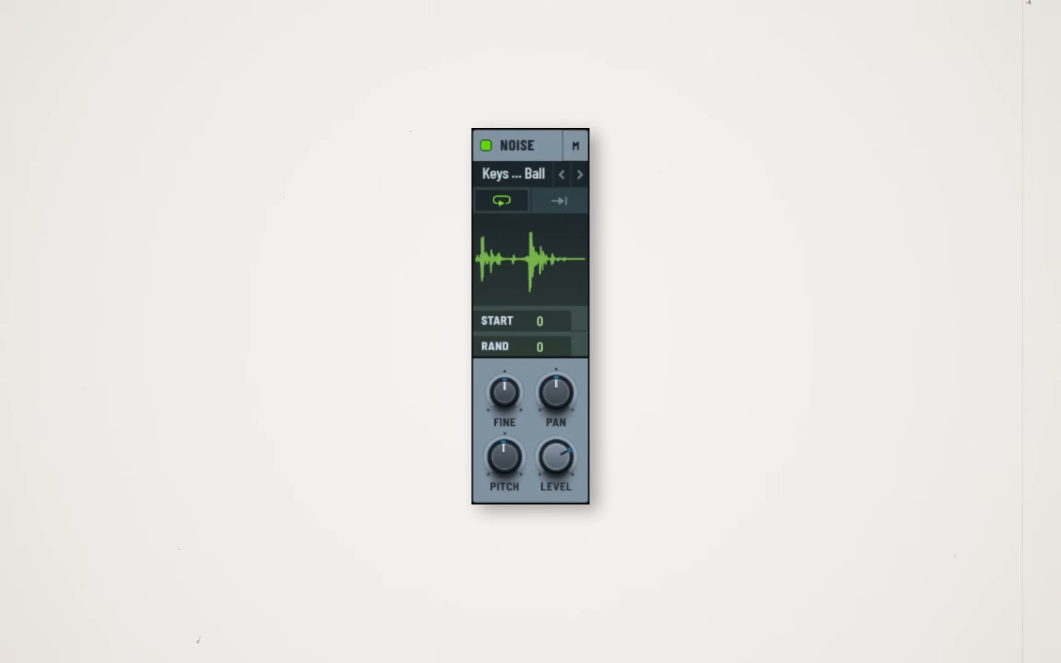
pyautogui.moveTo(597, 39)
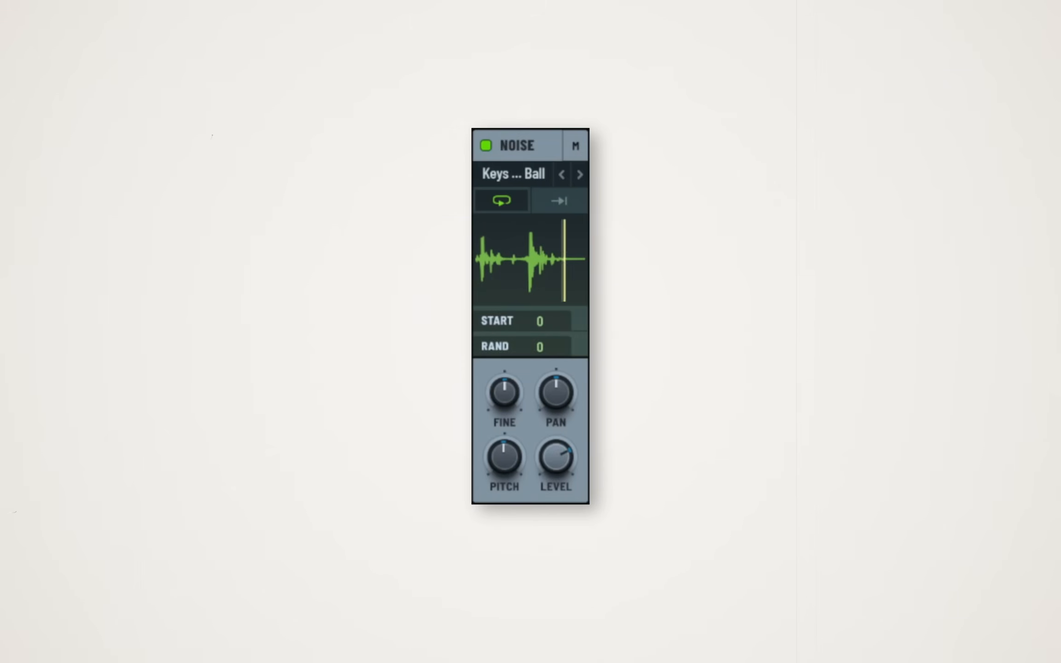
# Show the noise oscillator looping a keys sample
pyautogui.click(579, 174)
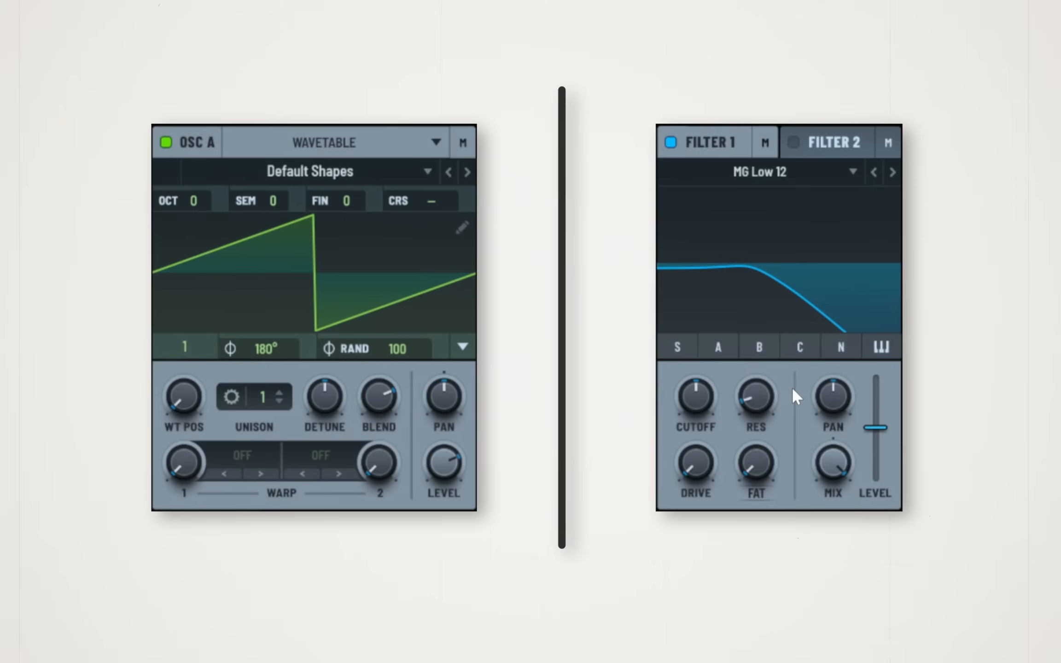
pyautogui.moveTo(710, 350)
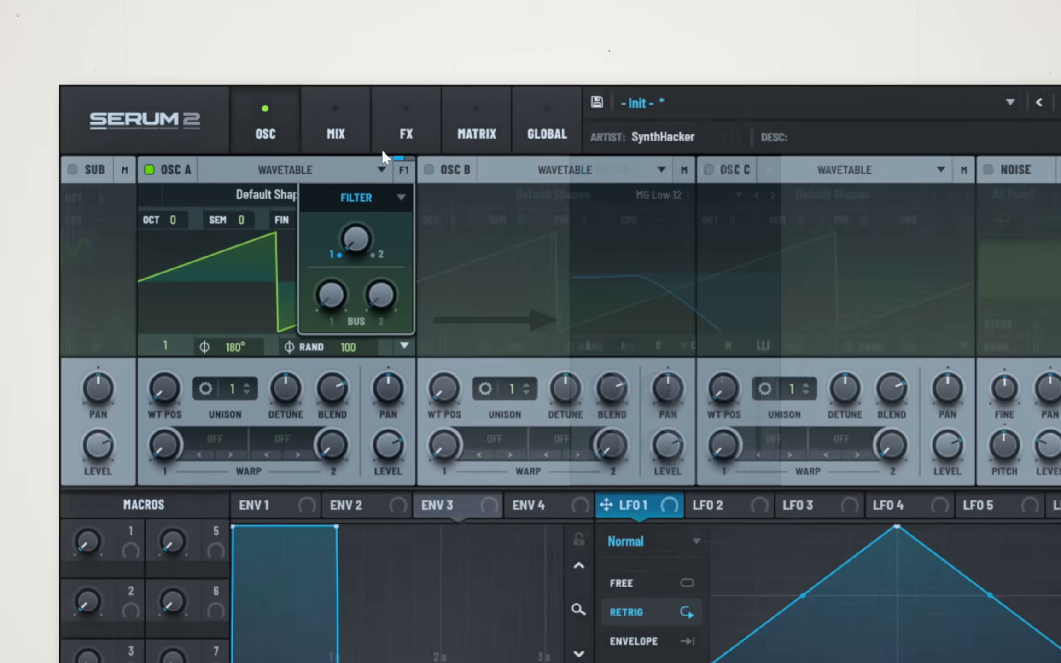
# Show the mixer page with oscillator A routed into Filter 1
pyautogui.click(328, 124)
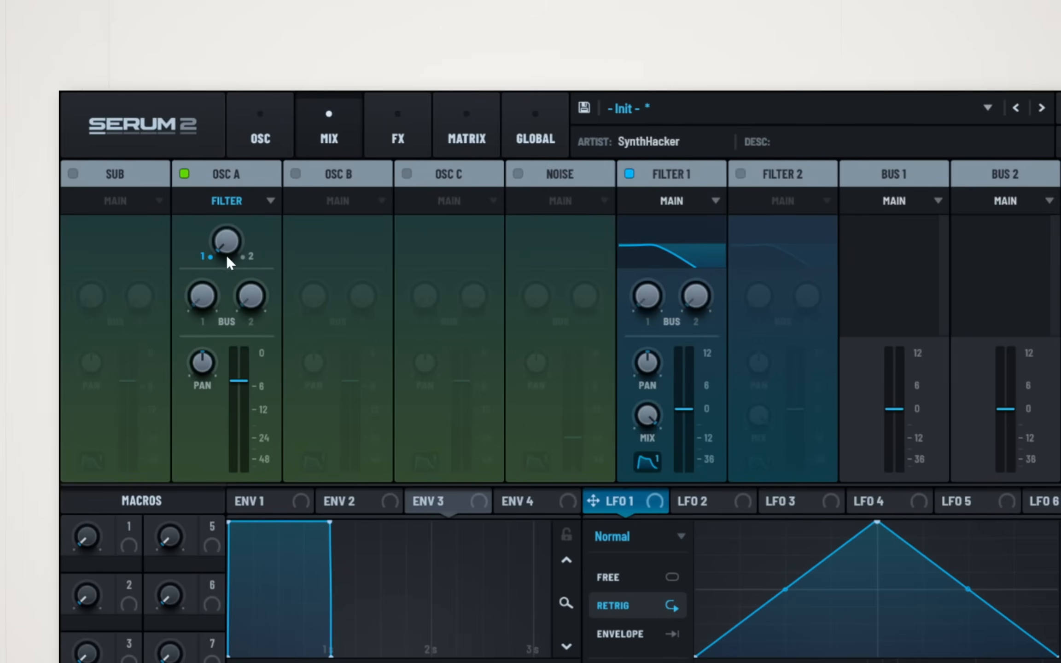
pyautogui.moveTo(215, 232)
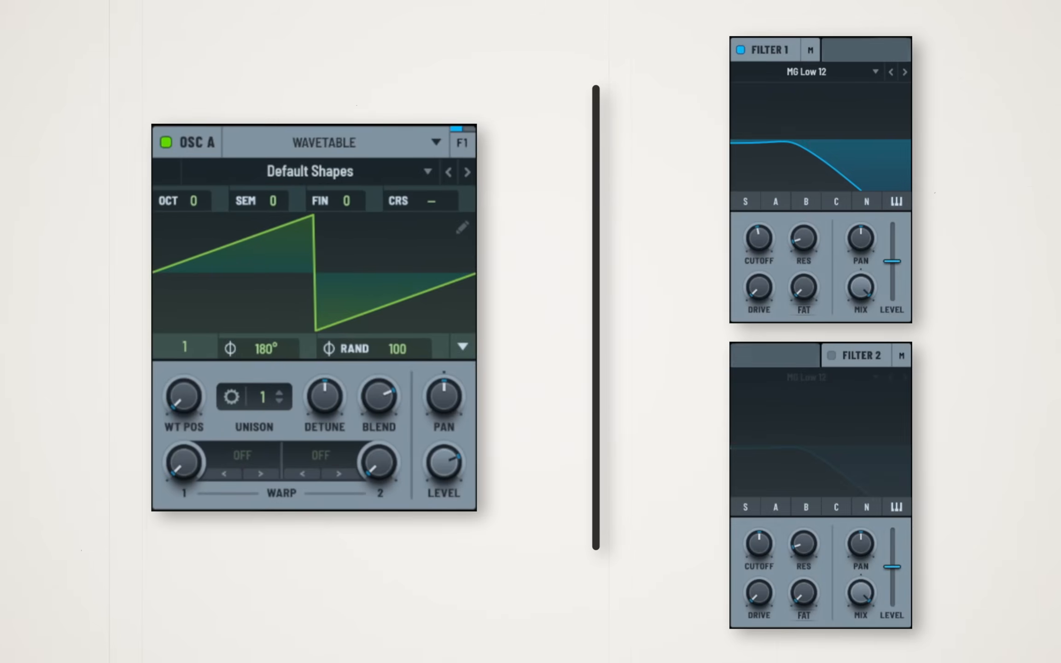
# Switch on Filter 2 as a High 12 high-pass
pyautogui.click(462, 142)
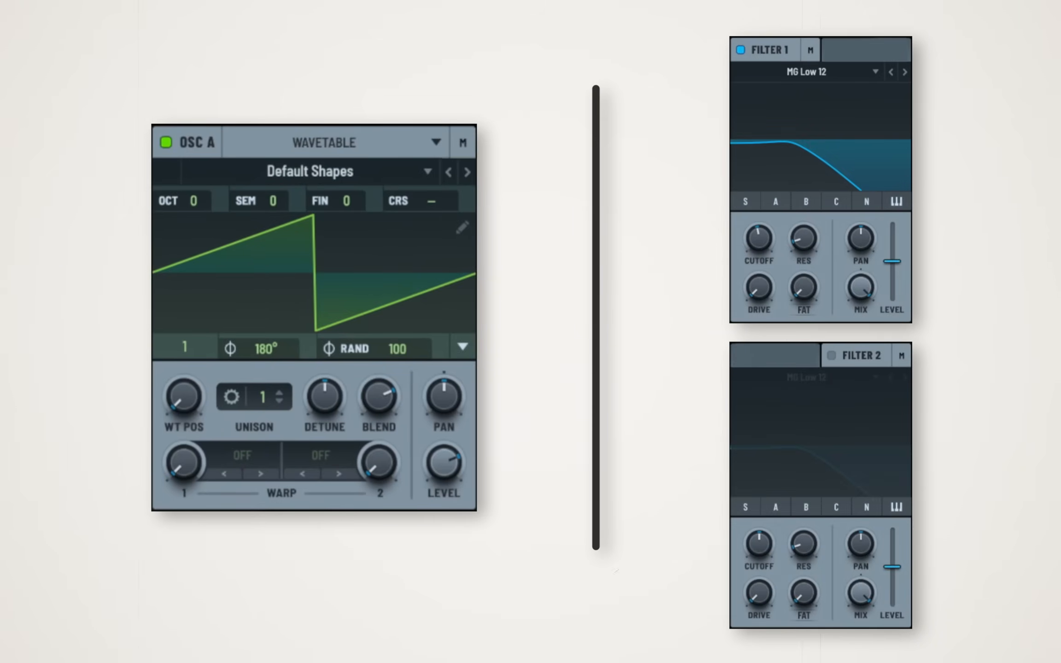
pyautogui.click(831, 355)
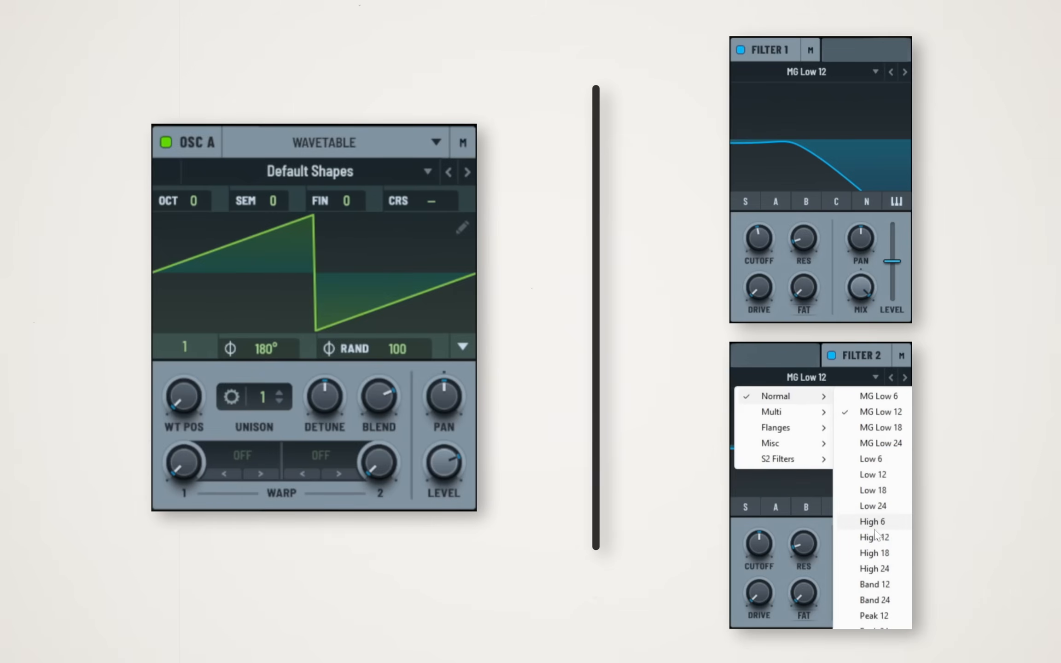
pyautogui.click(873, 536)
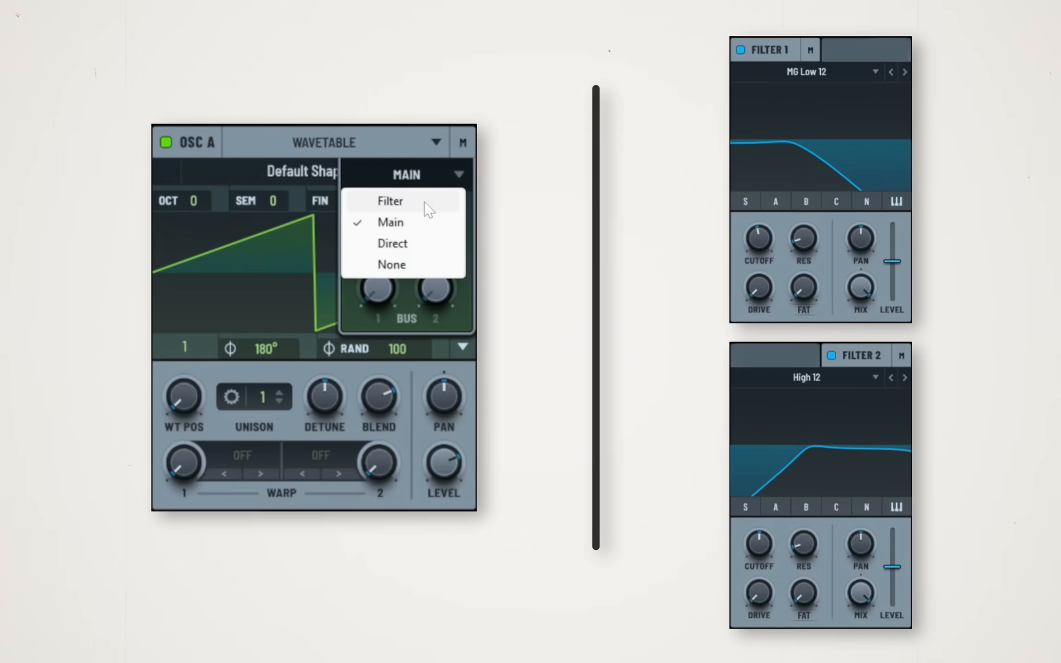
# Cycle oscillator A's routing through Filter 2 and both filters, ending on Filter 1 only
pyautogui.click(390, 201)
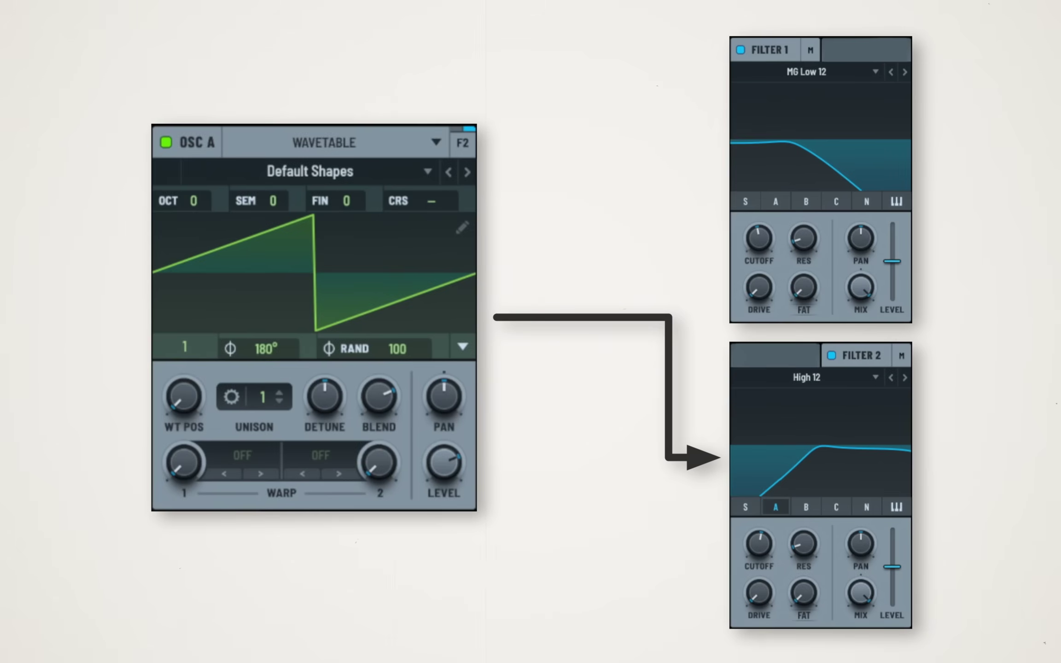
pyautogui.click(464, 142)
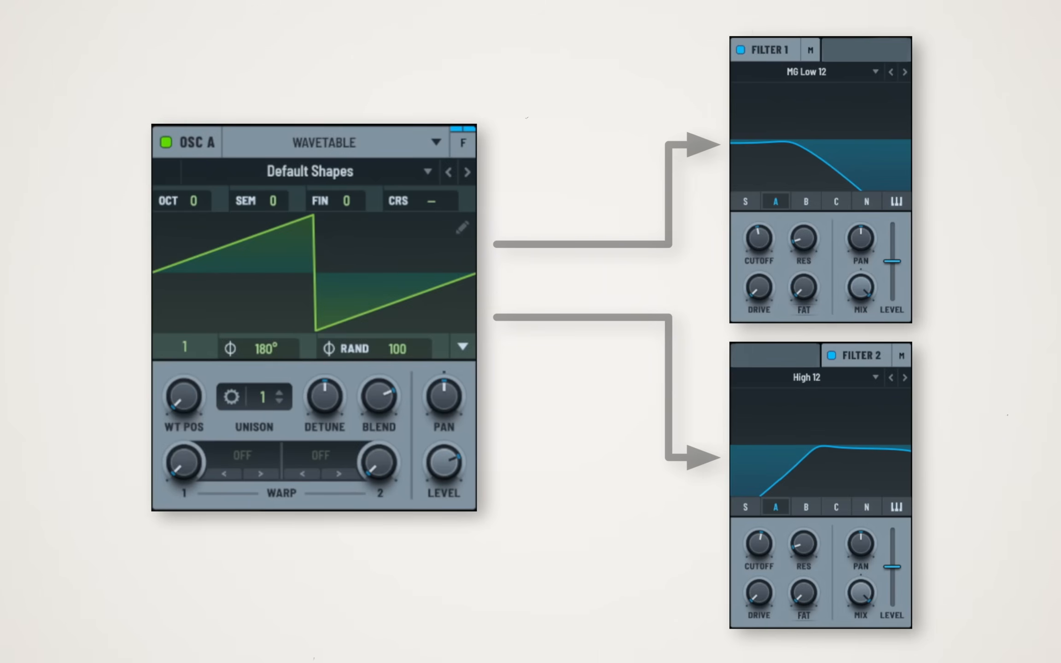
pyautogui.moveTo(471, 387)
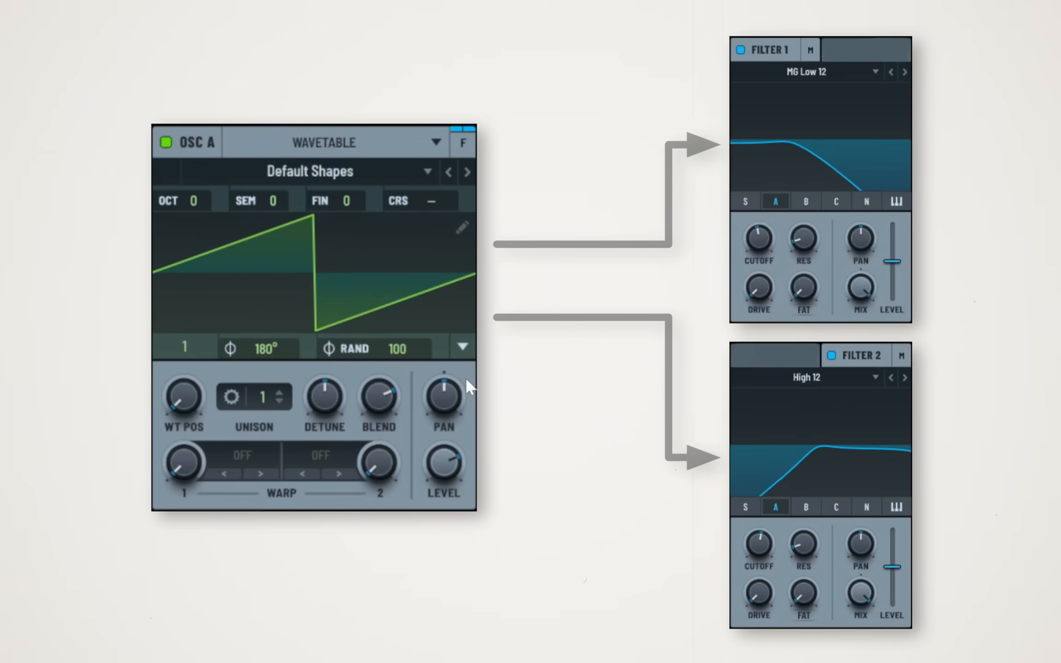
pyautogui.click(463, 142)
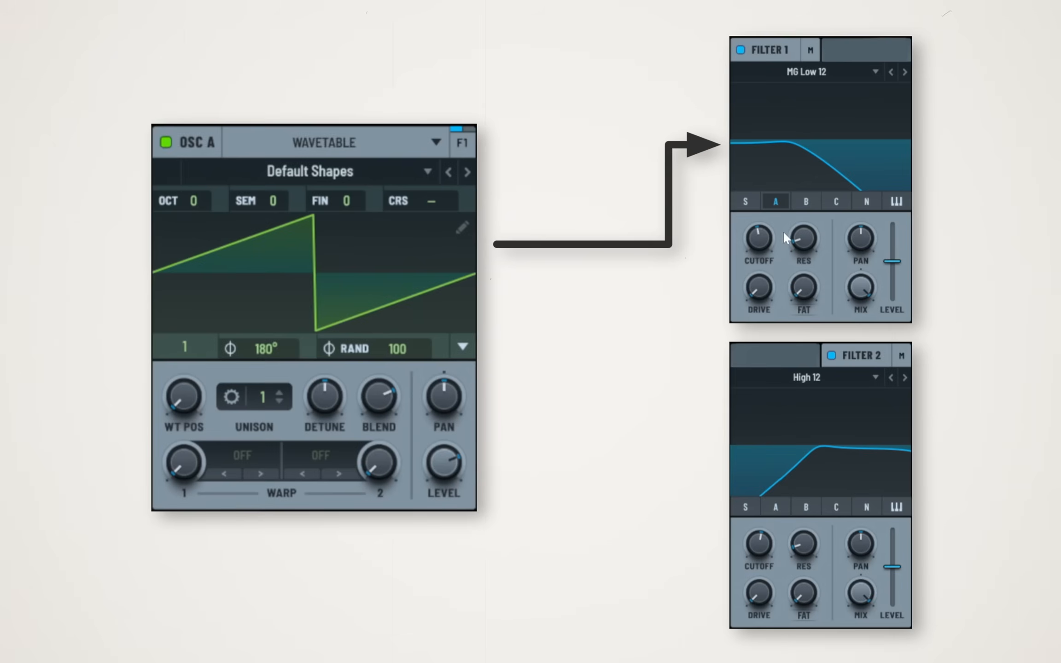
pyautogui.moveTo(809, 50)
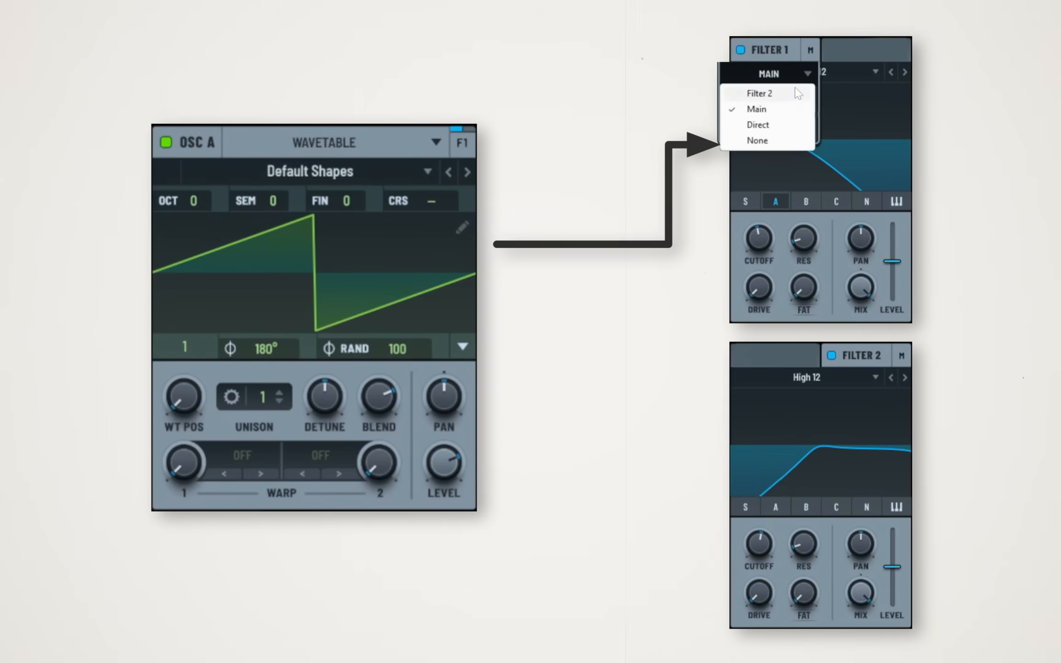
pyautogui.moveTo(777, 98)
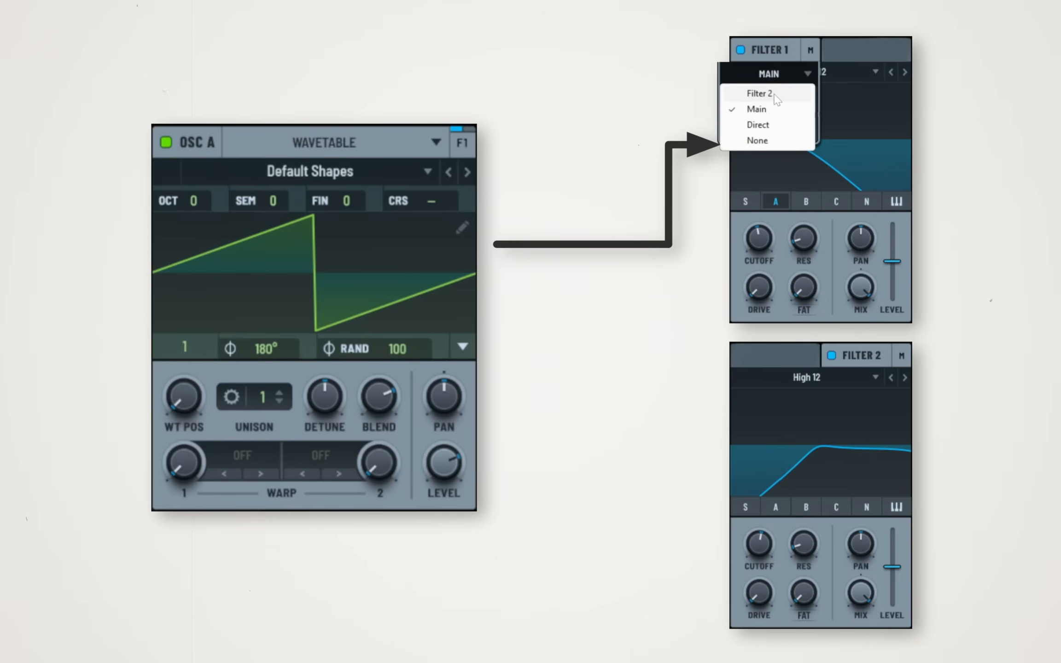
# Send Filter 1's output into Filter 2 for series filtering
pyautogui.click(758, 93)
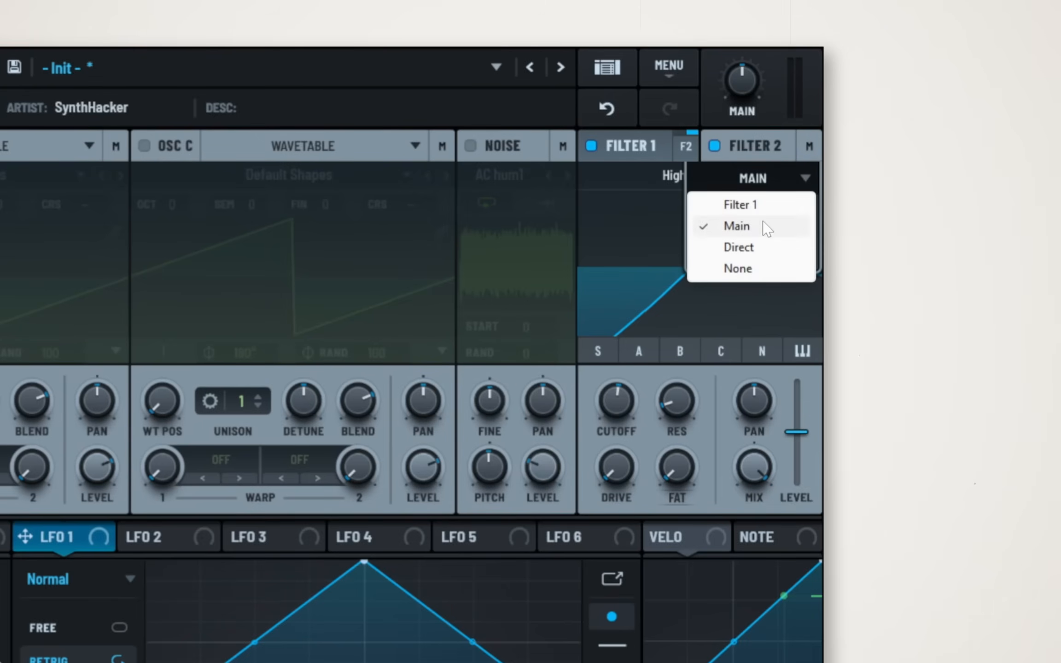
pyautogui.moveTo(763, 232)
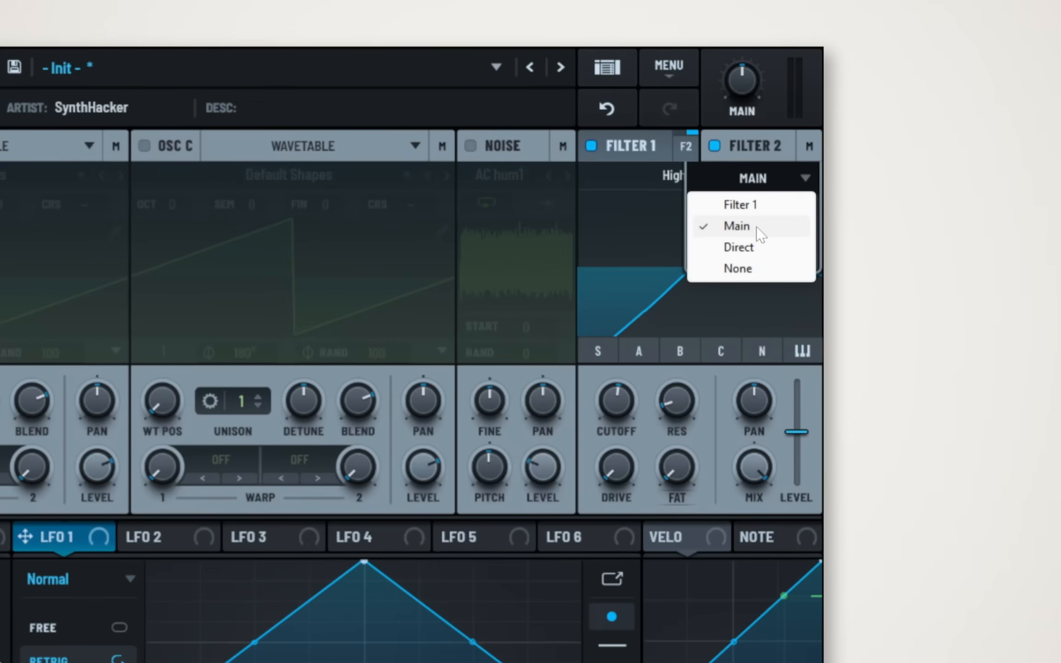
pyautogui.click(736, 226)
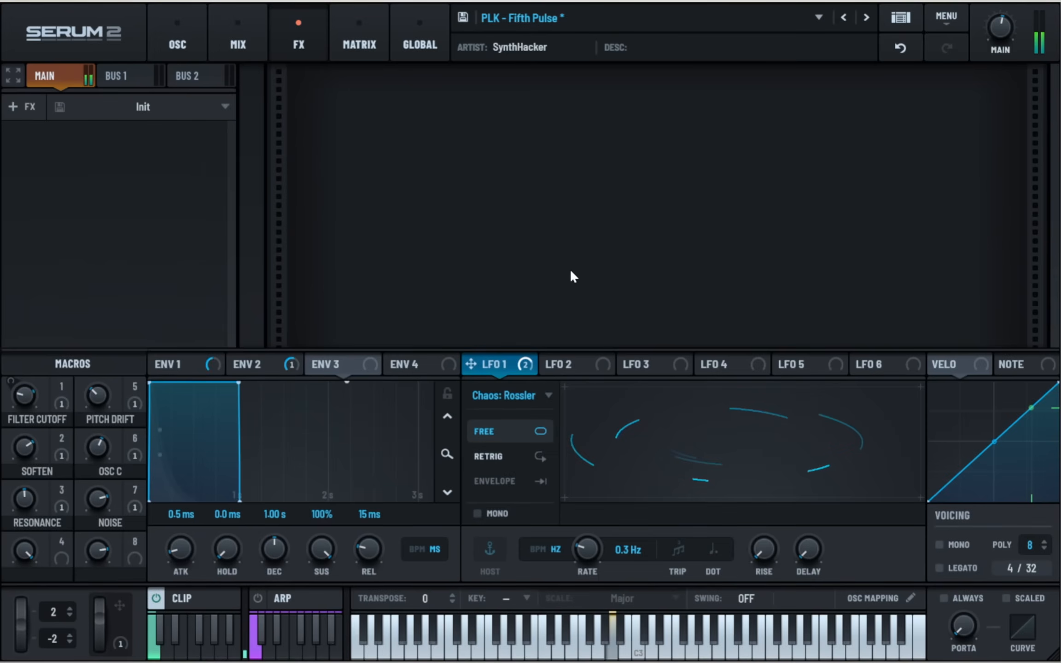
# Add a Delay and a Reverb module to the main bus, toggling the FX lock
pyautogui.click(24, 106)
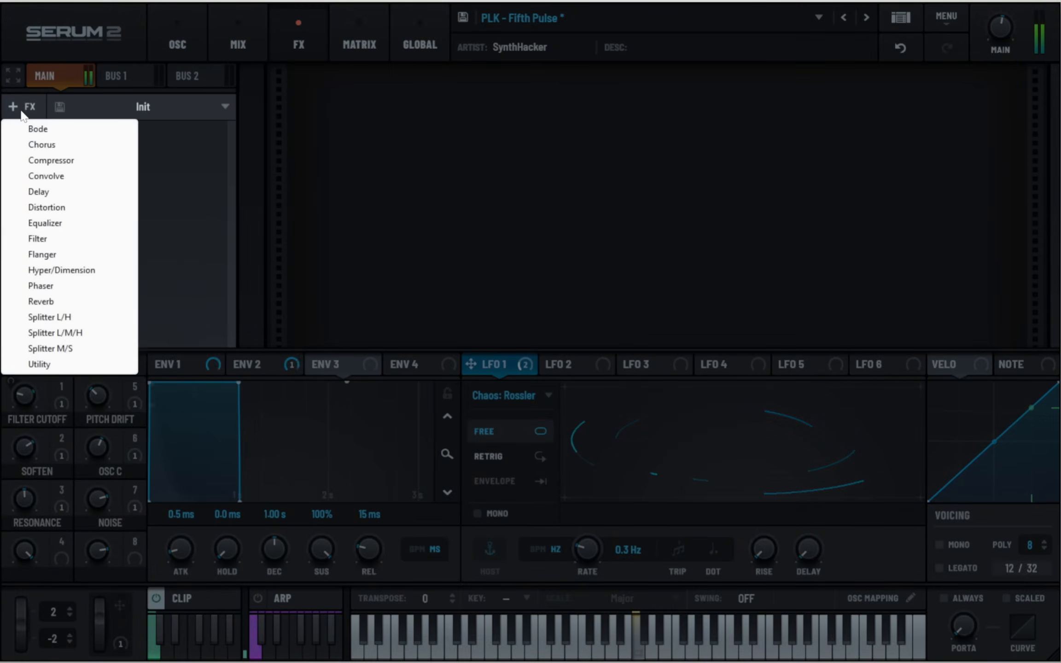
pyautogui.click(39, 191)
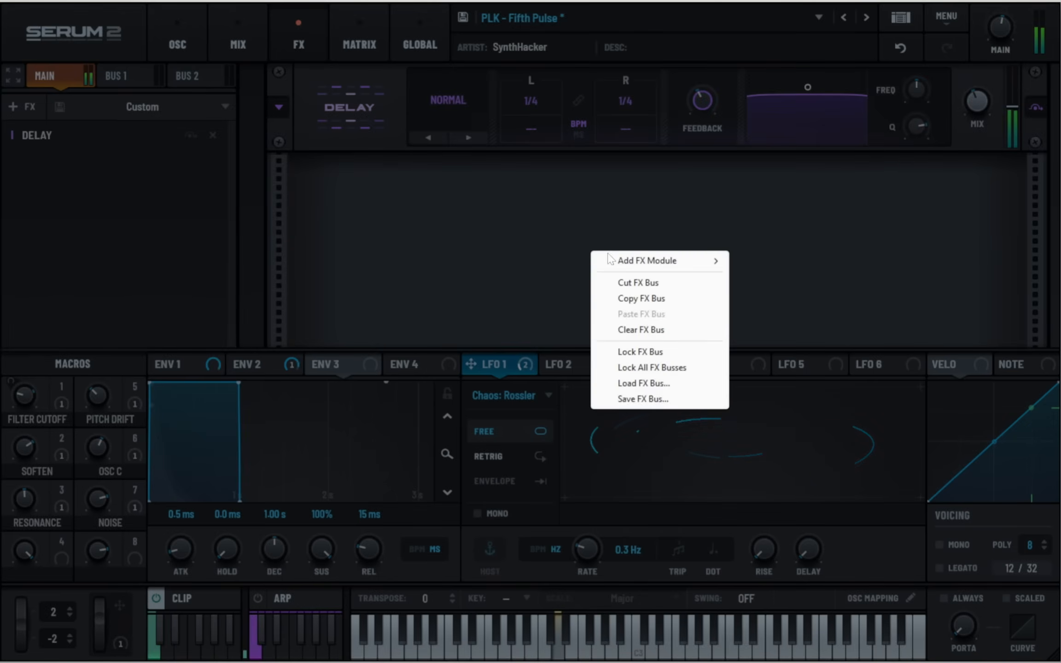
pyautogui.click(646, 261)
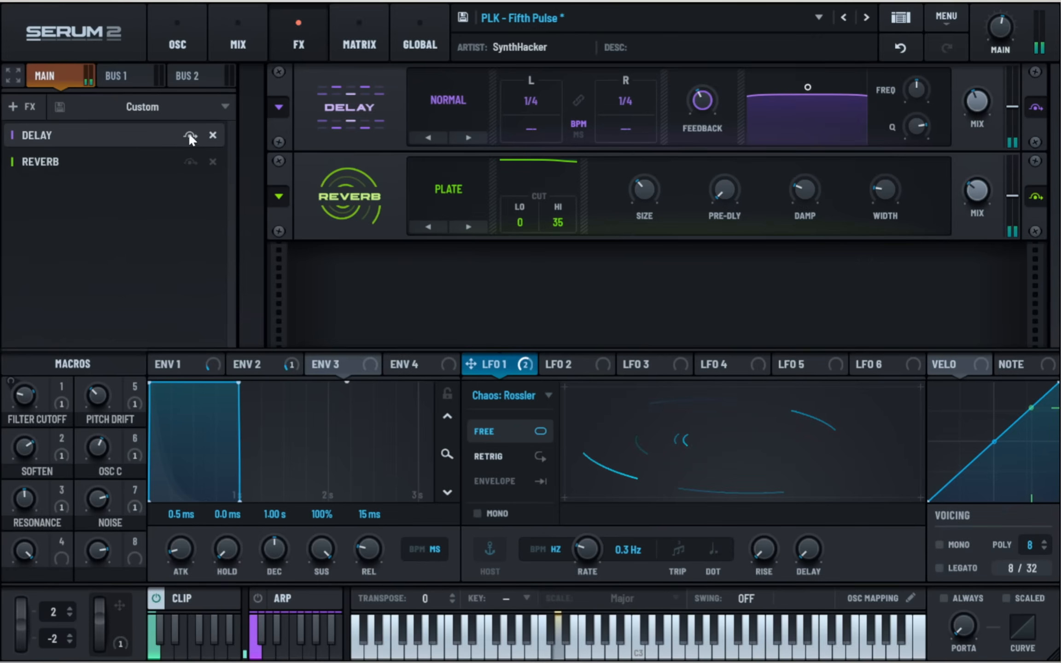
pyautogui.click(191, 162)
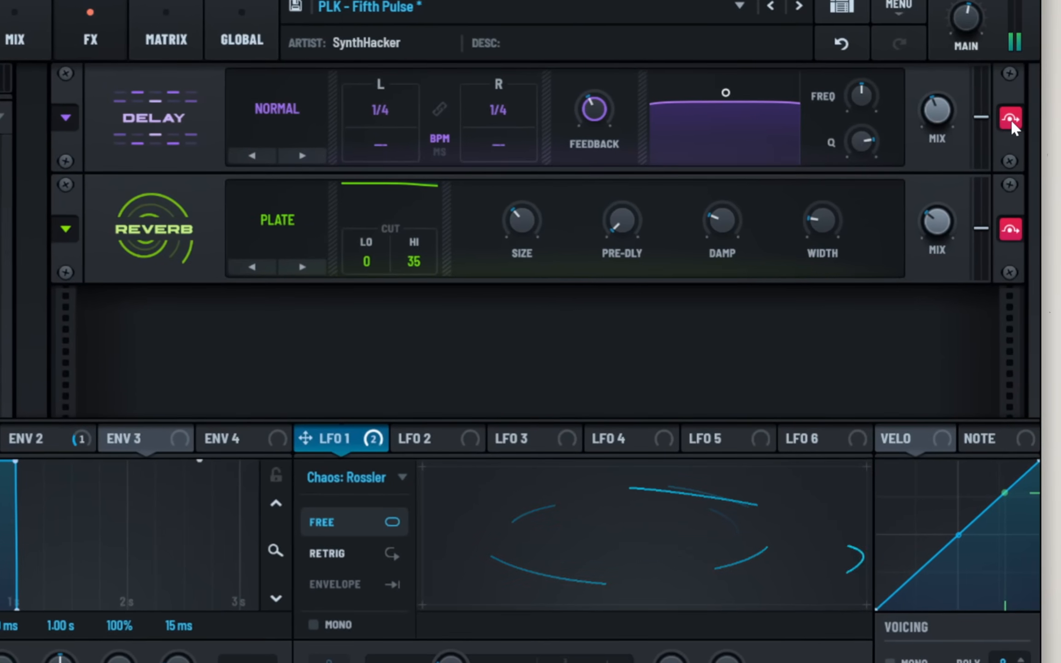
pyautogui.click(1008, 118)
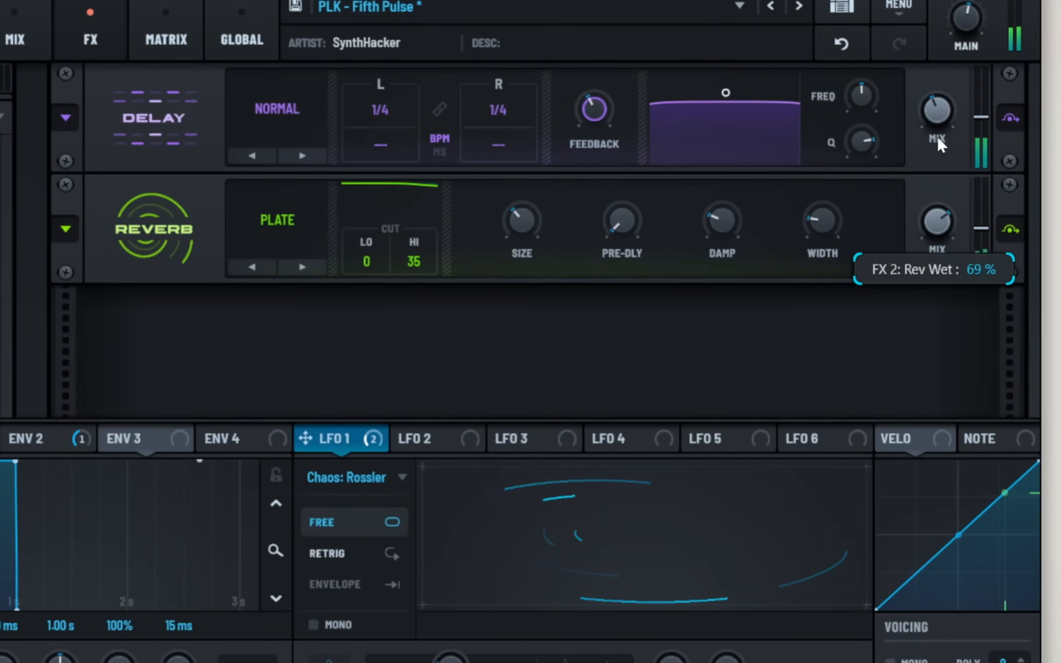
pyautogui.moveTo(937, 256)
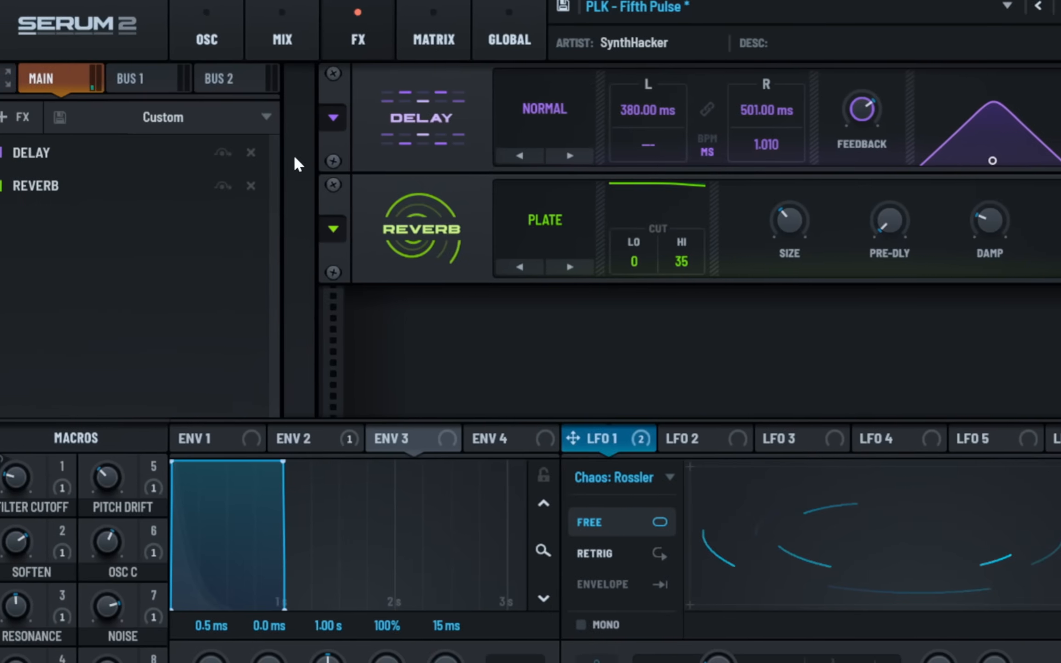
# Load the Alice Lead 1 effects chain from Factory > Main FX Bus
pyautogui.click(162, 116)
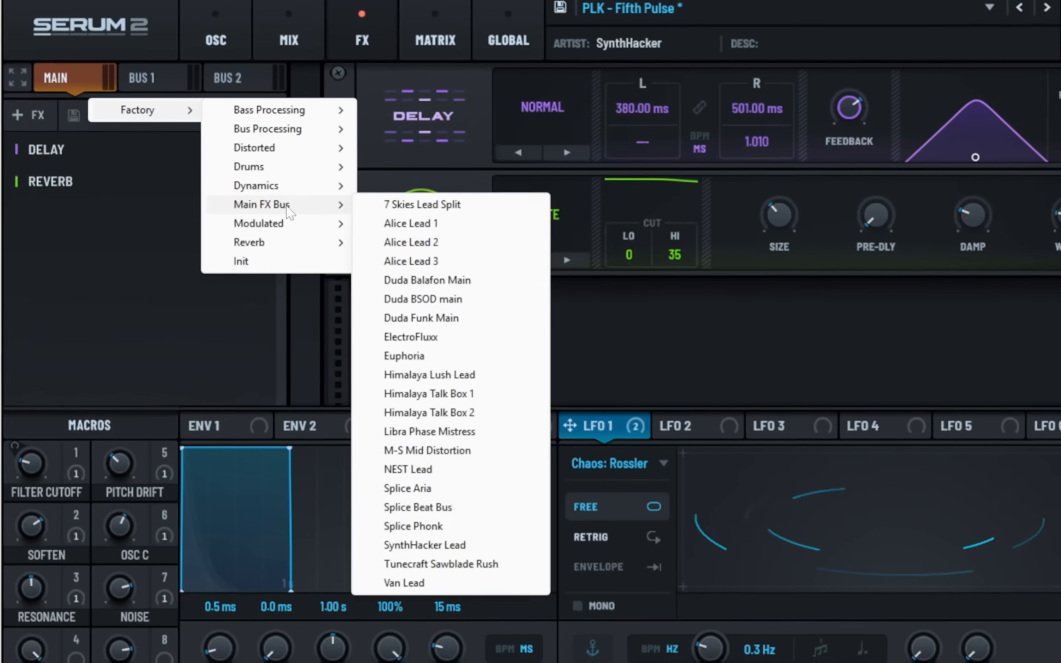
pyautogui.click(411, 222)
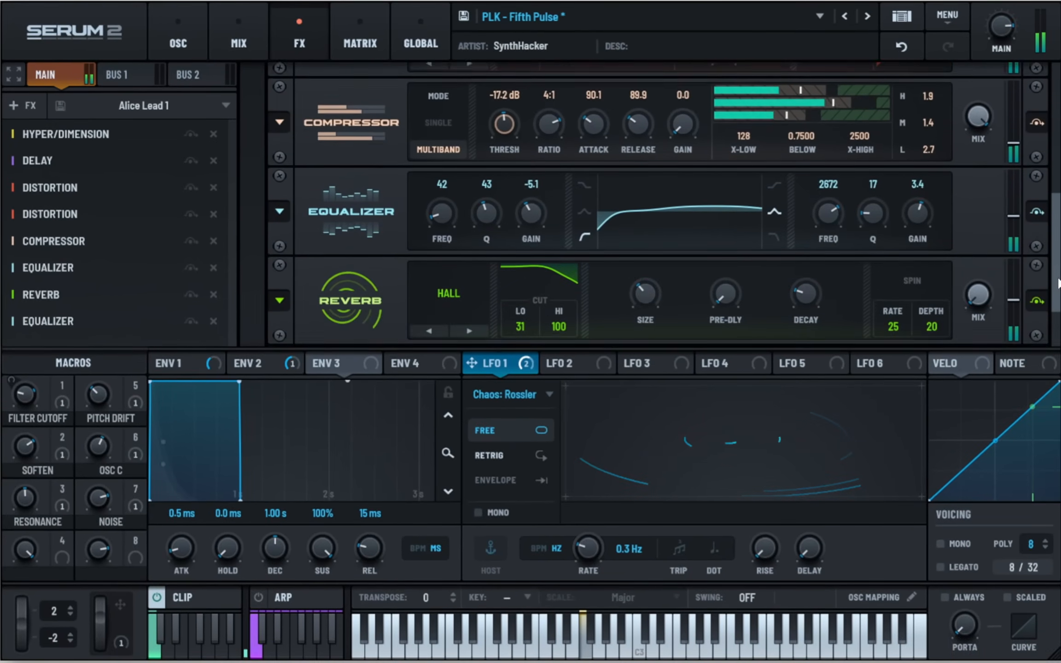
pyautogui.scroll(3)
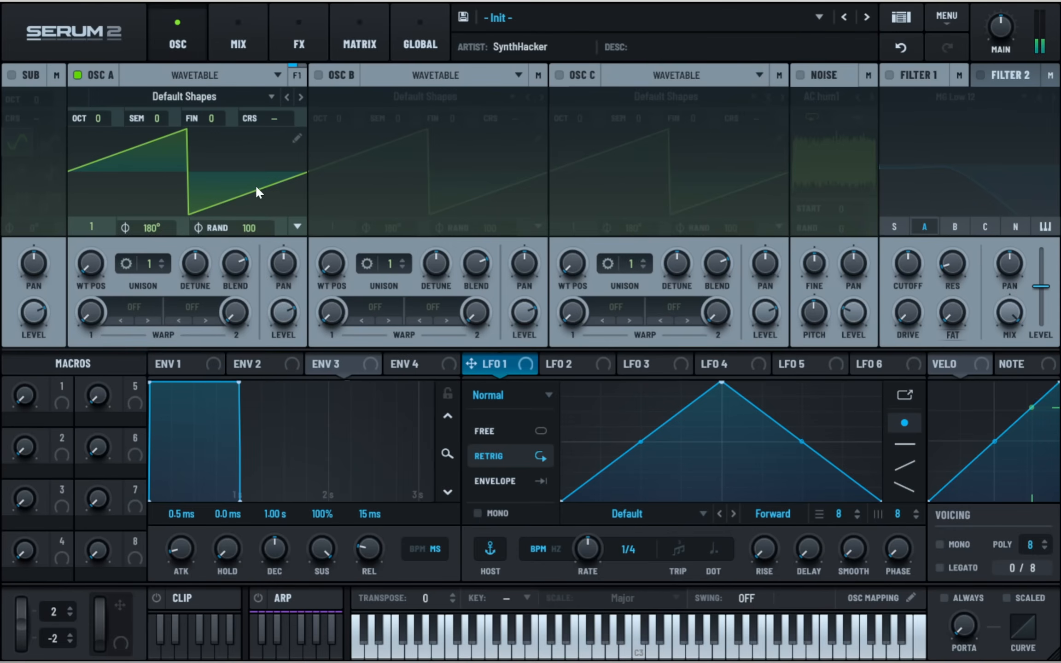
# Switch on Filter 1 and add a Hall Reverb to the main effects bus
pyautogui.click(888, 74)
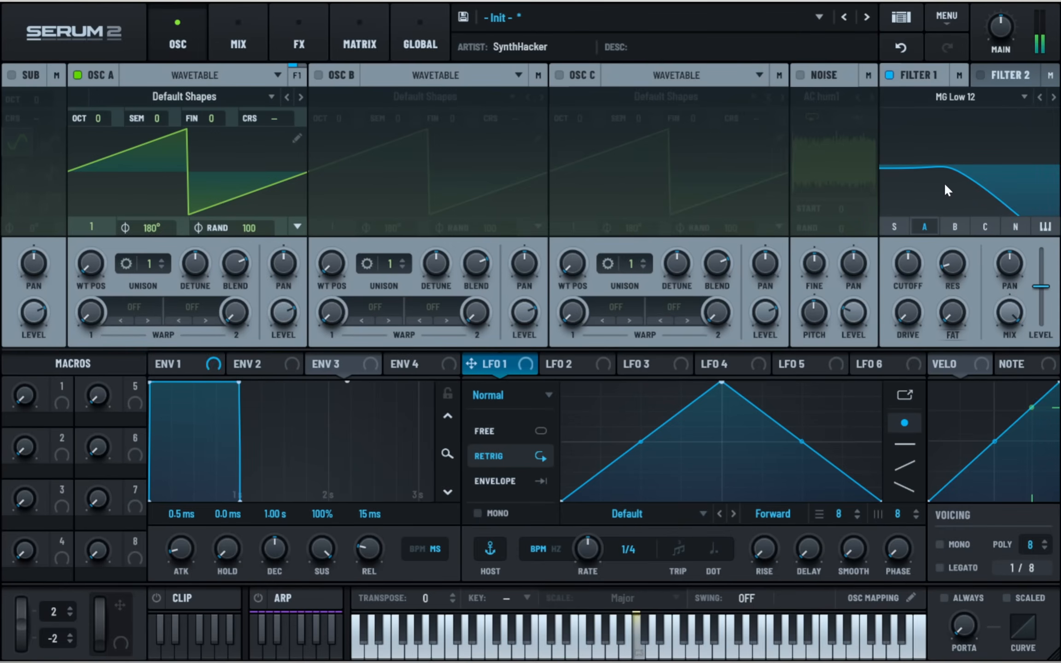
pyautogui.moveTo(914, 228)
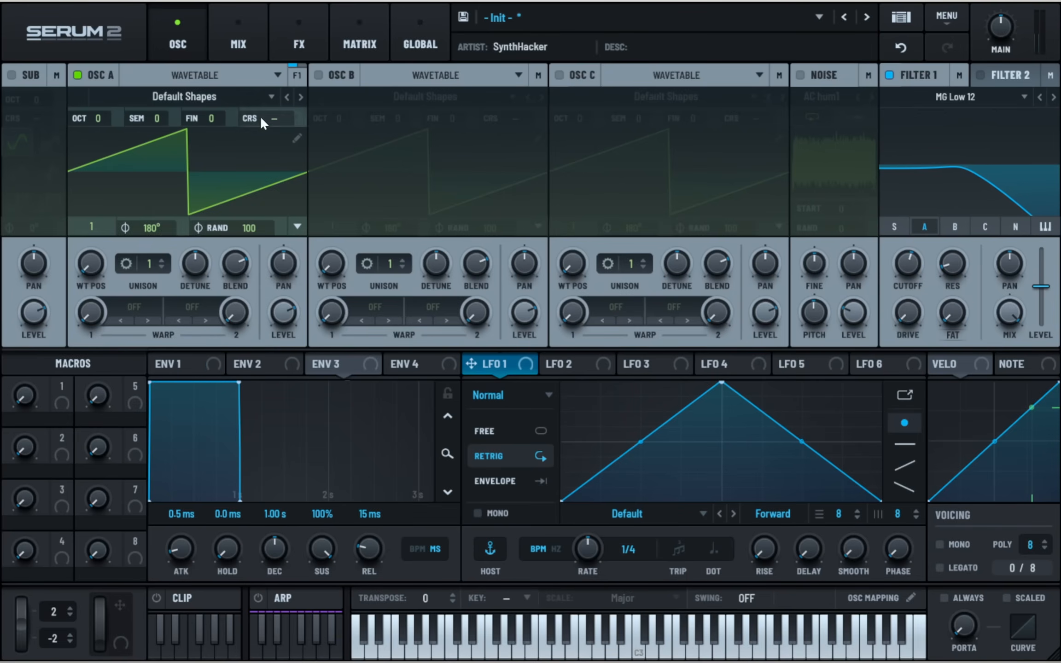
pyautogui.click(297, 27)
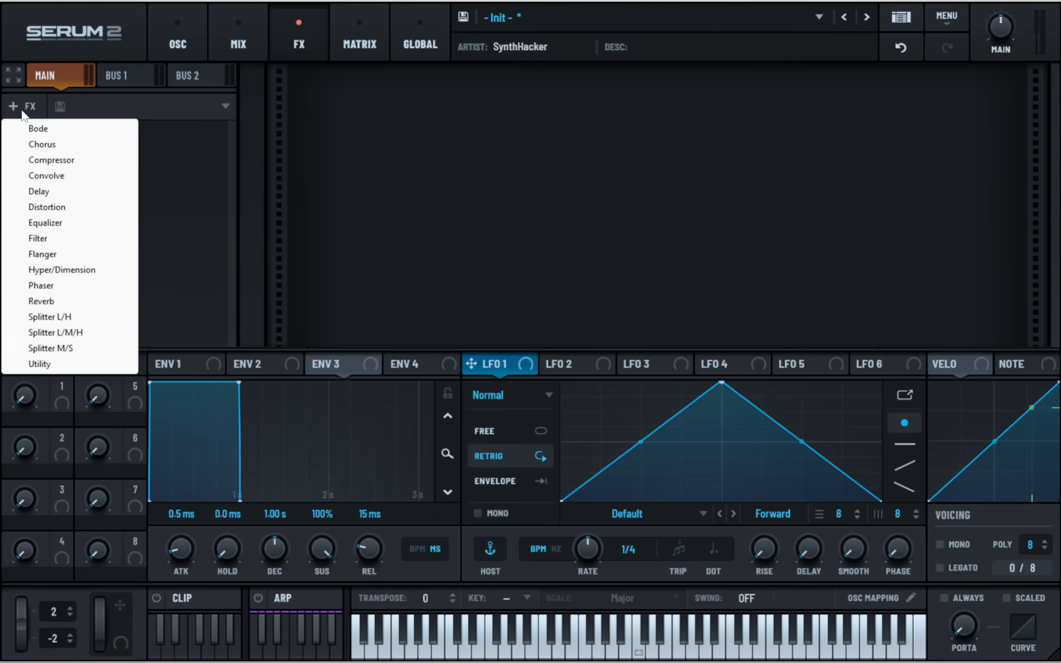
pyautogui.click(40, 301)
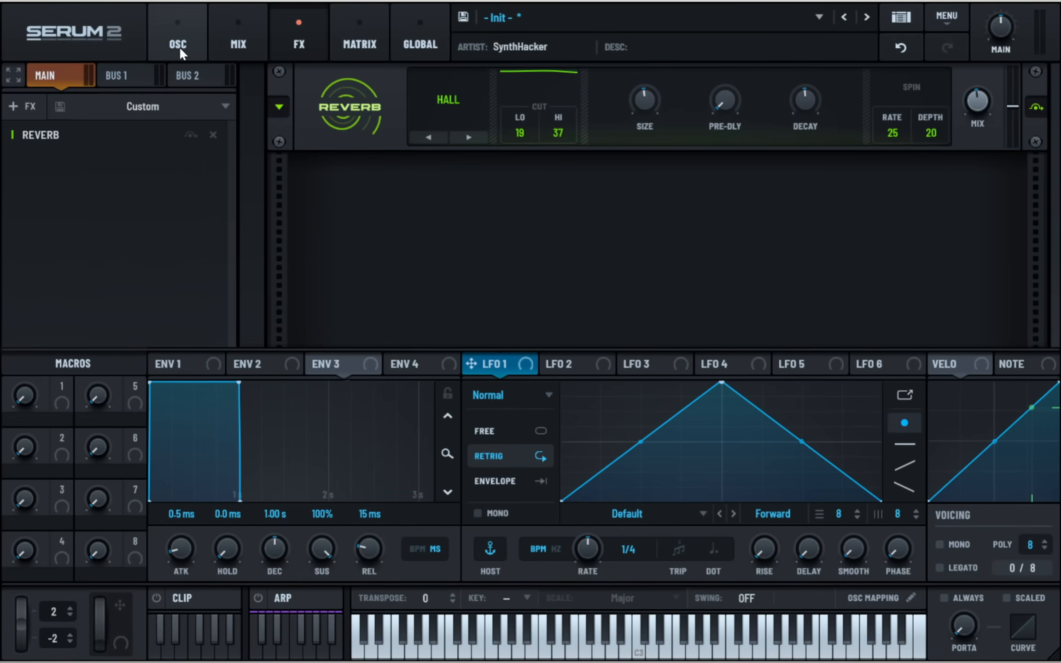
# Route Osc A to the main bus from its output routing menu
pyautogui.click(177, 32)
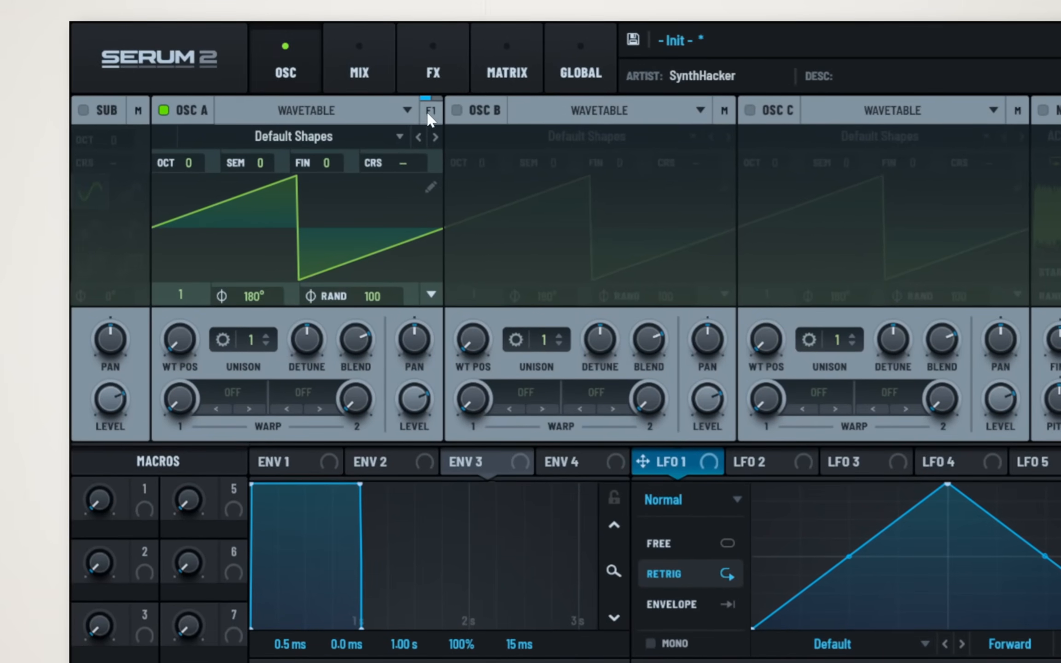
pyautogui.click(431, 110)
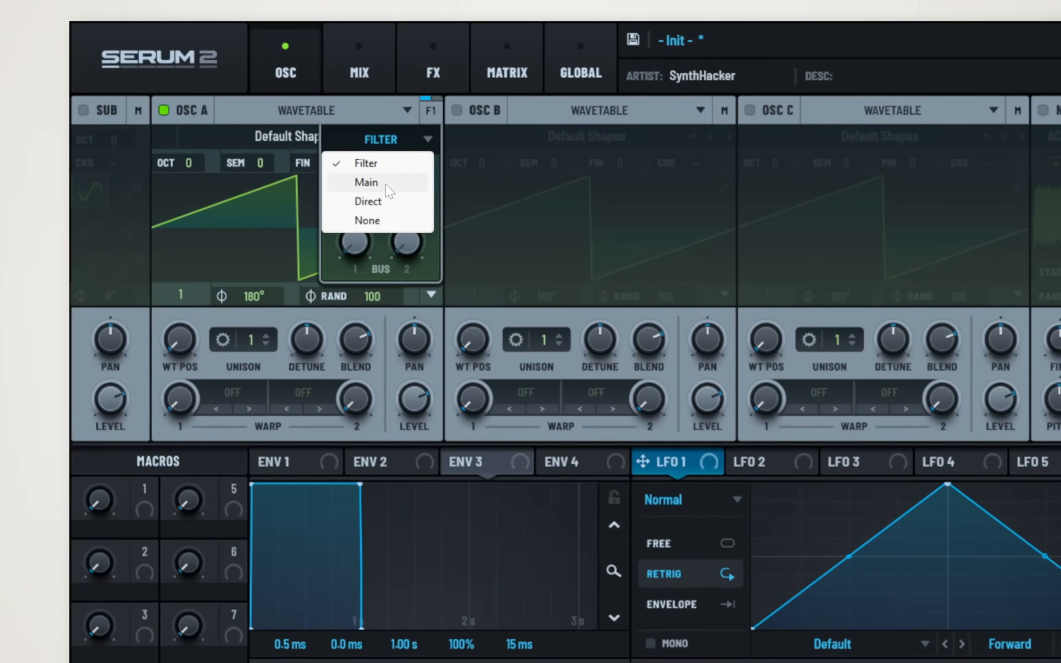
pyautogui.click(366, 182)
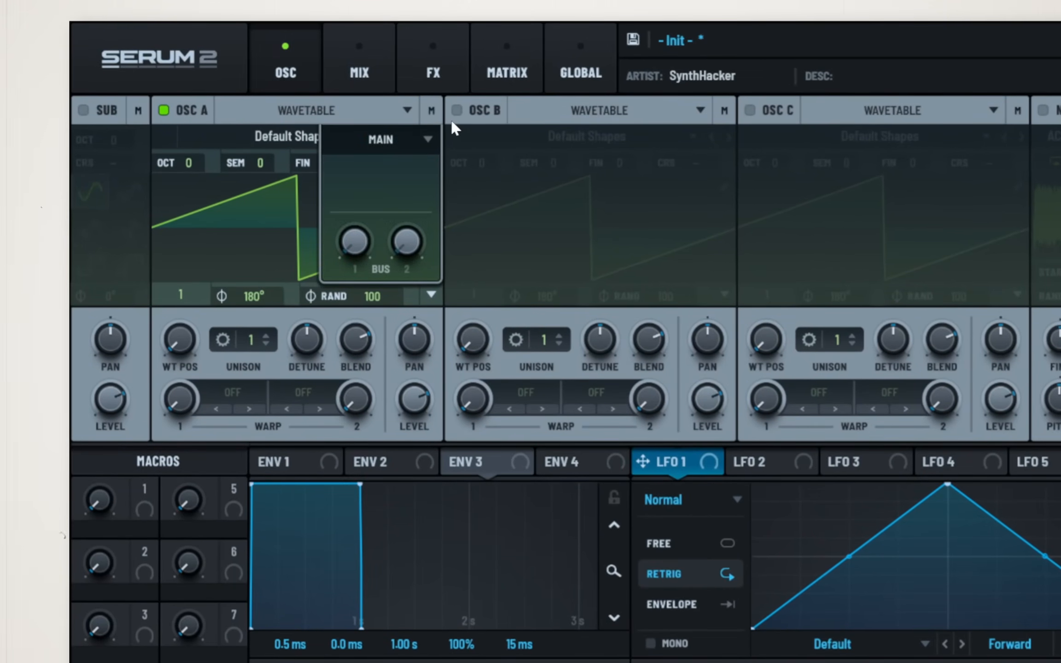
pyautogui.moveTo(440, 182)
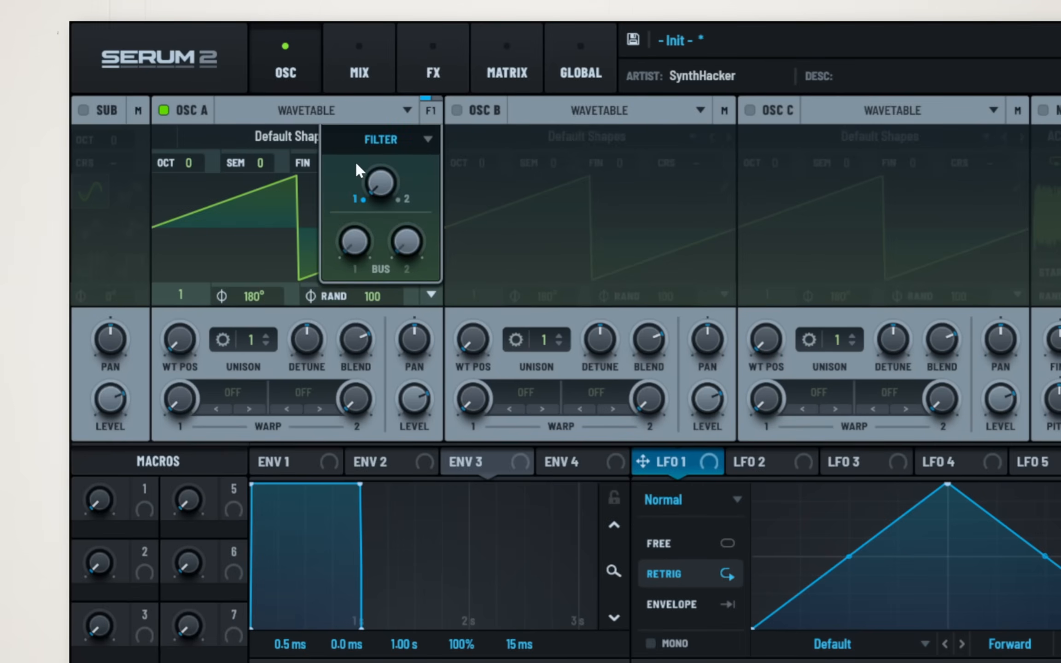
# Turn on the sub oscillator, route it Direct to the output, and view the Mix routing
pyautogui.click(87, 110)
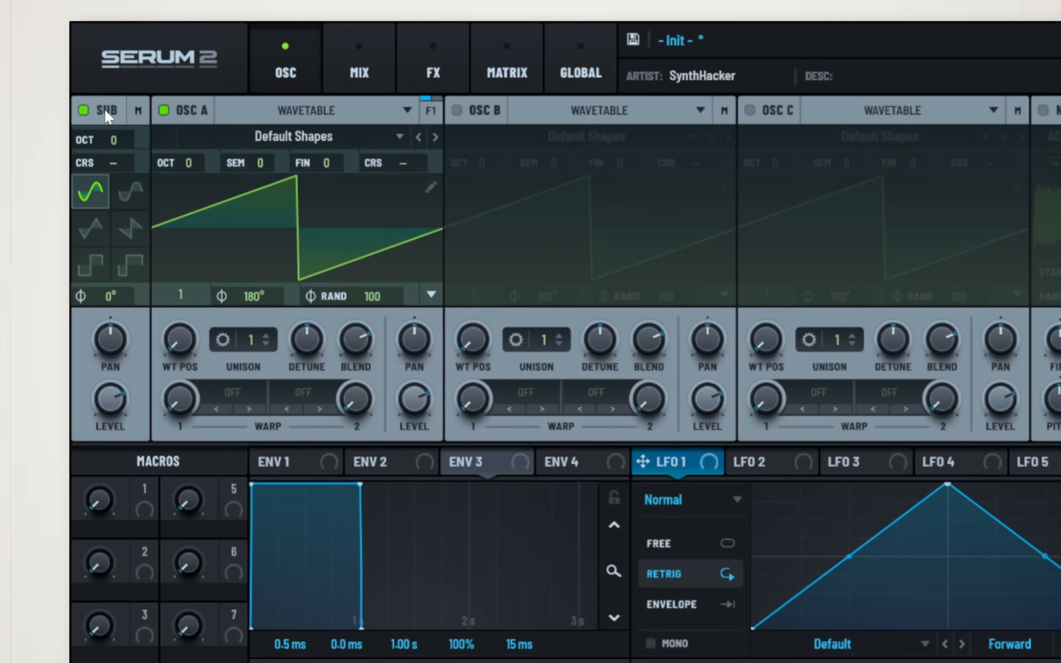
pyautogui.click(138, 111)
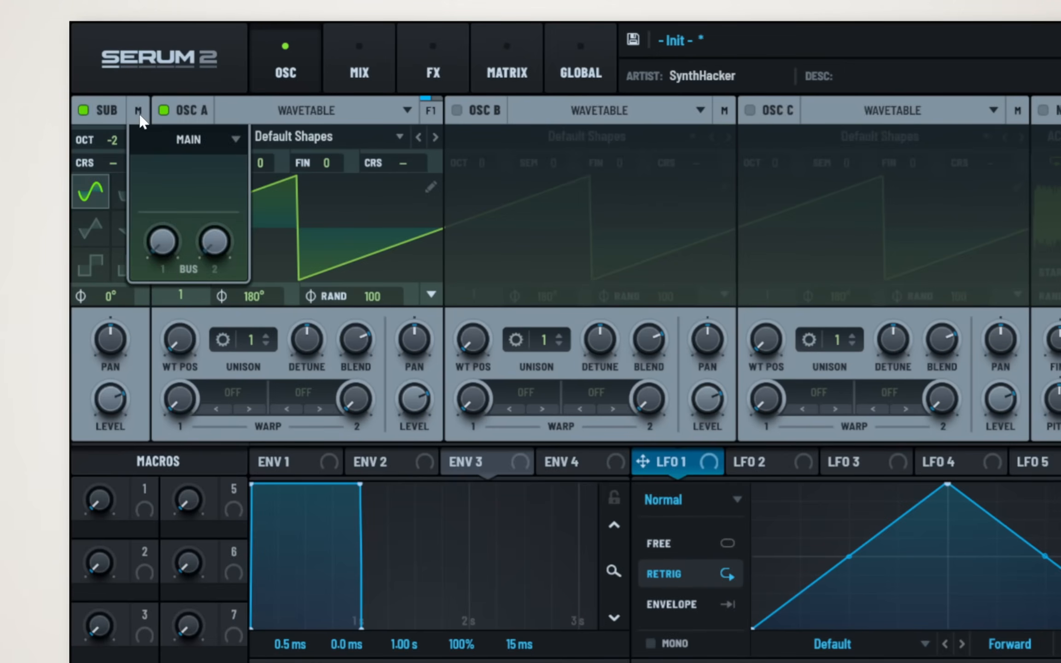
pyautogui.click(188, 139)
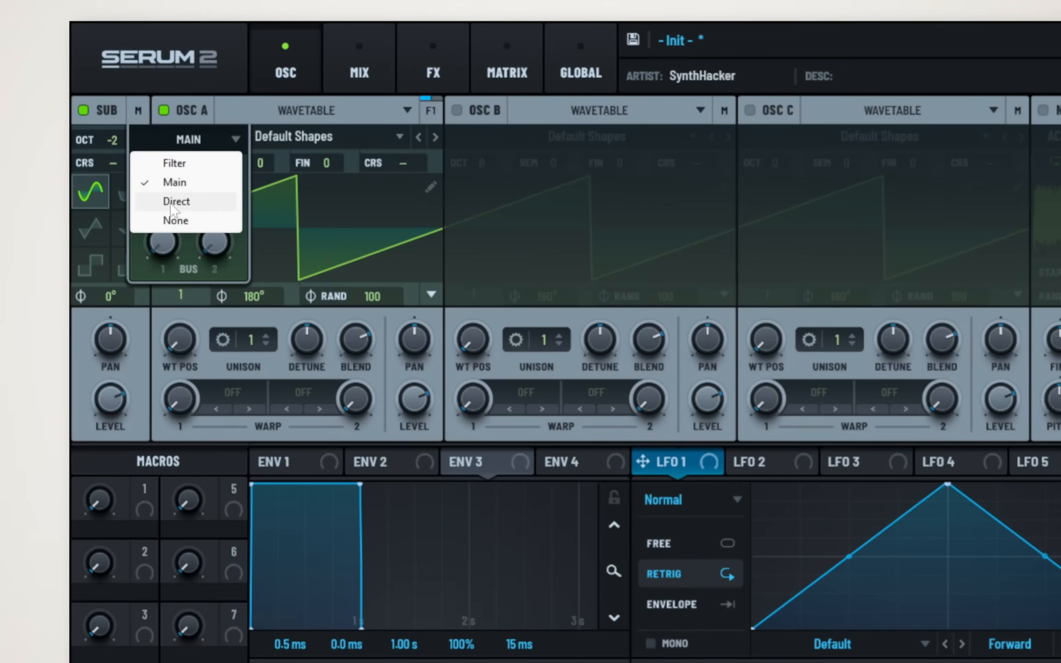
pyautogui.click(176, 201)
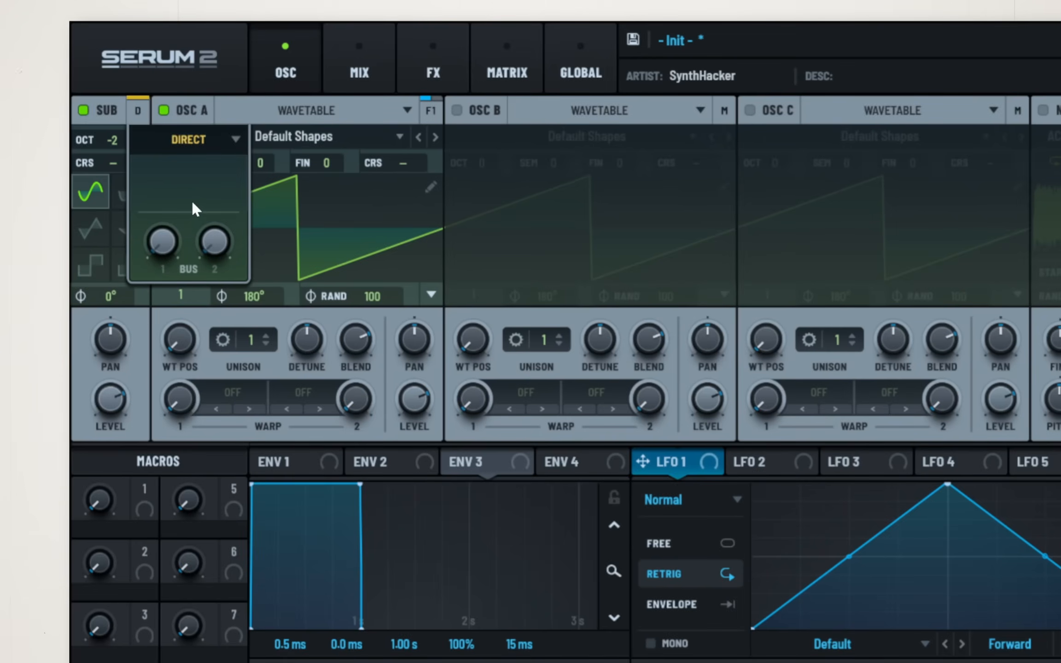
pyautogui.moveTo(195, 208)
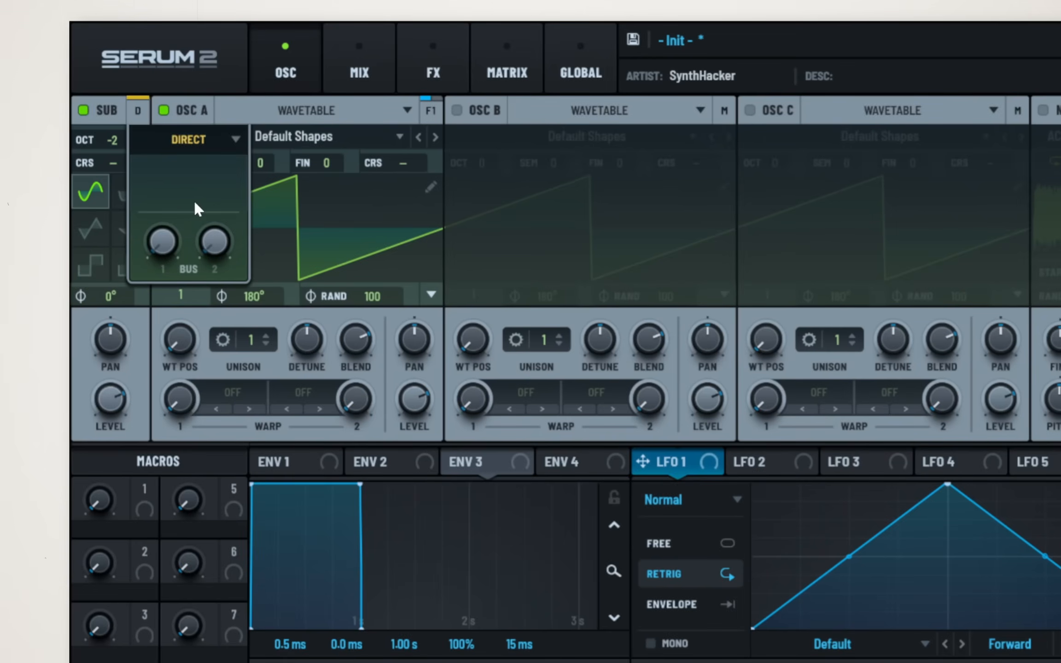
pyautogui.click(328, 462)
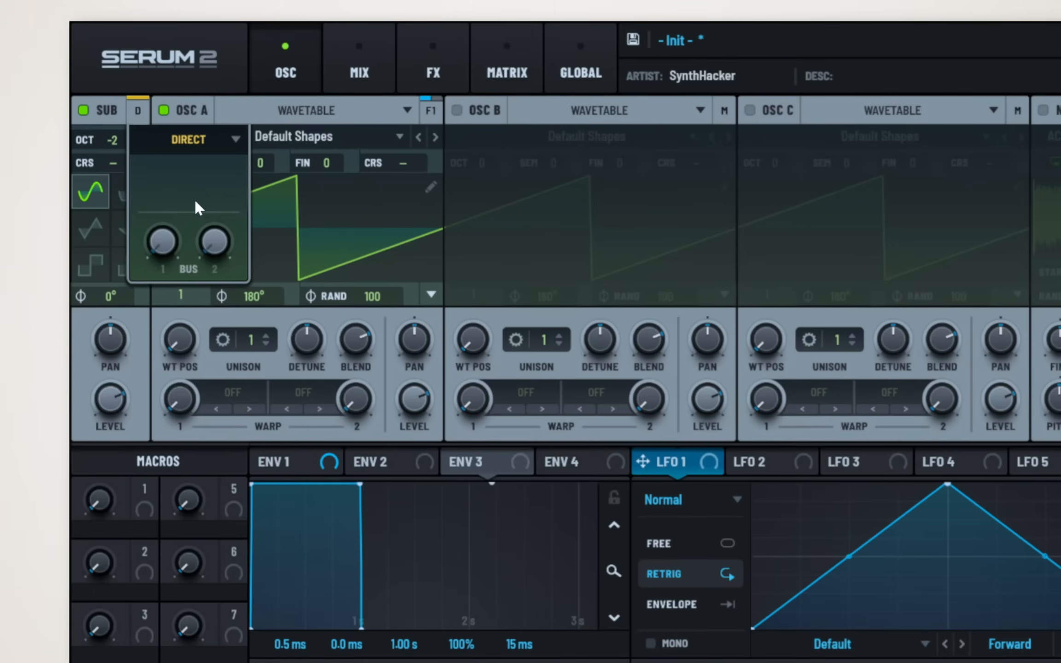
pyautogui.moveTo(250, 213)
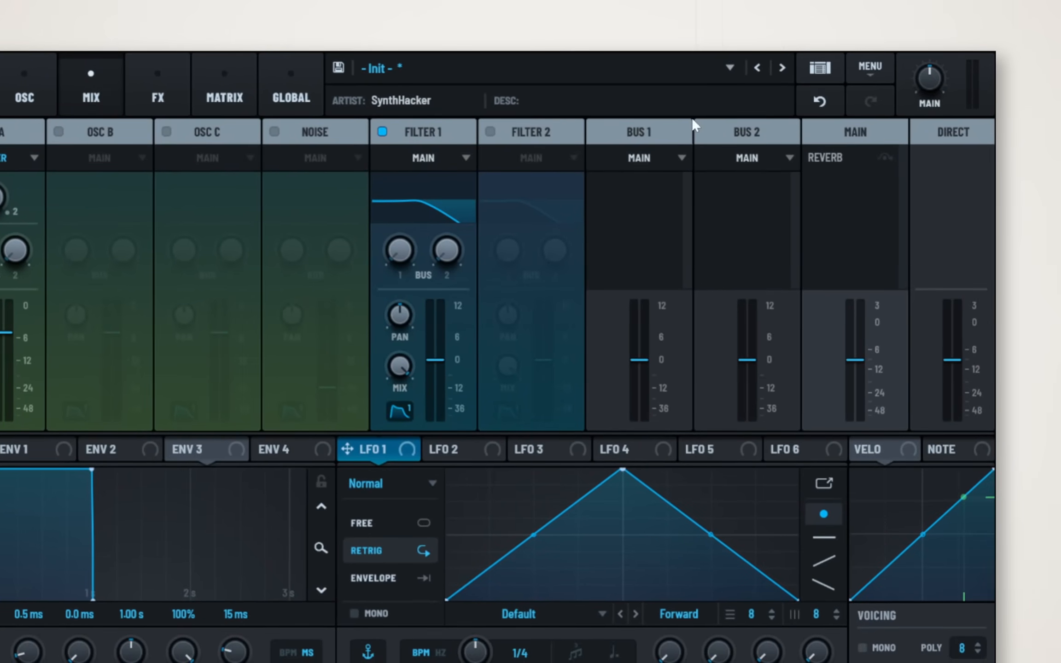
pyautogui.moveTo(719, 177)
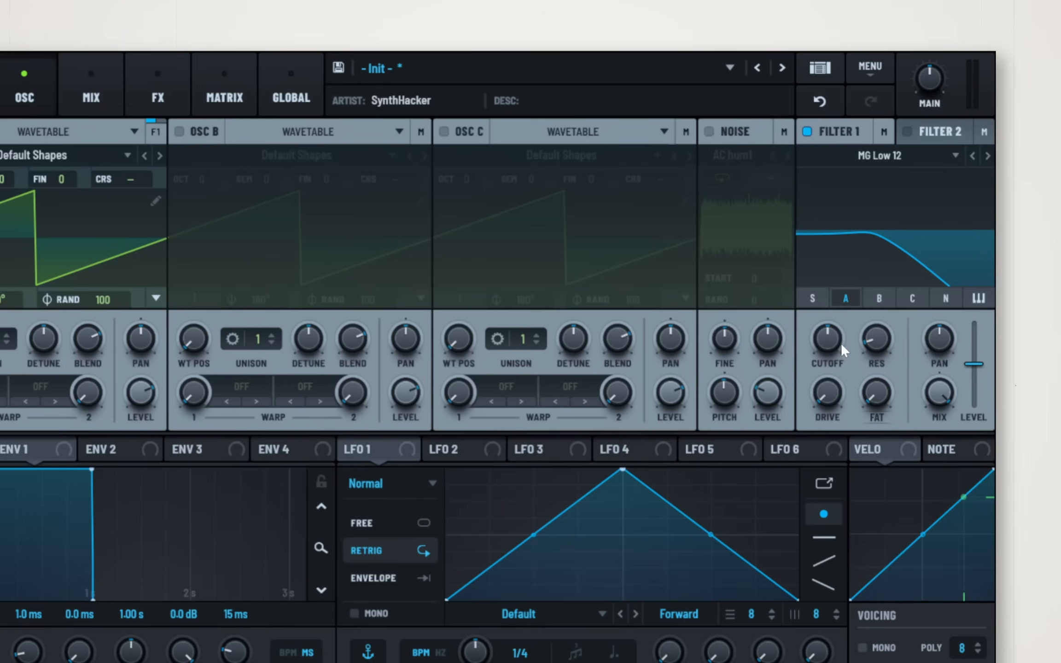
pyautogui.moveTo(843, 351)
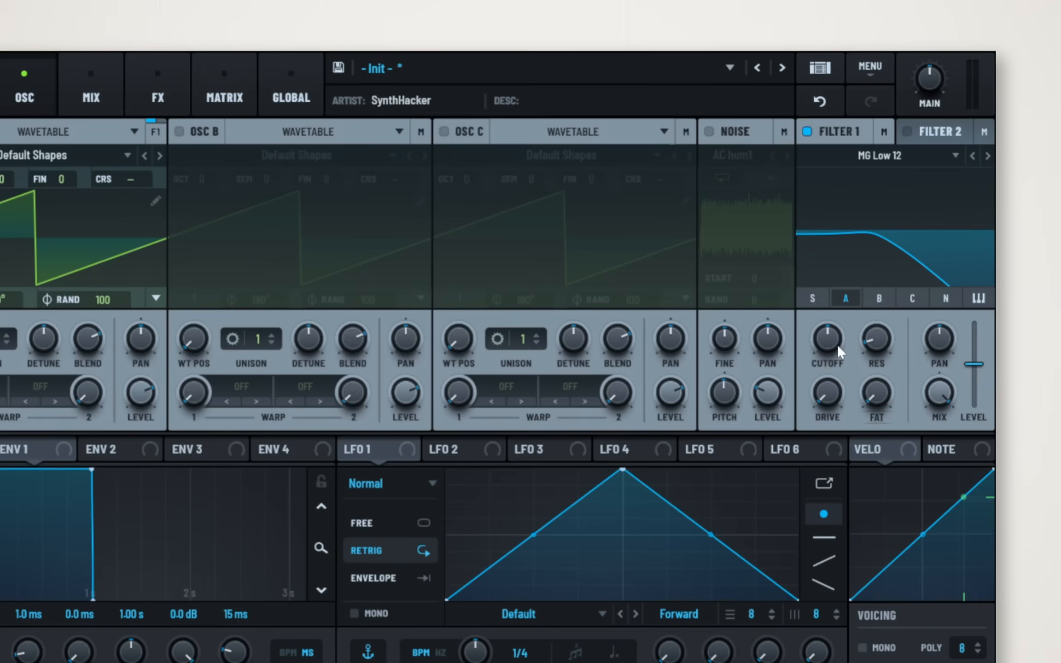
pyautogui.moveTo(830, 352)
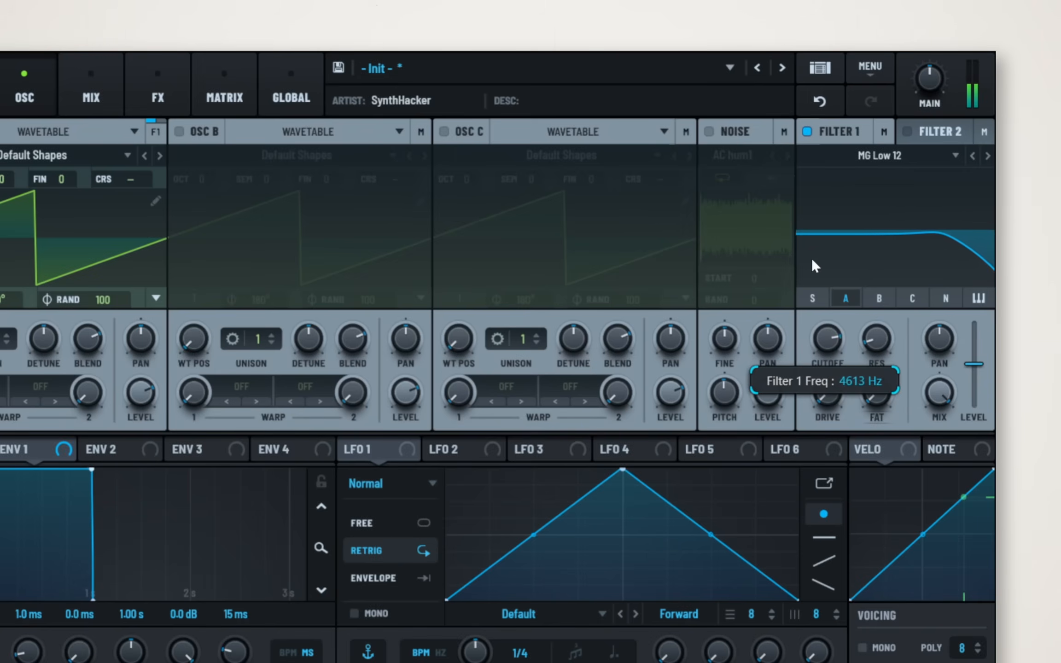
pyautogui.moveTo(795, 387)
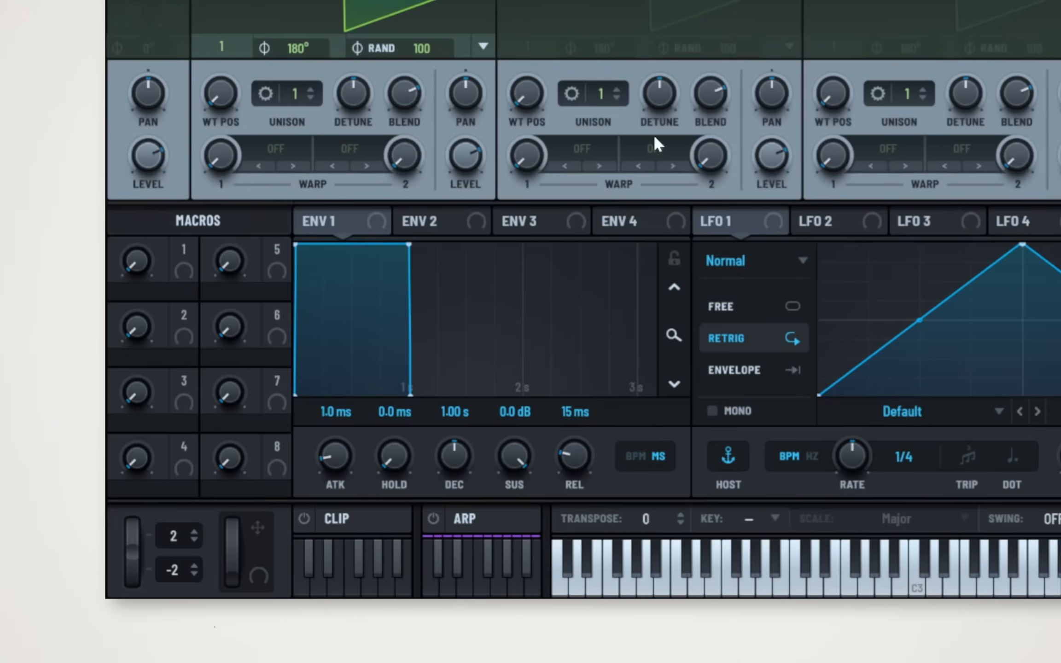
pyautogui.moveTo(227, 247)
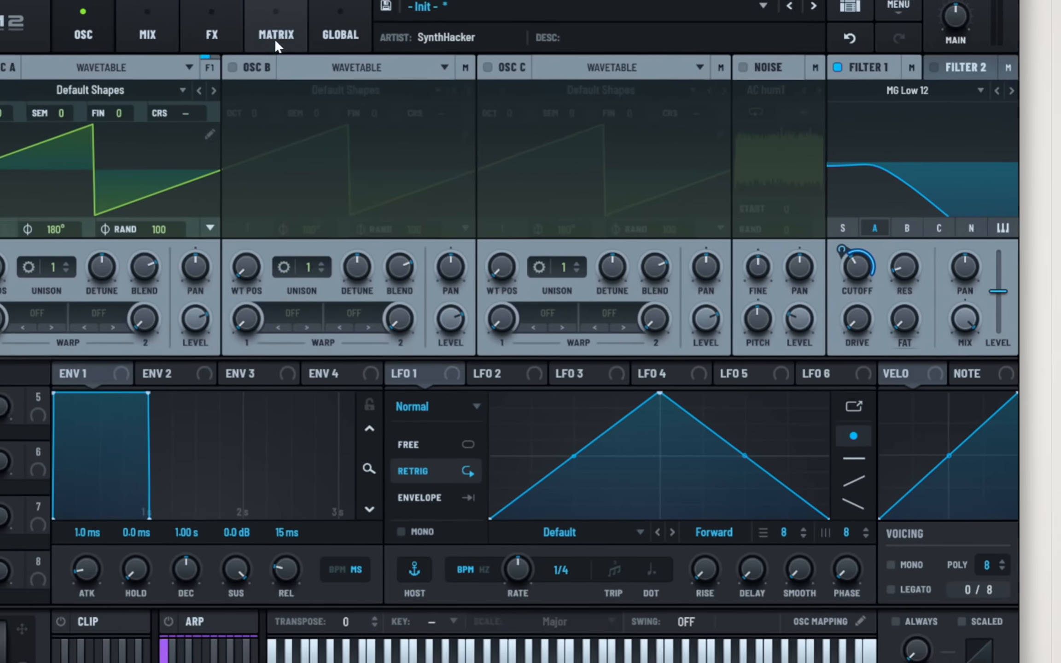
# Check Macro 1 → Filter 1 Freq in the matrix and review Macro 1's modulation options
pyautogui.click(276, 34)
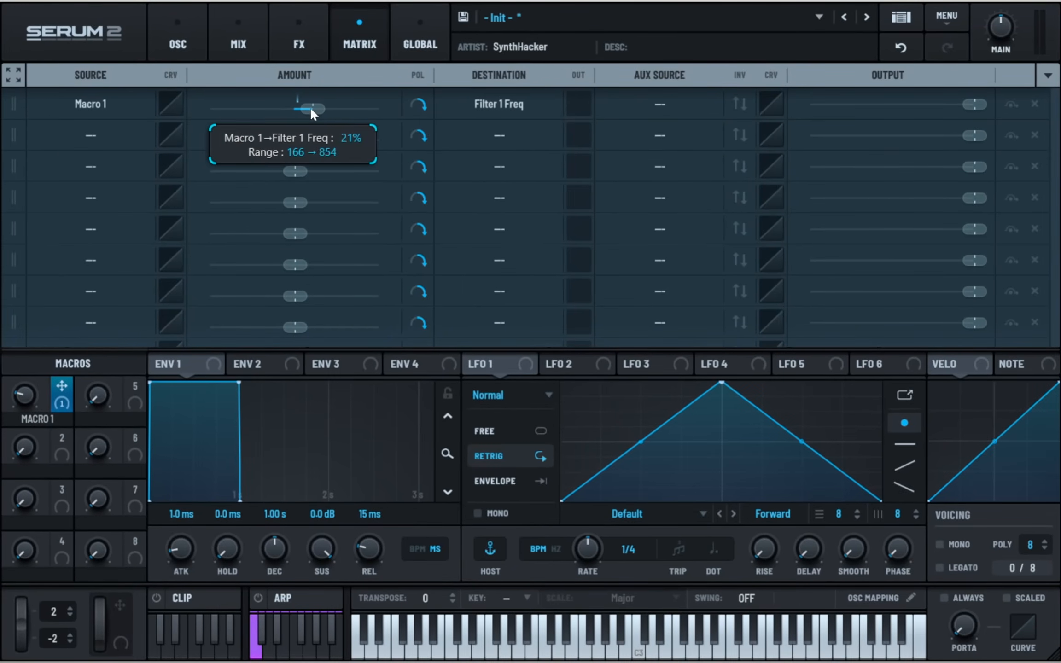
pyautogui.click(176, 26)
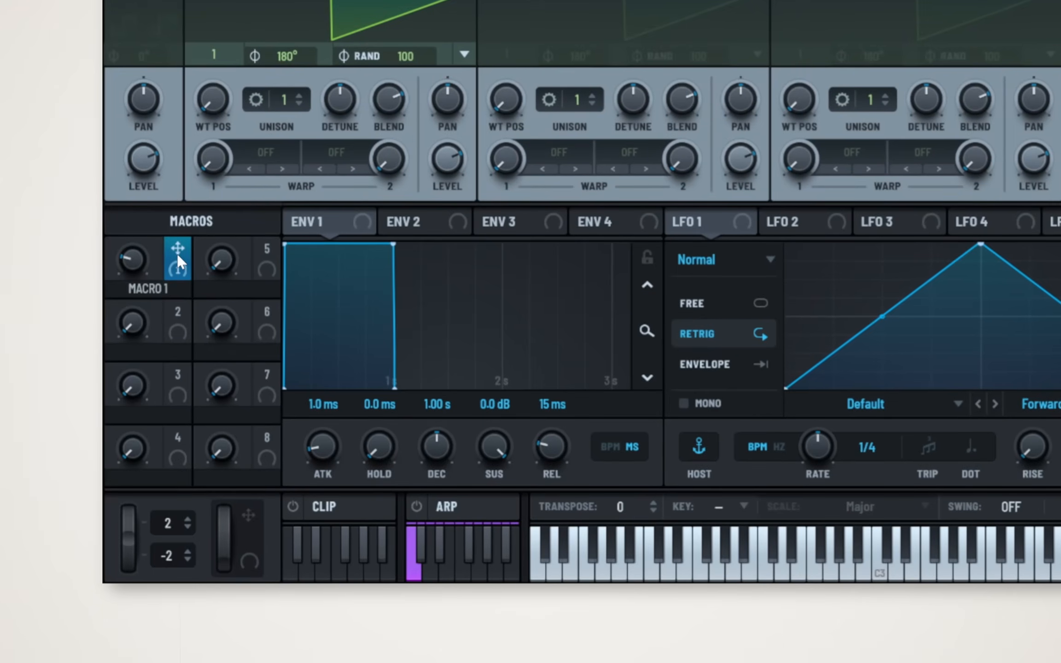
pyautogui.rightClick(177, 259)
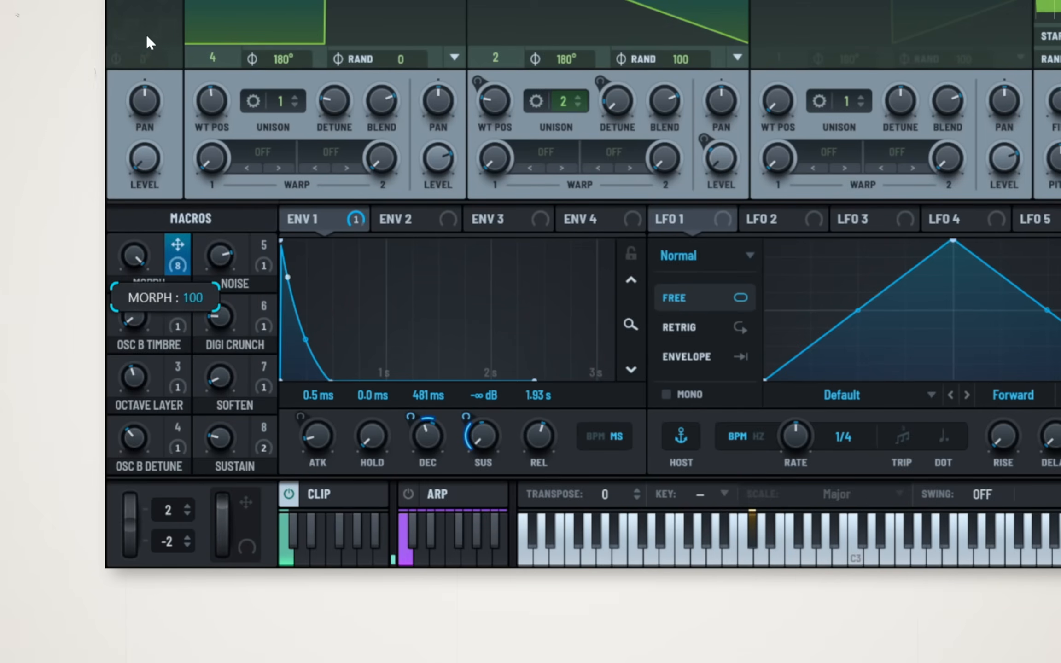
# Adjust the Morph macro on BASS - Rogue Moog and bring up the preset browser
pyautogui.moveTo(134, 256); pyautogui.dragTo(133, 277)
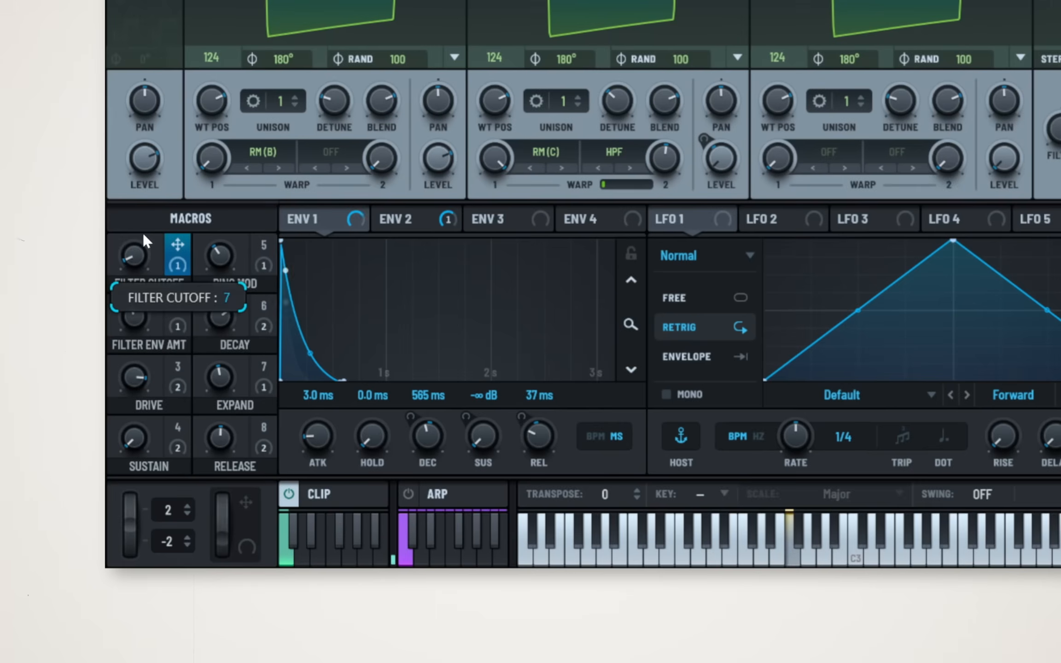
pyautogui.moveTo(200, 279)
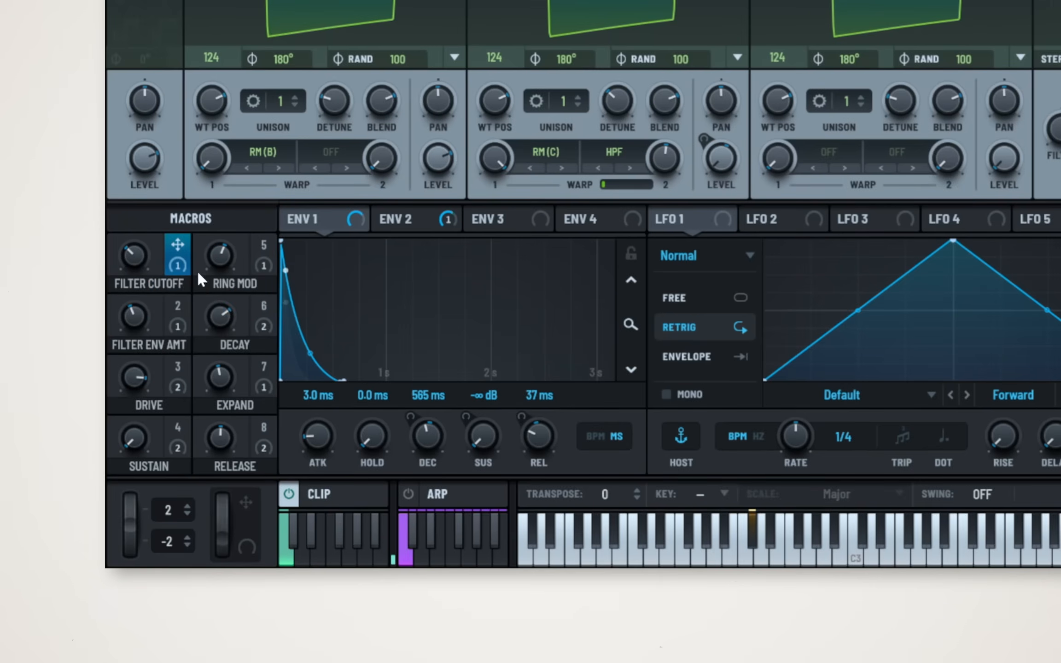
pyautogui.moveTo(225, 386)
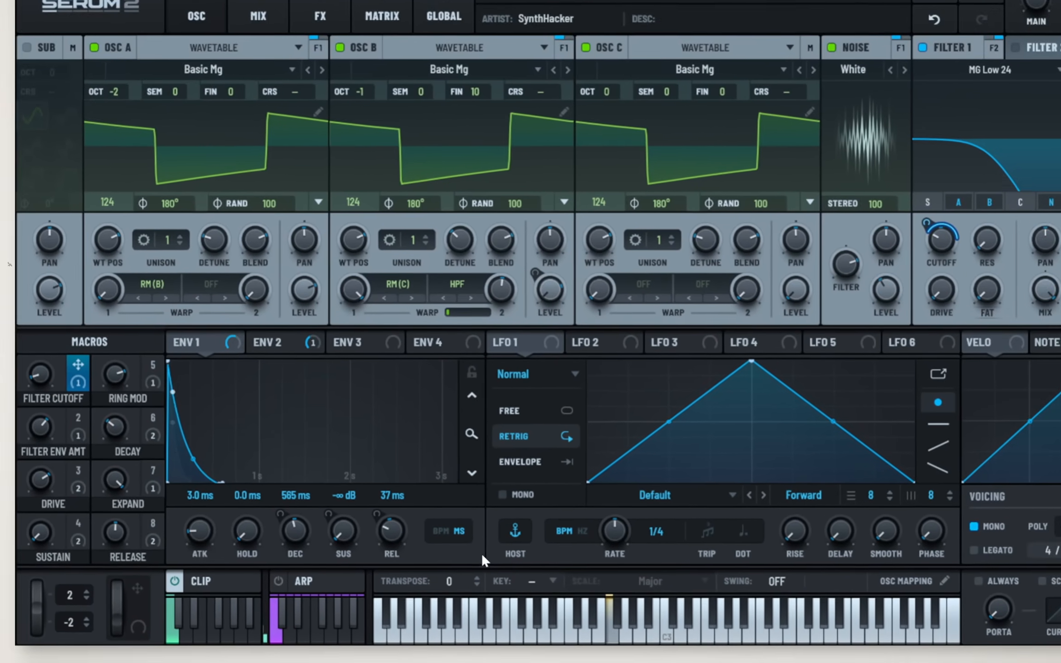
pyautogui.click(896, 17)
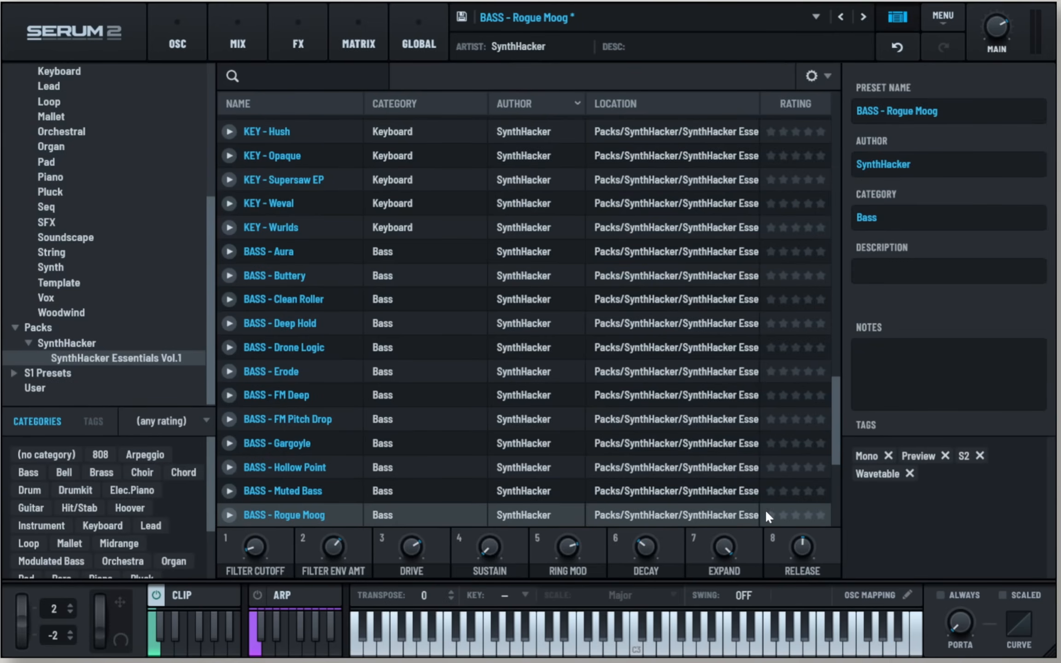
pyautogui.moveTo(384, 575)
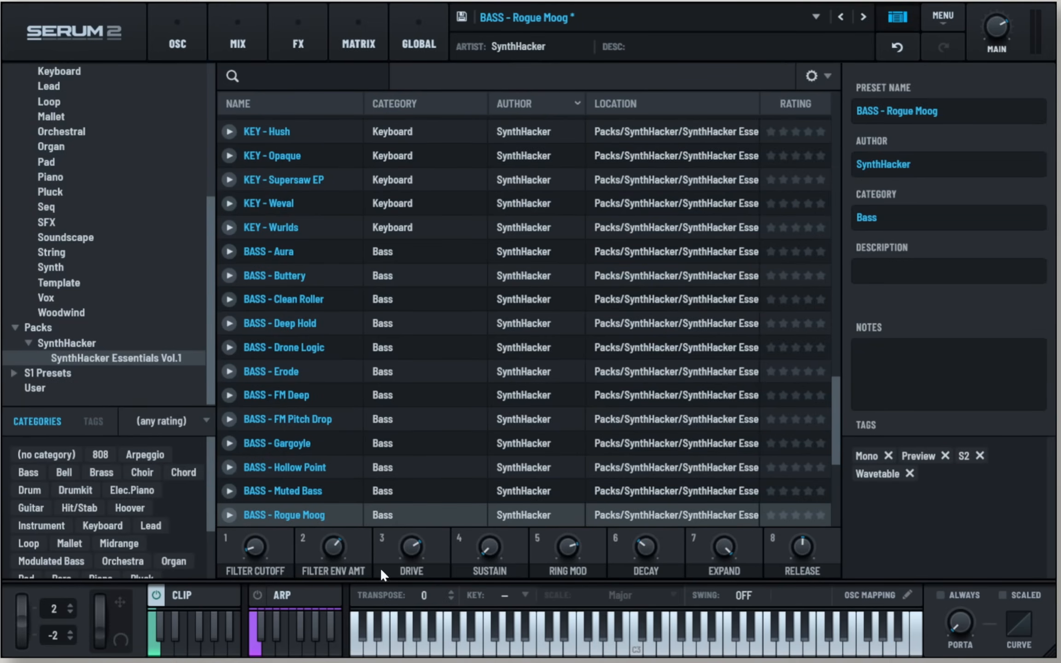
# Close the clip editor and return to the synth's main view
pyautogui.click(181, 596)
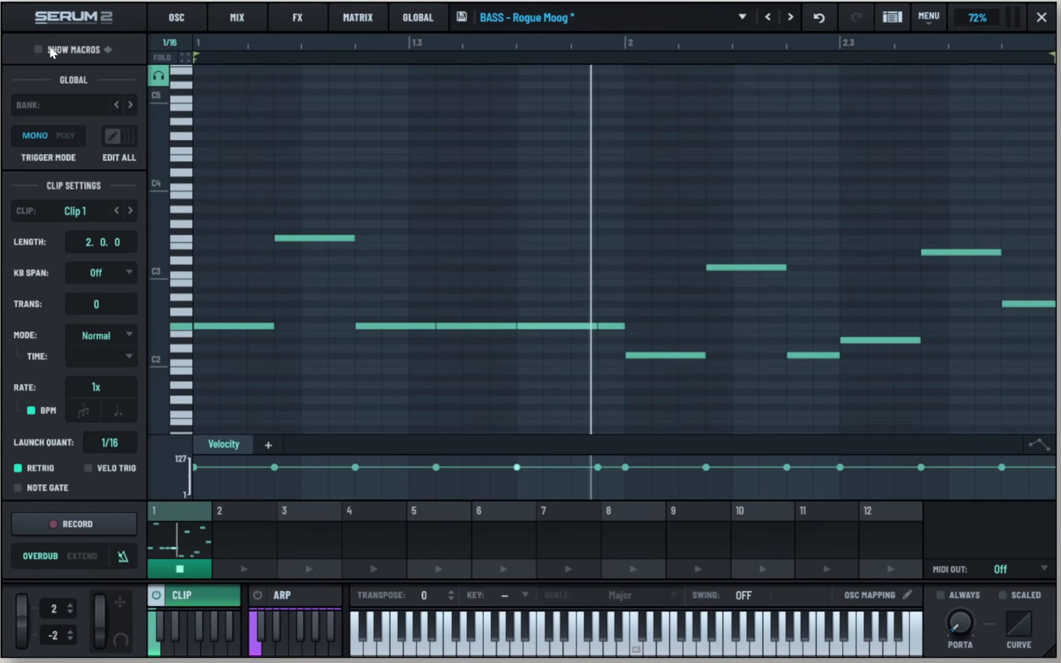
pyautogui.click(38, 50)
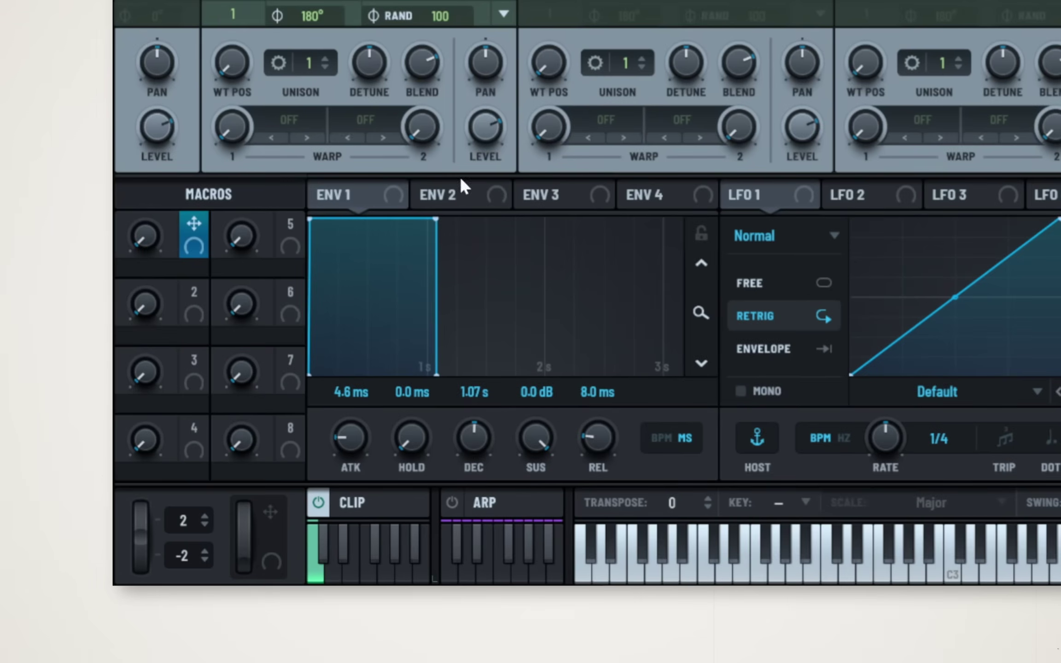
pyautogui.moveTo(475, 302)
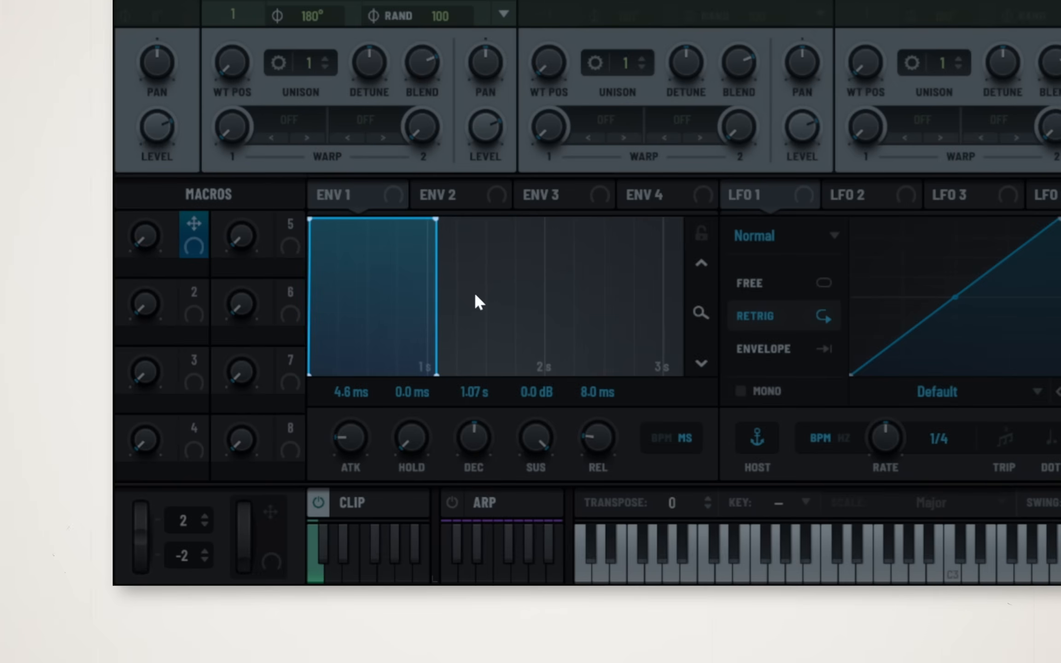
# Reshape Env 1 to 153 ms attack, 441 ms hold and −15.2 dB sustain
pyautogui.click(350, 438)
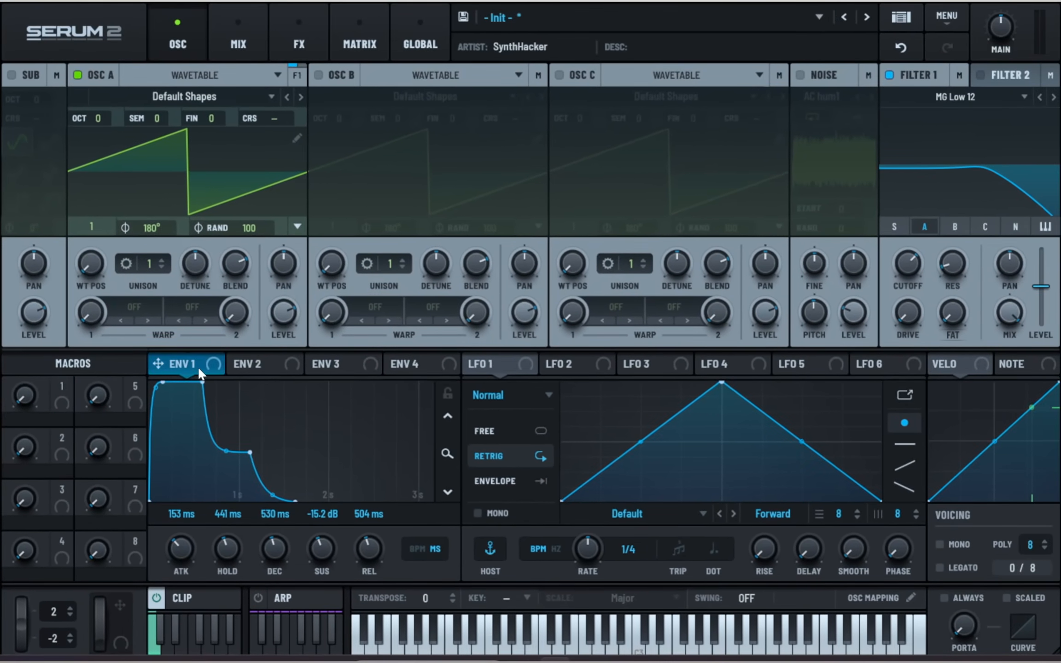
pyautogui.moveTo(200, 367)
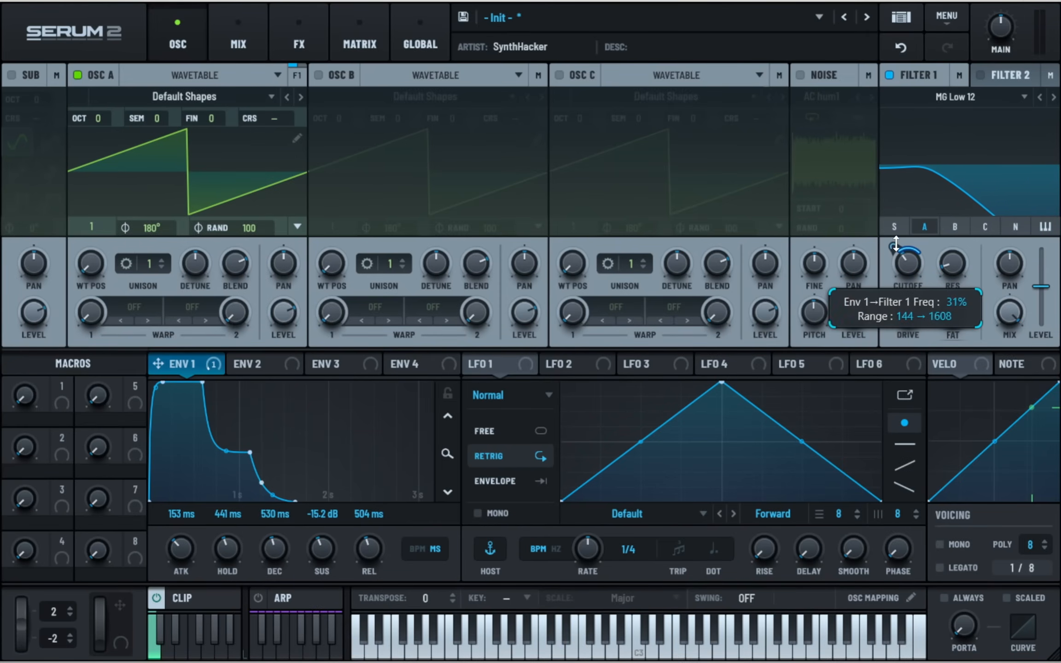
pyautogui.moveTo(322, 550)
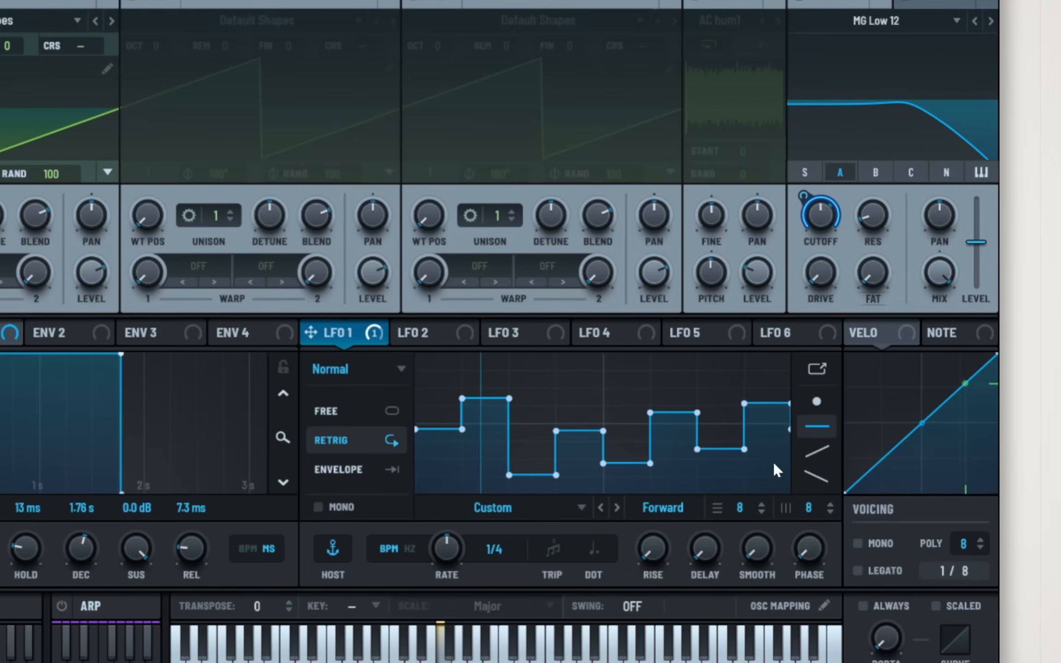
# Set LFO 1 to a free 0.6 Hz rate instead of the synced 1/2 division
pyautogui.scroll(-3)
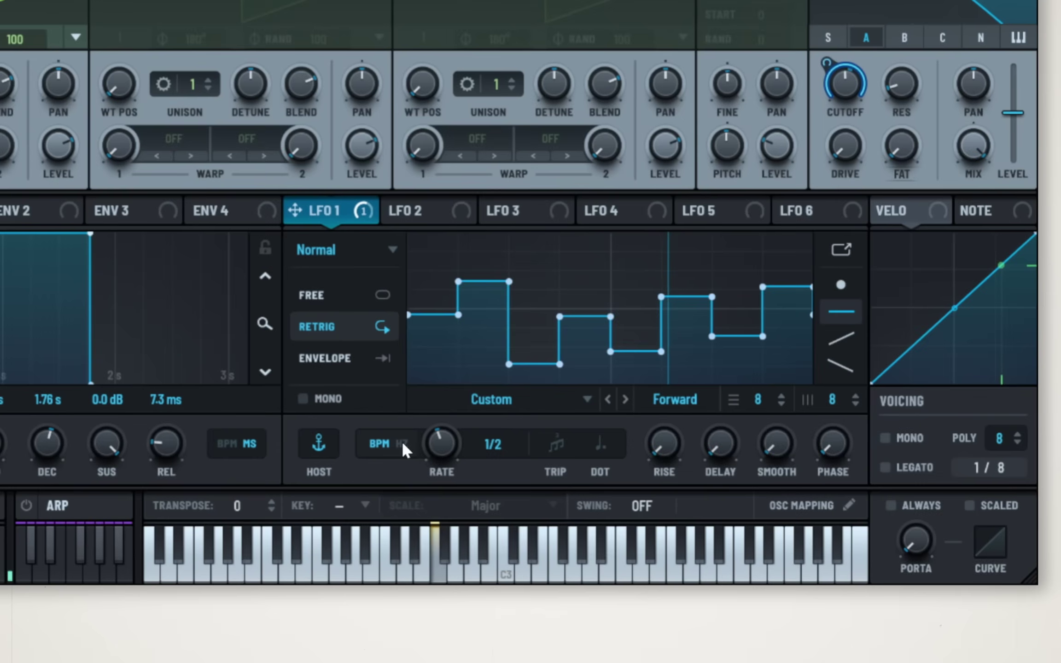
pyautogui.click(400, 443)
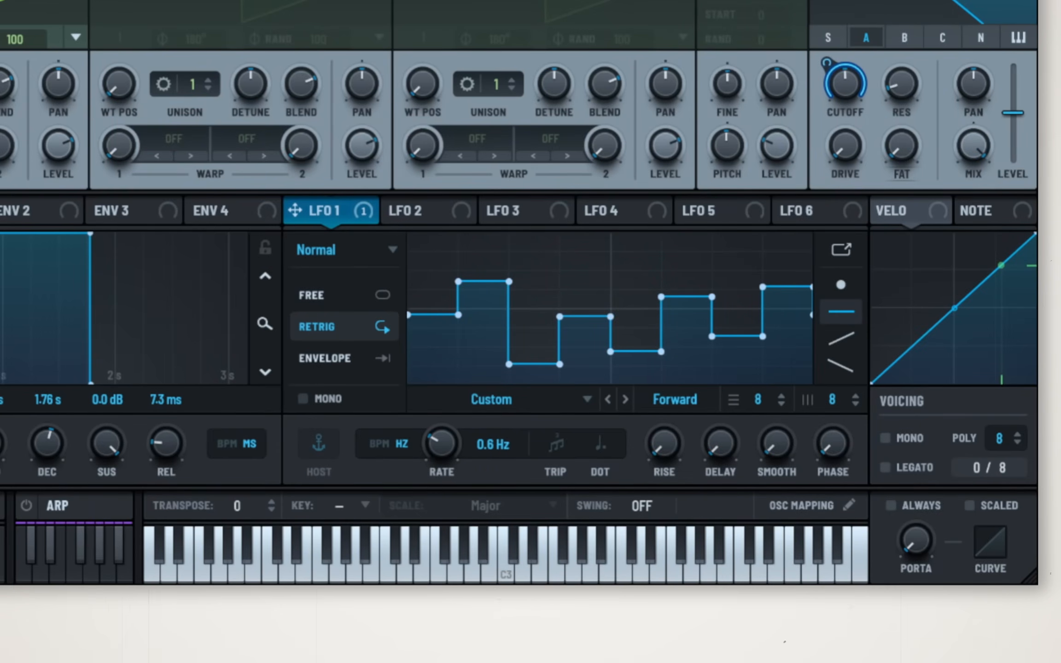
pyautogui.moveTo(323, 325)
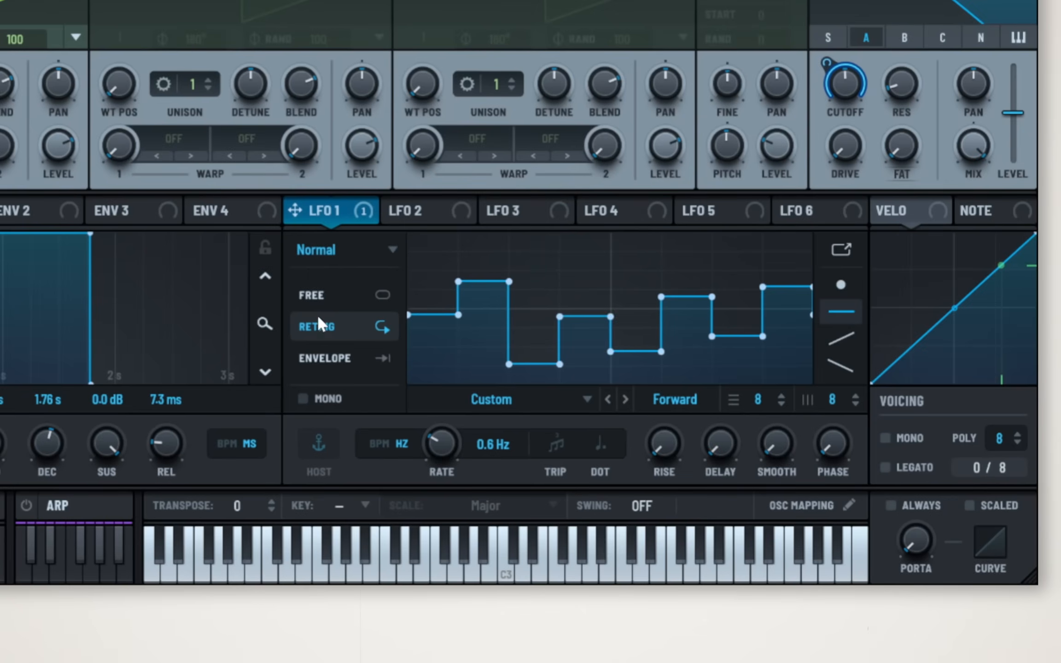
pyautogui.moveTo(342, 337)
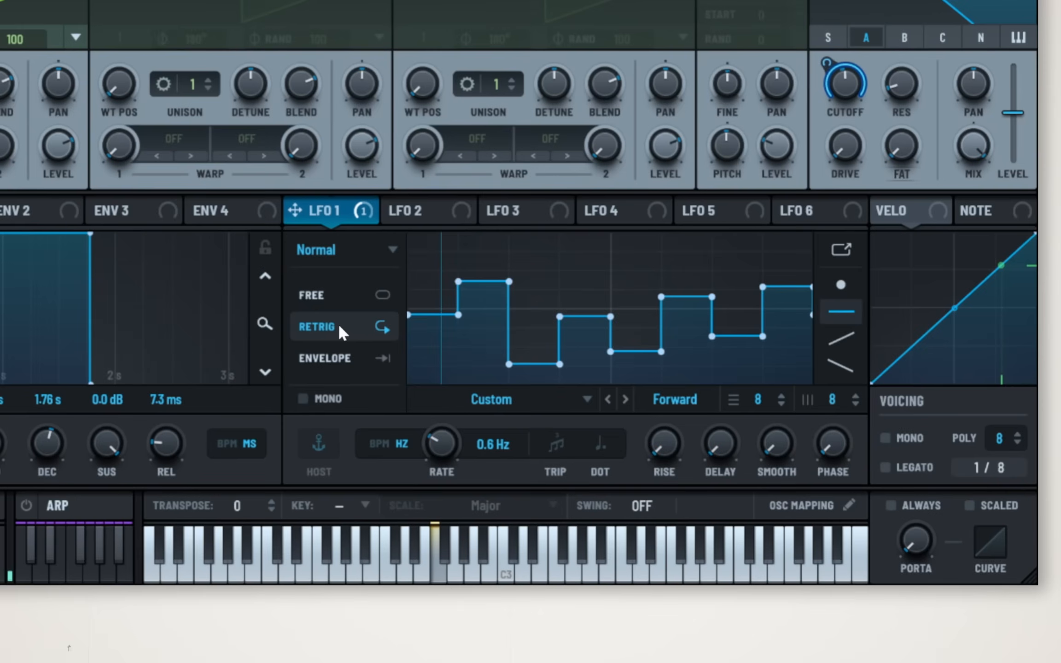
pyautogui.moveTo(341, 302)
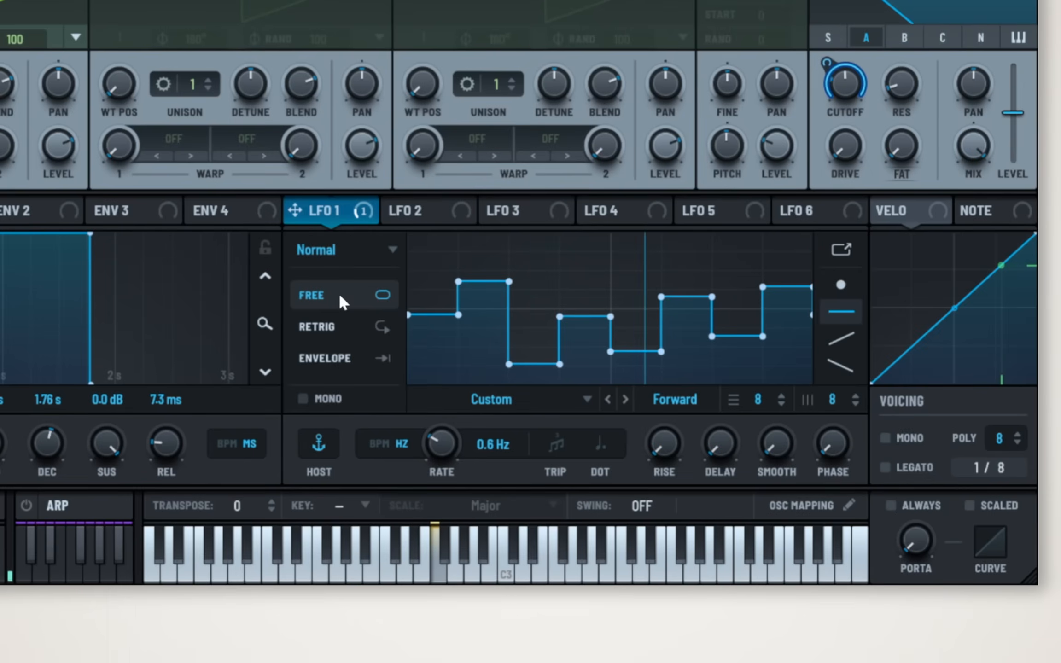
pyautogui.moveTo(342, 360)
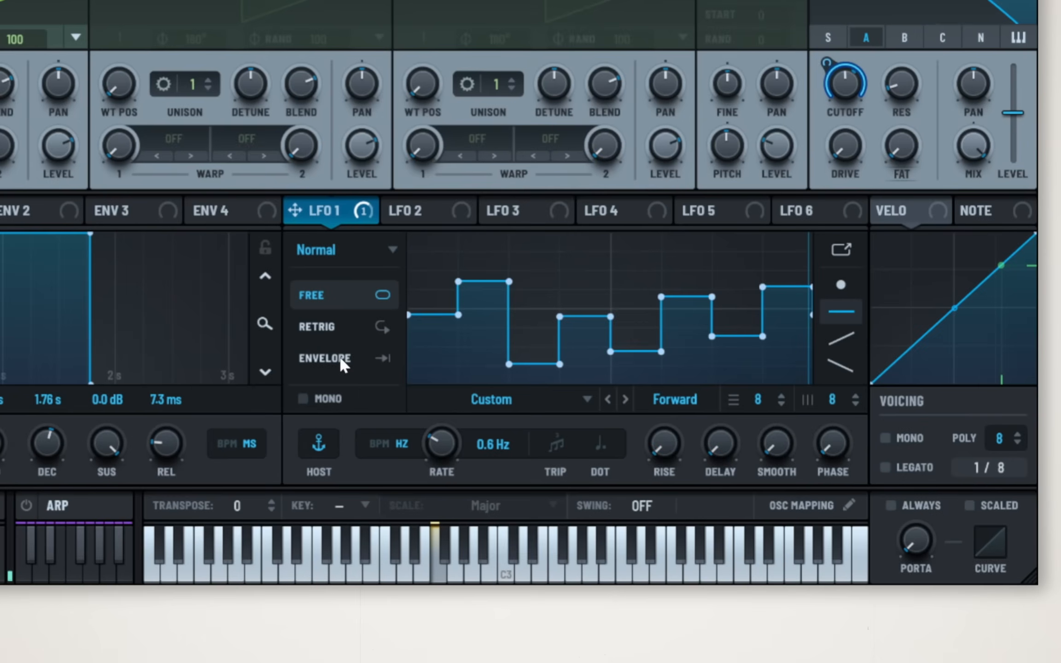
# Set LFO 1 to Envelope mode so it runs once per note
pyautogui.click(343, 357)
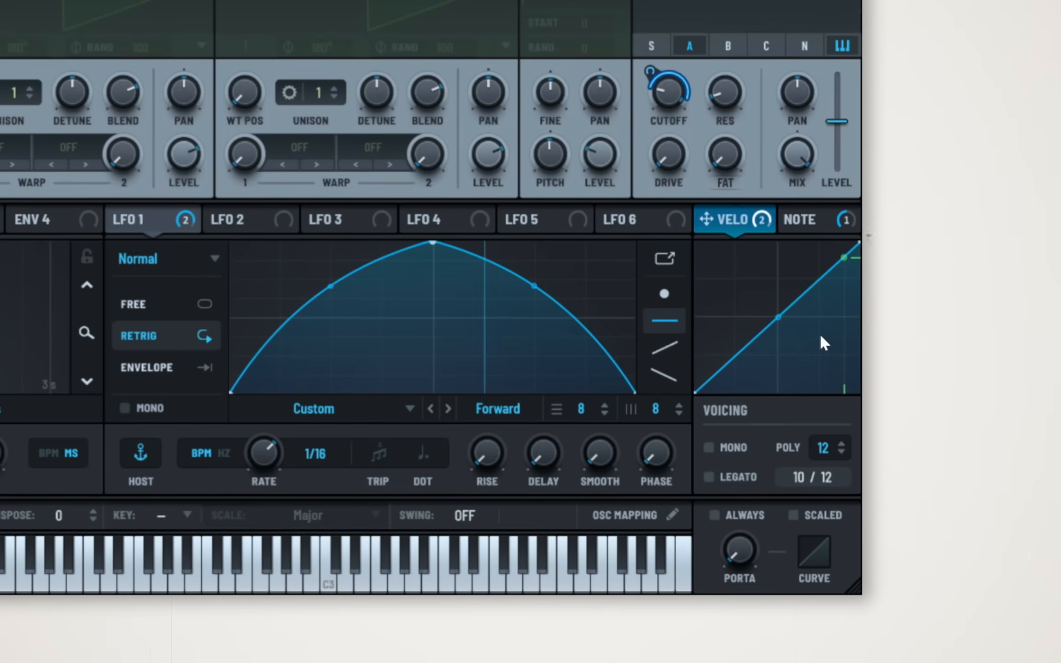
# Show the Note modulator's curve and its two modulation routings
pyautogui.click(809, 219)
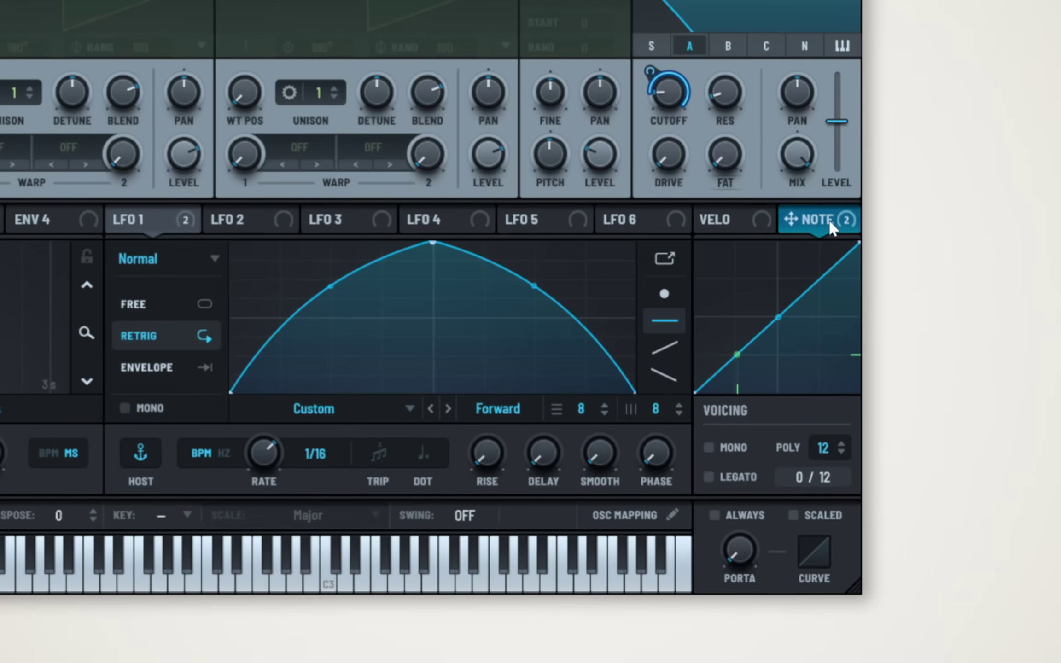
pyautogui.moveTo(761, 301)
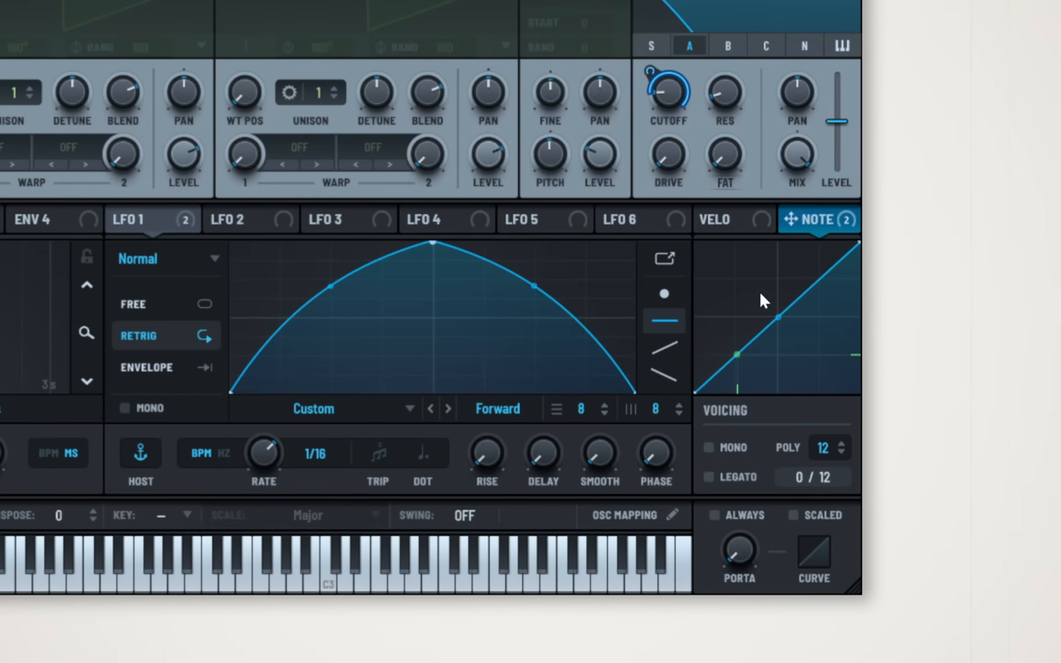
pyautogui.moveTo(743, 292)
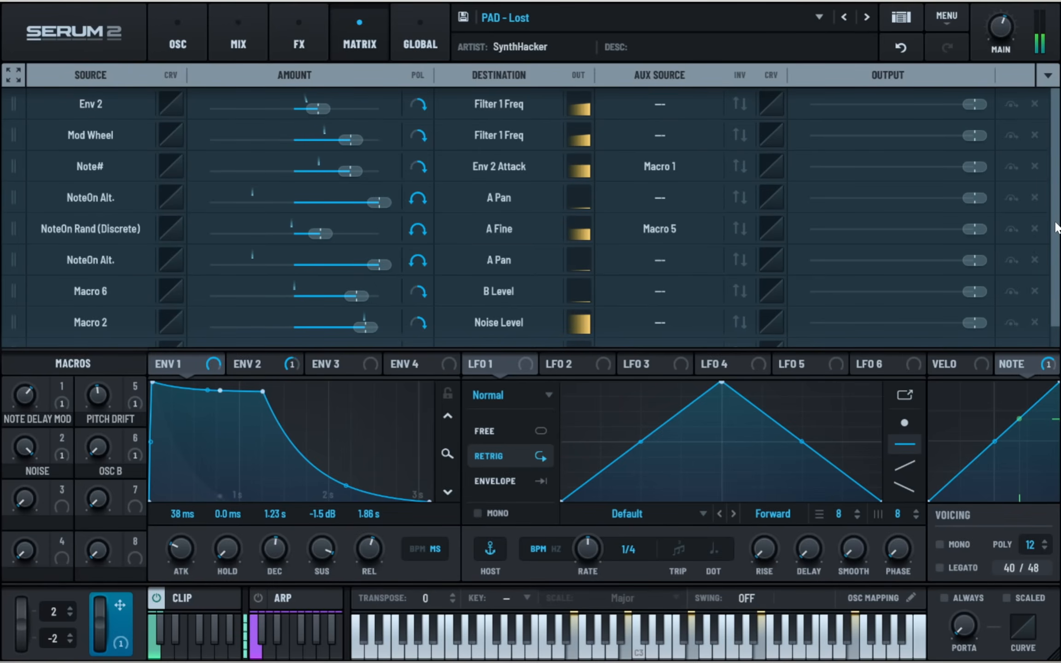
pyautogui.moveTo(828, 252)
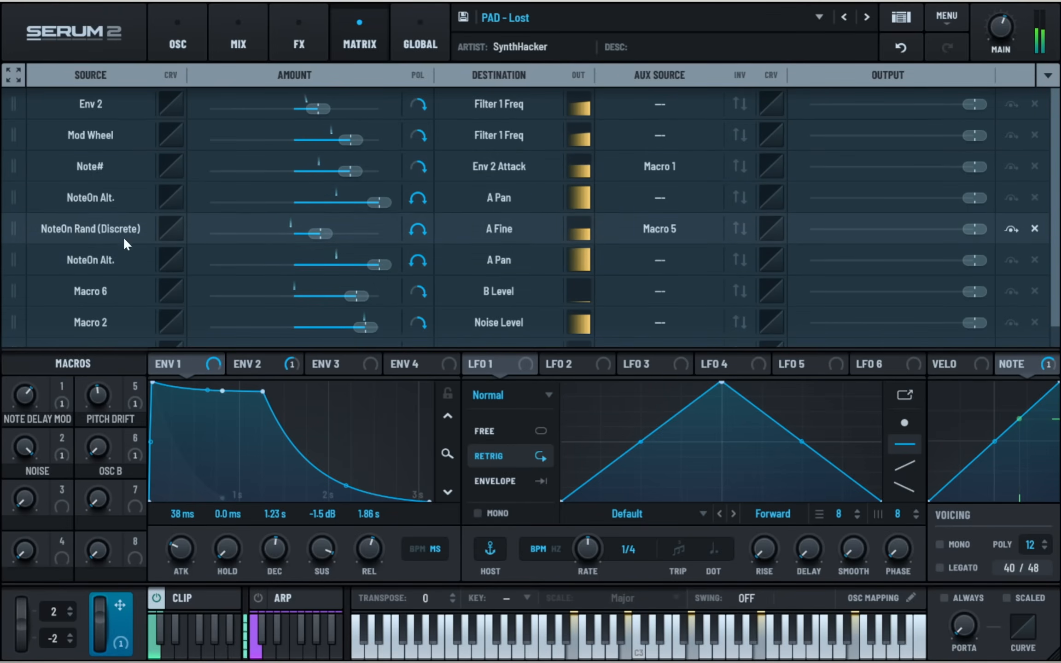
pyautogui.moveTo(972, 380)
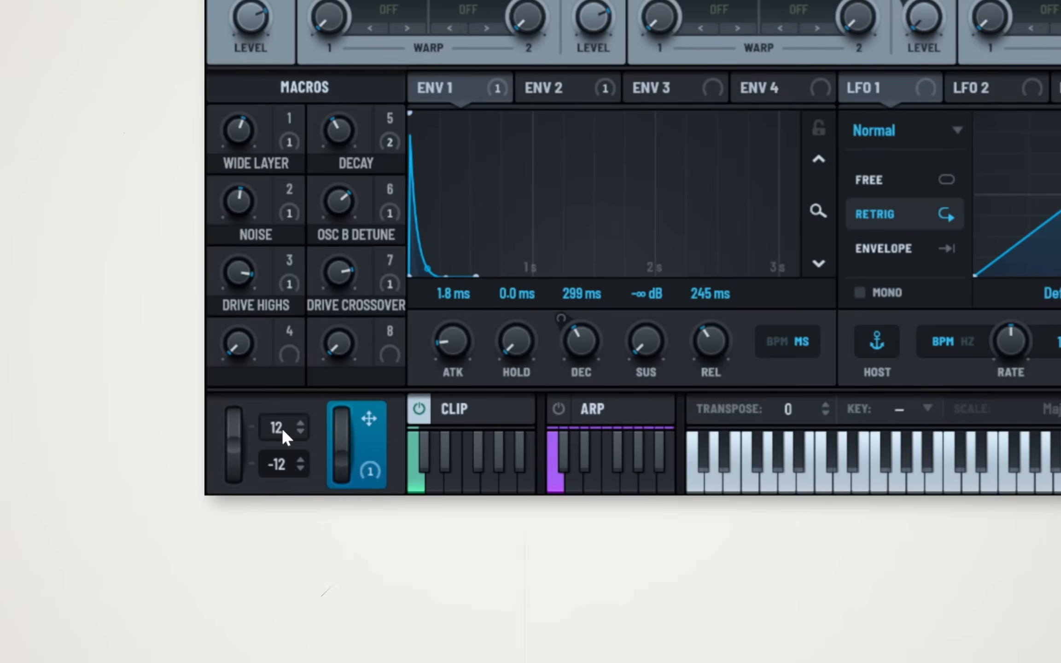
# Set the upward pitch bend range to 12 semitones
pyautogui.click(299, 433)
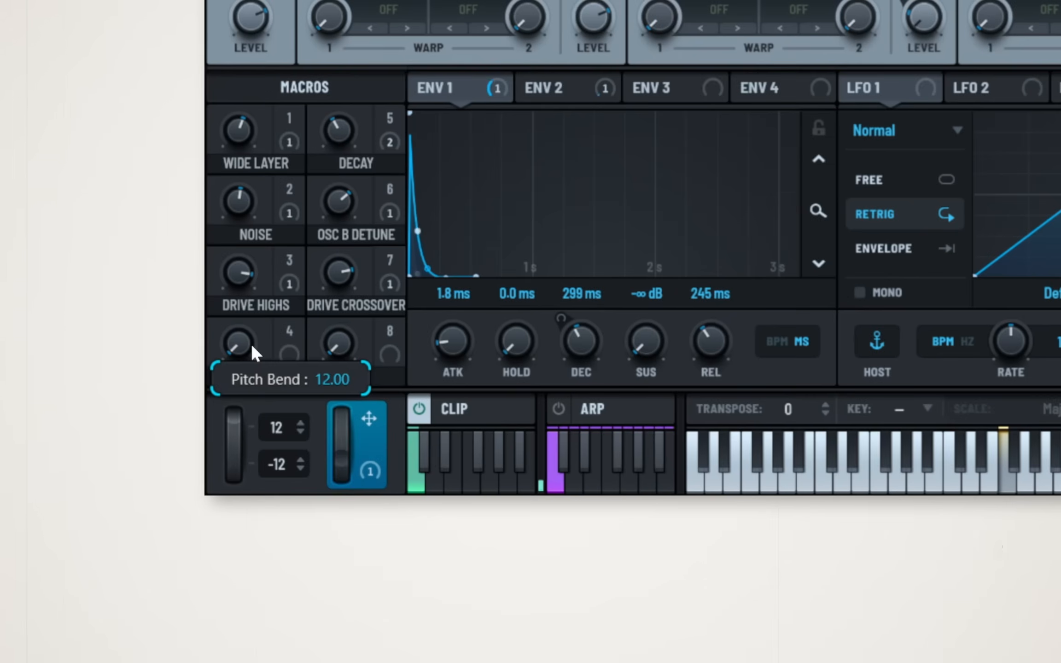
pyautogui.moveTo(254, 352)
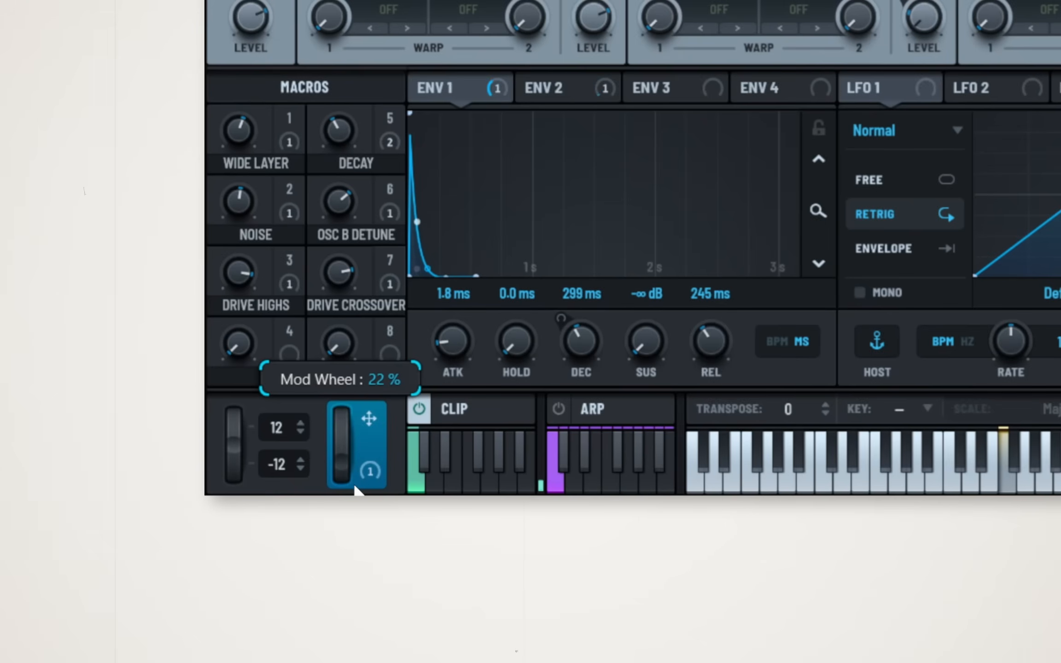
pyautogui.moveTo(364, 471)
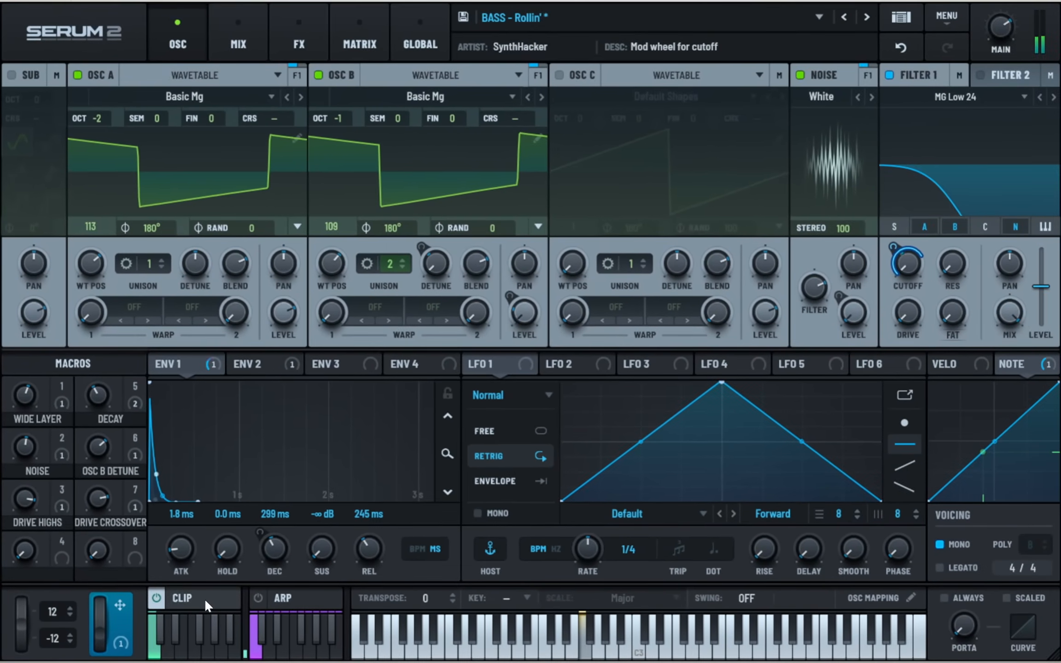
# Show Clip 1's repeating F2 and F3 bass notes with their velocity lane in the clip editor
pyautogui.click(182, 597)
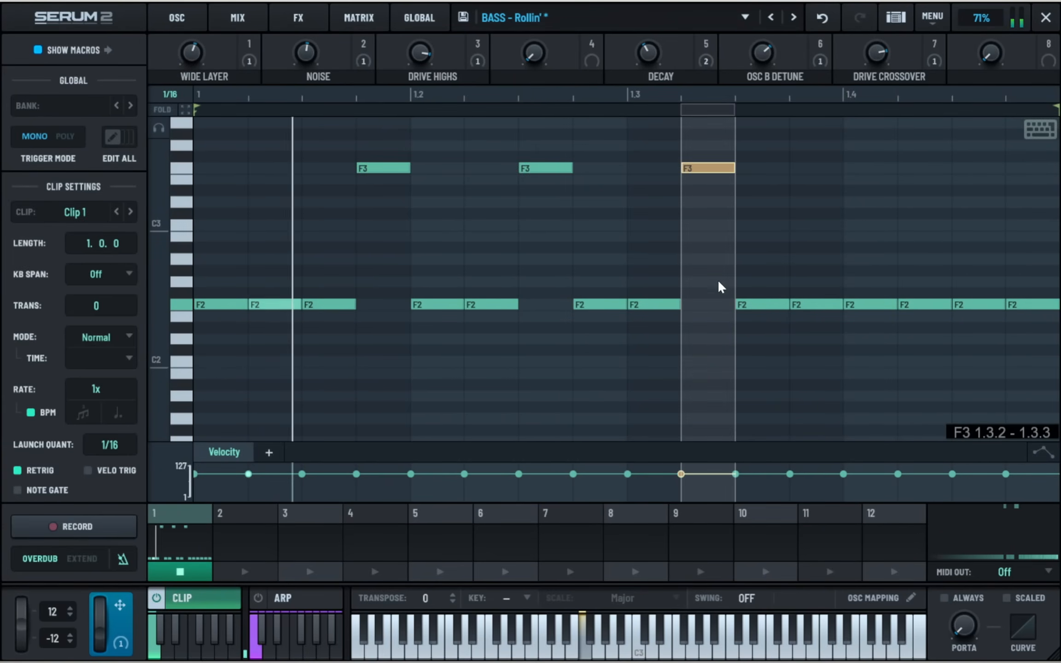
pyautogui.click(295, 598)
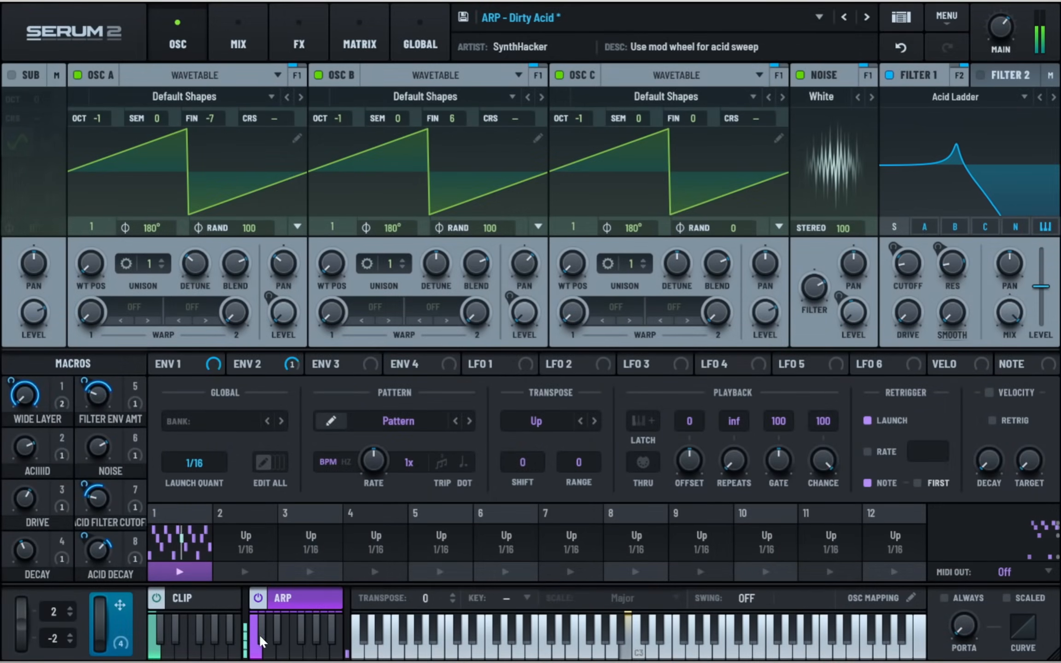
# Set transpose to -2 on the ARP - Dirty Acid preset and choose a key from the KEY list
pyautogui.click(330, 421)
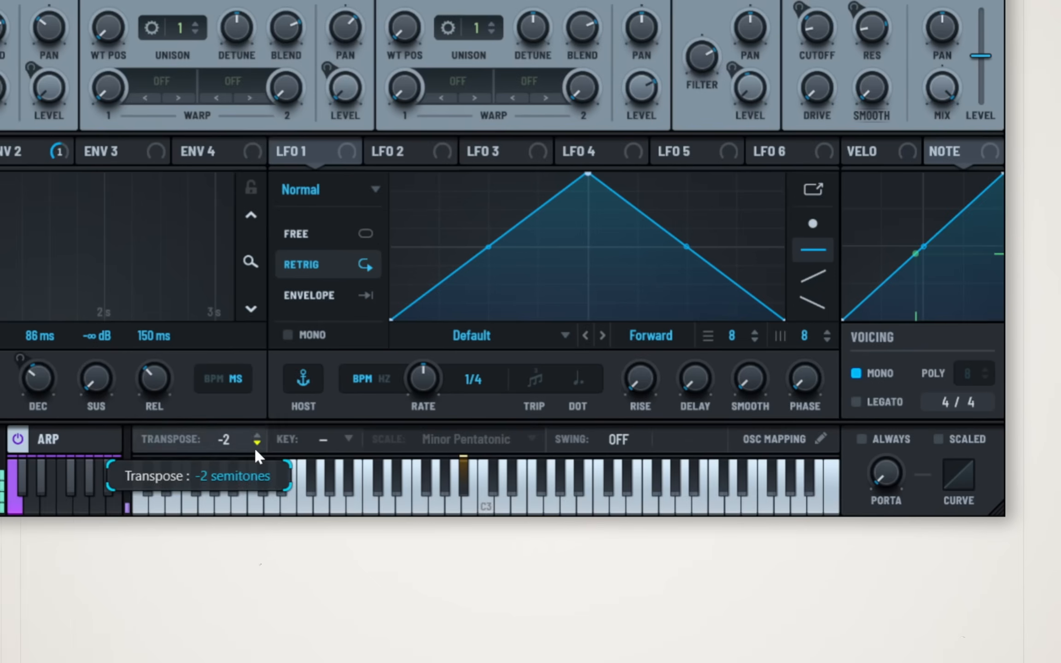
pyautogui.click(331, 439)
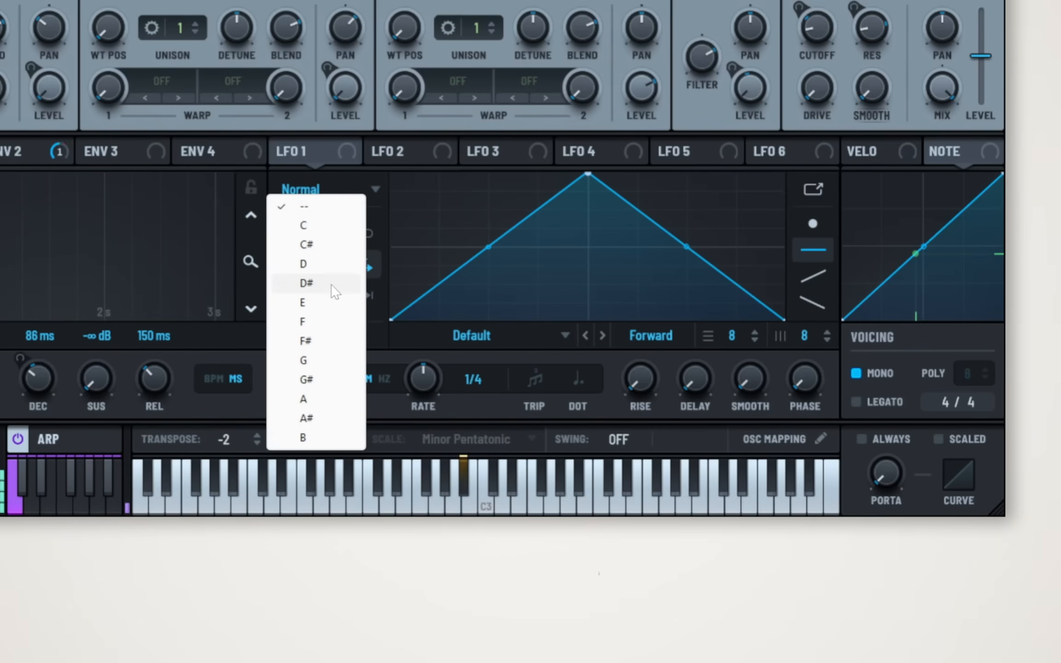
pyautogui.click(303, 398)
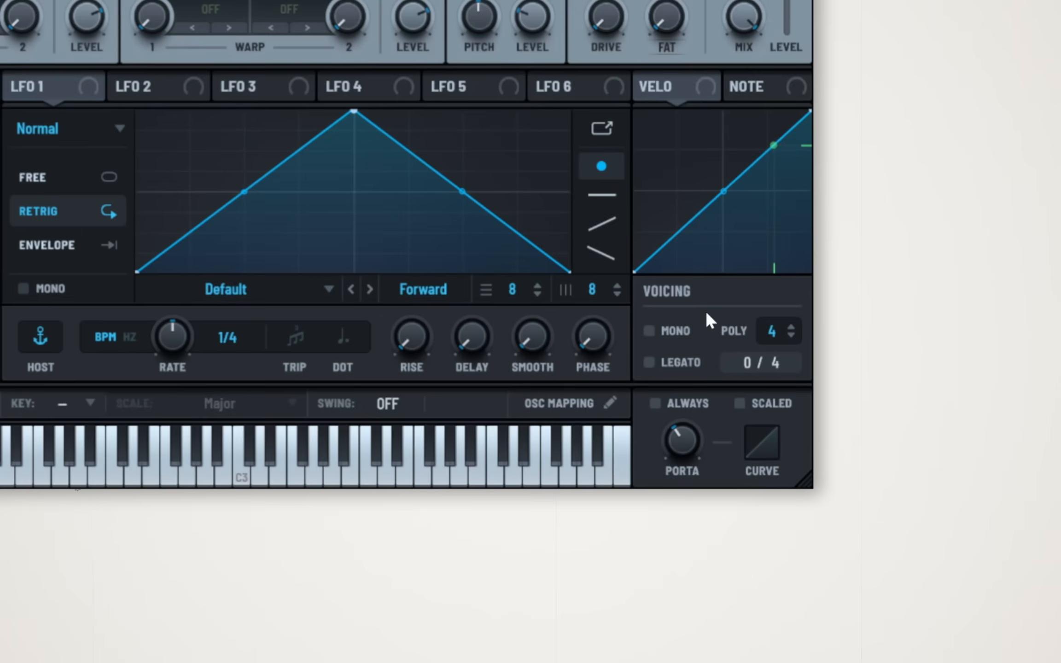
# Switch voicing from Poly 4 to Mono and adjust the Porta glide time between notes
pyautogui.click(649, 330)
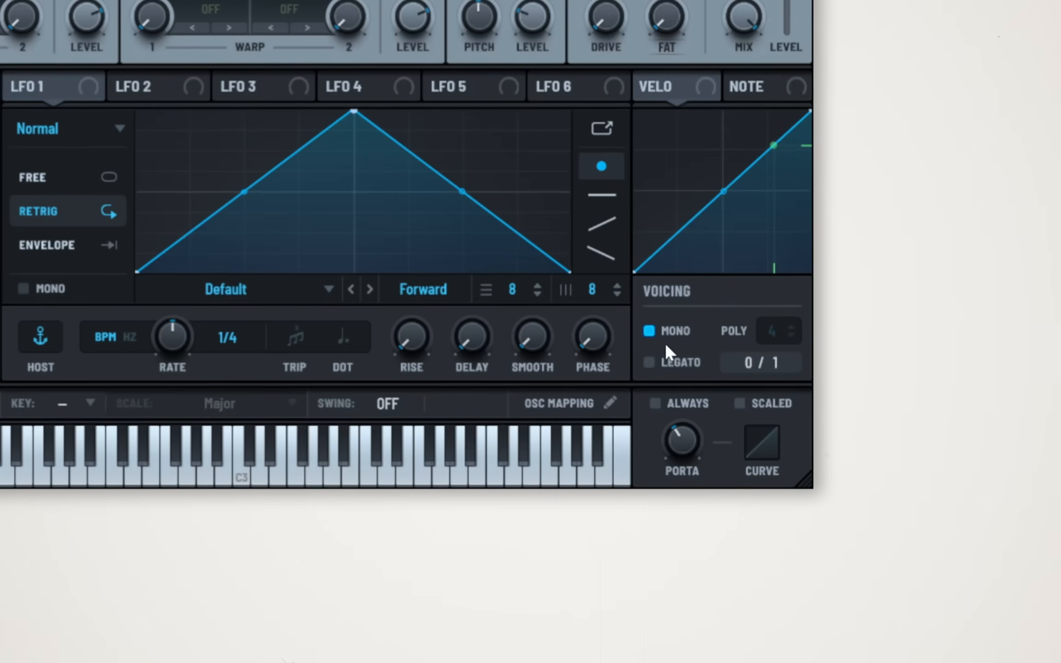
pyautogui.moveTo(677, 352)
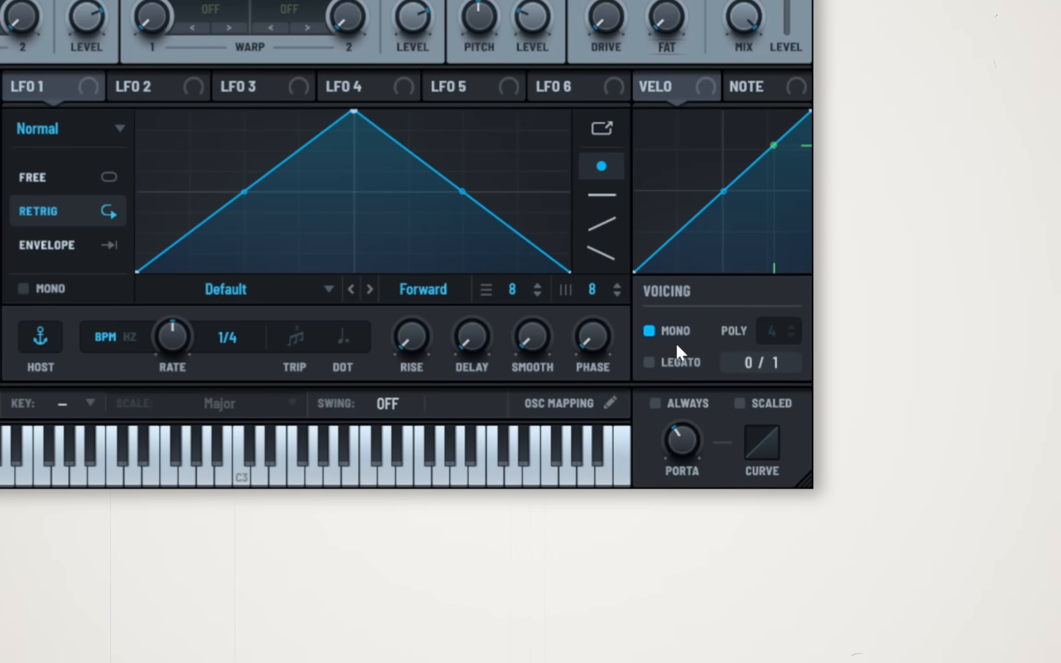
pyautogui.moveTo(677, 351)
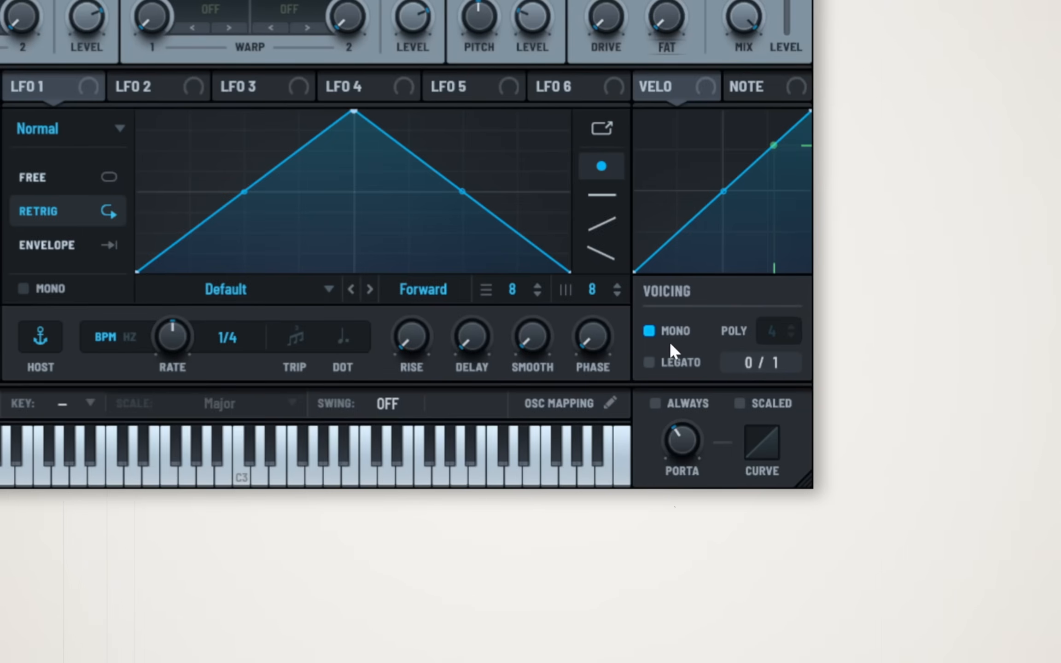
pyautogui.moveTo(655, 352)
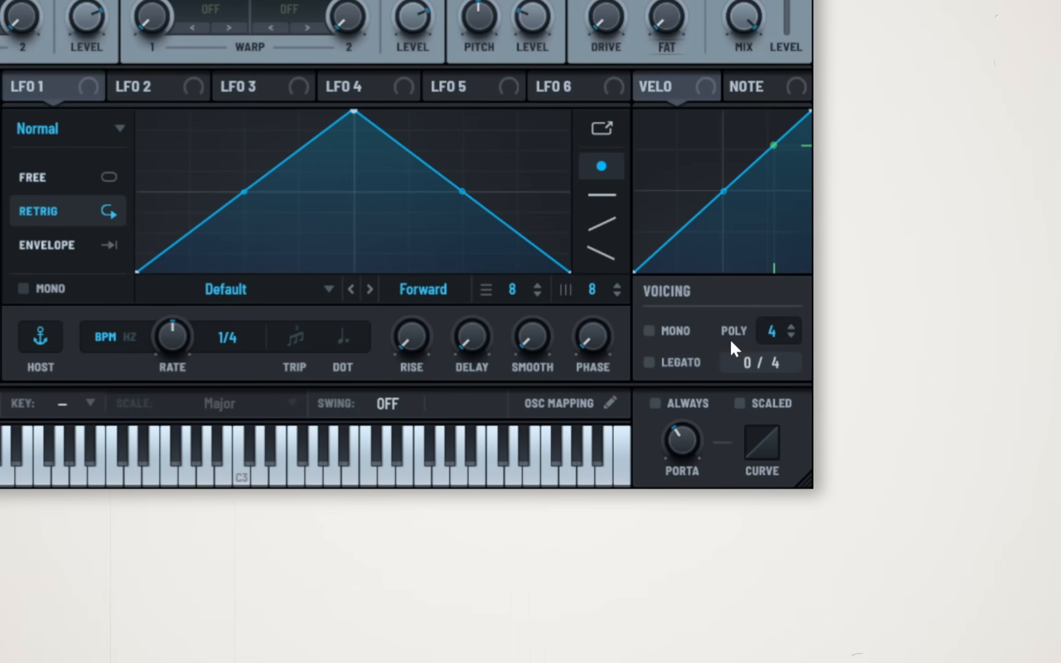
pyautogui.moveTo(674, 451)
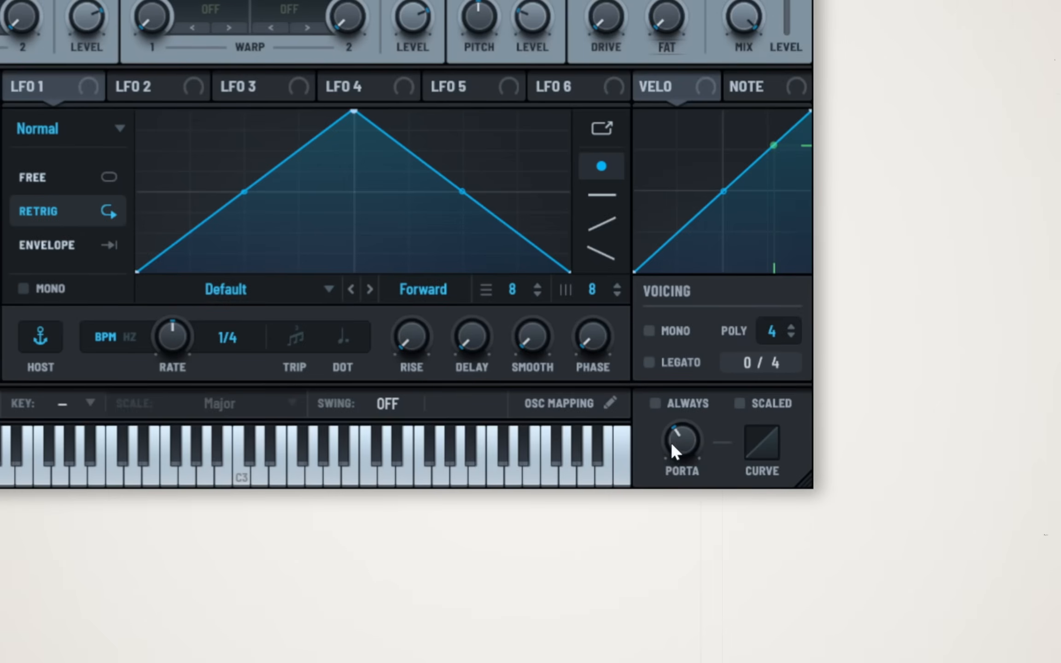
pyautogui.click(649, 331)
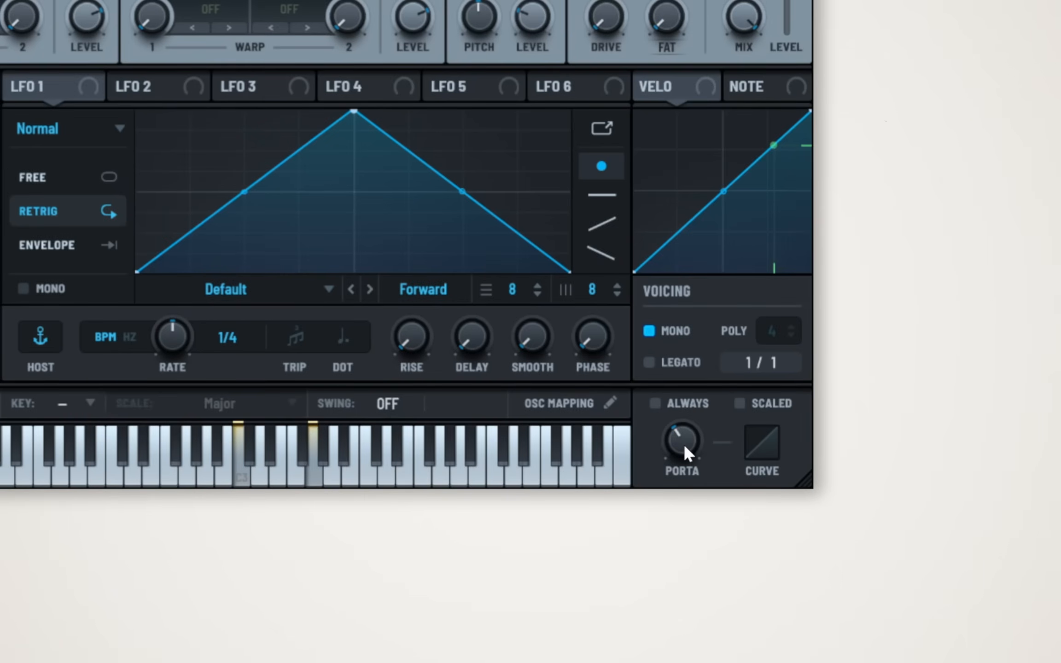
pyautogui.moveTo(682, 440)
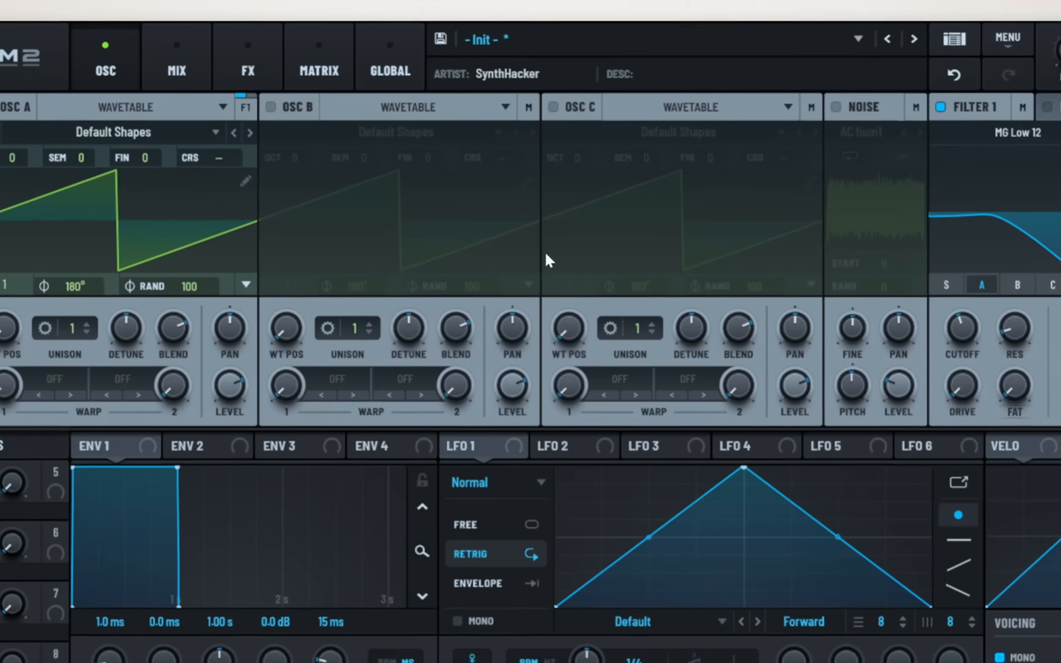
# Type oscillator A's coarse tuning as 36.00, then bring up the Global settings page
pyautogui.doubleClick(189, 157)
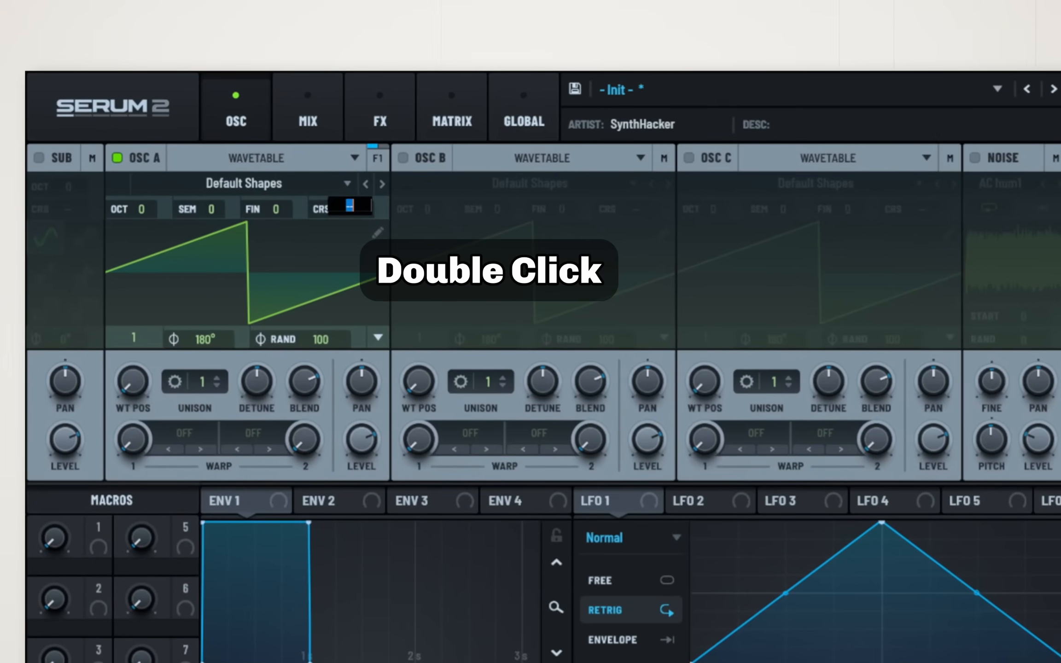
pyautogui.doubleClick(348, 206)
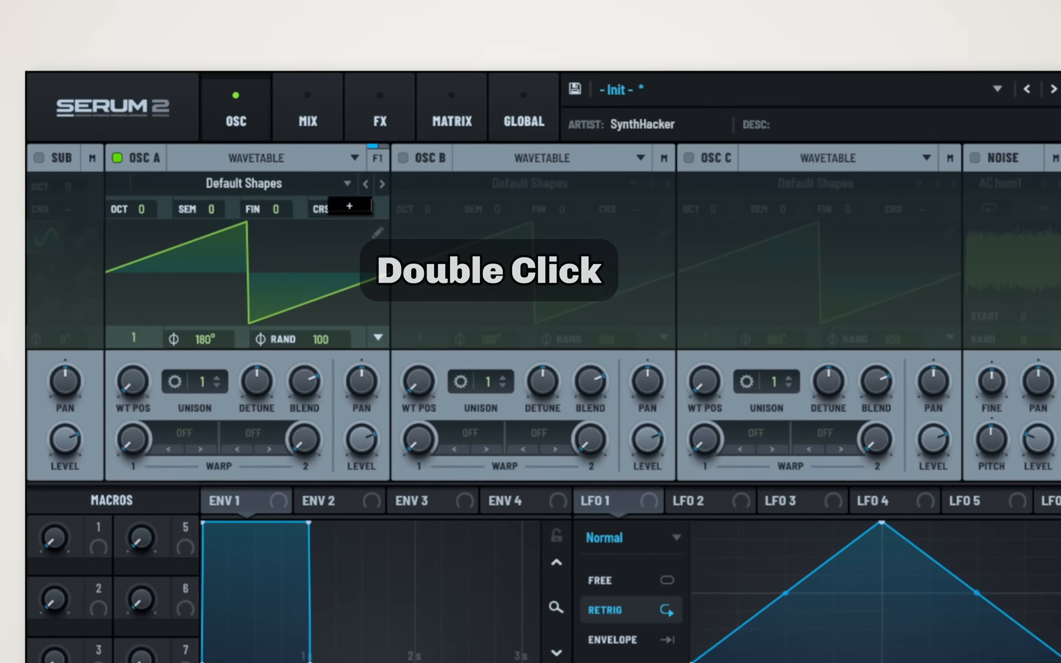
pyautogui.doubleClick(348, 208)
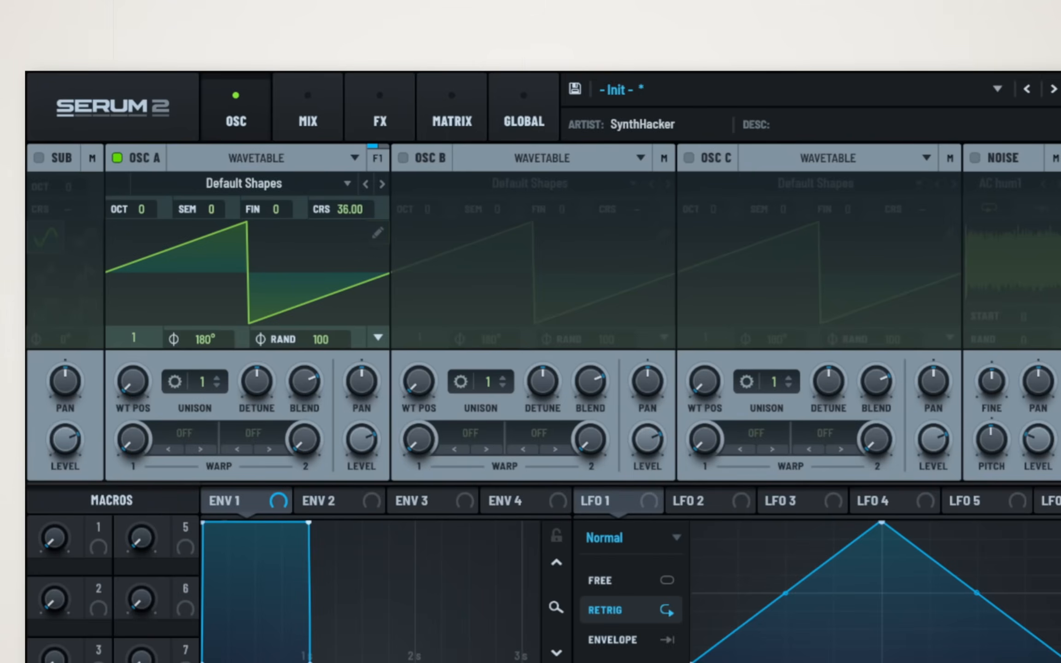
pyautogui.click(522, 107)
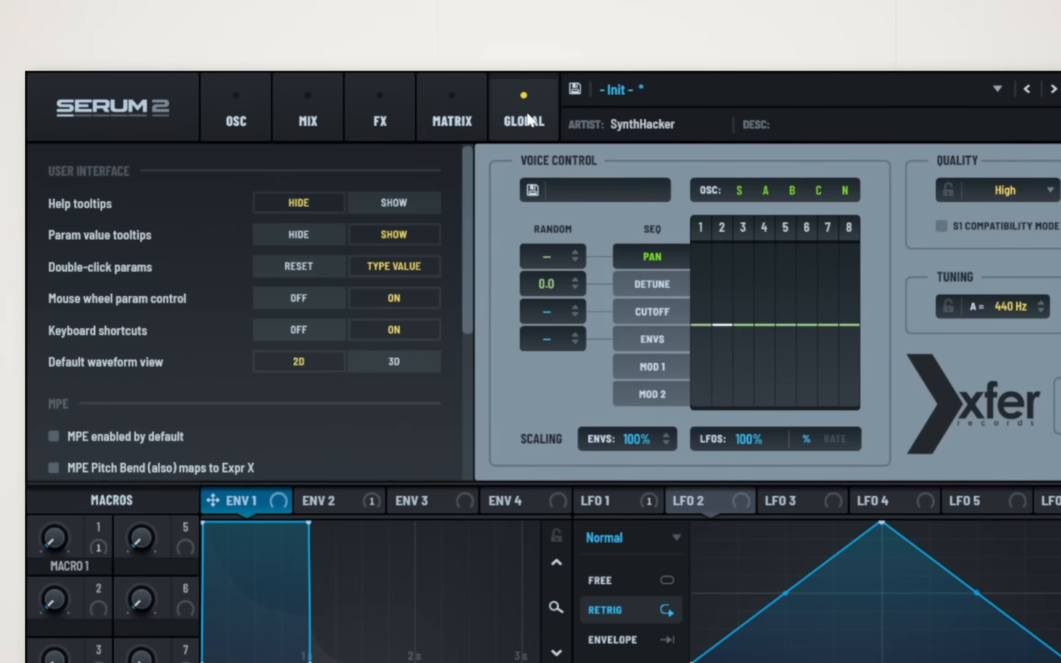
pyautogui.moveTo(90, 206)
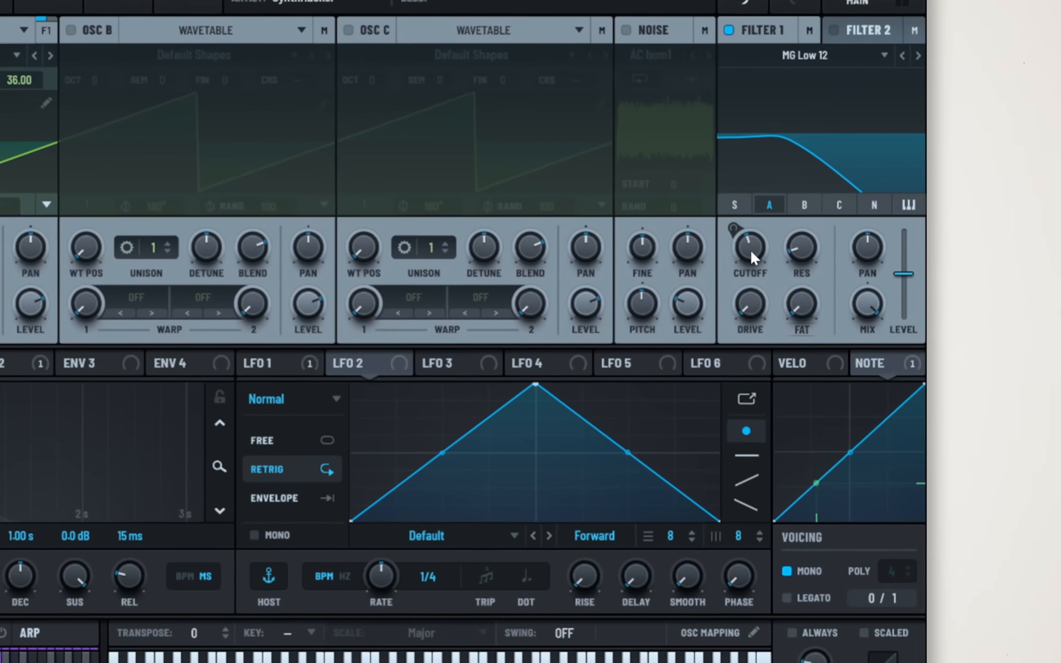
pyautogui.moveTo(748, 247)
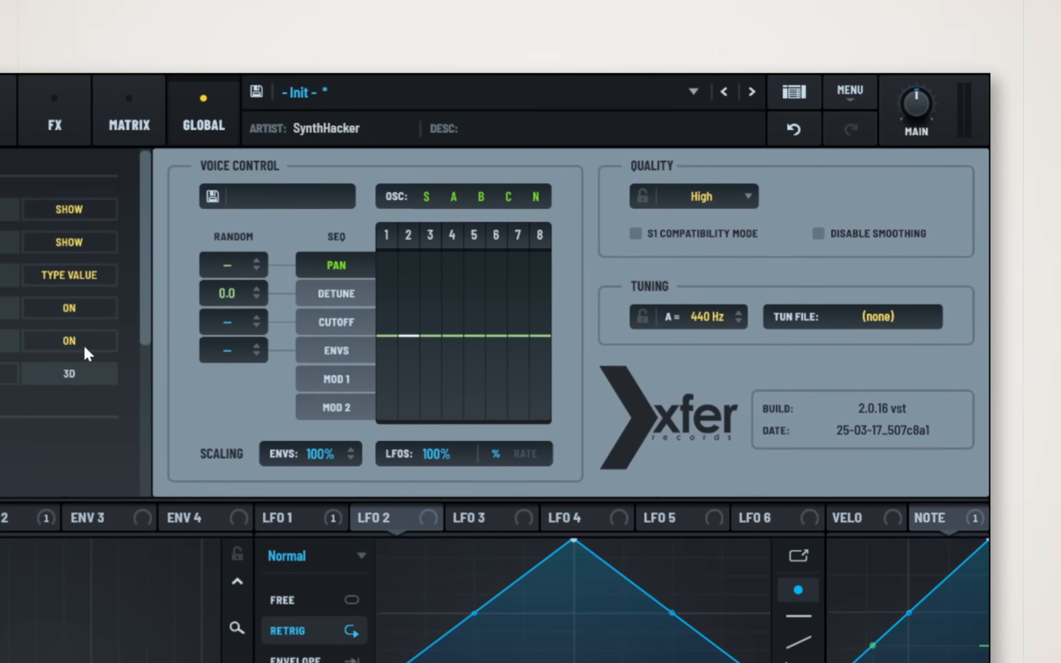
pyautogui.click(203, 111)
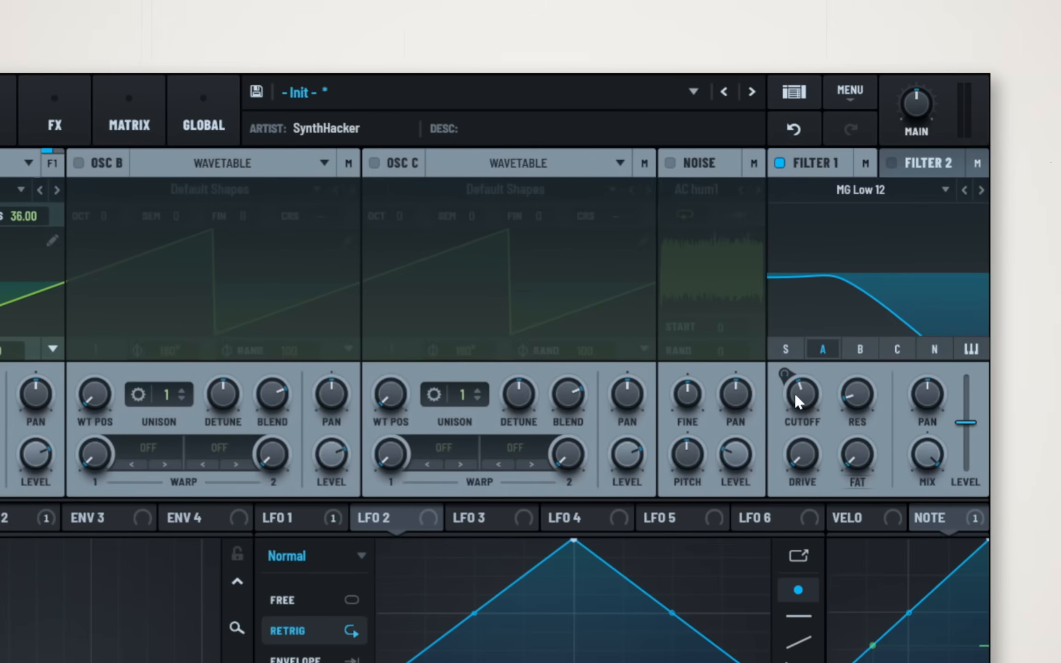
pyautogui.moveTo(801, 401)
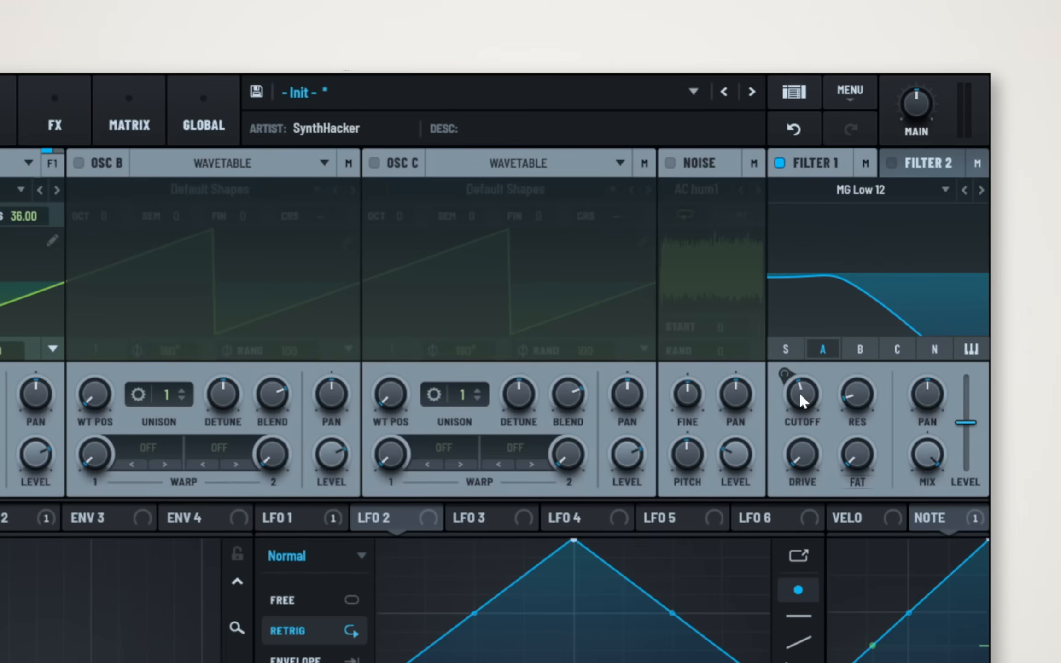
# Reset Filter 1's cutoff via Reset Control, then show the Main volume knob's right-click menu
pyautogui.rightClick(800, 394)
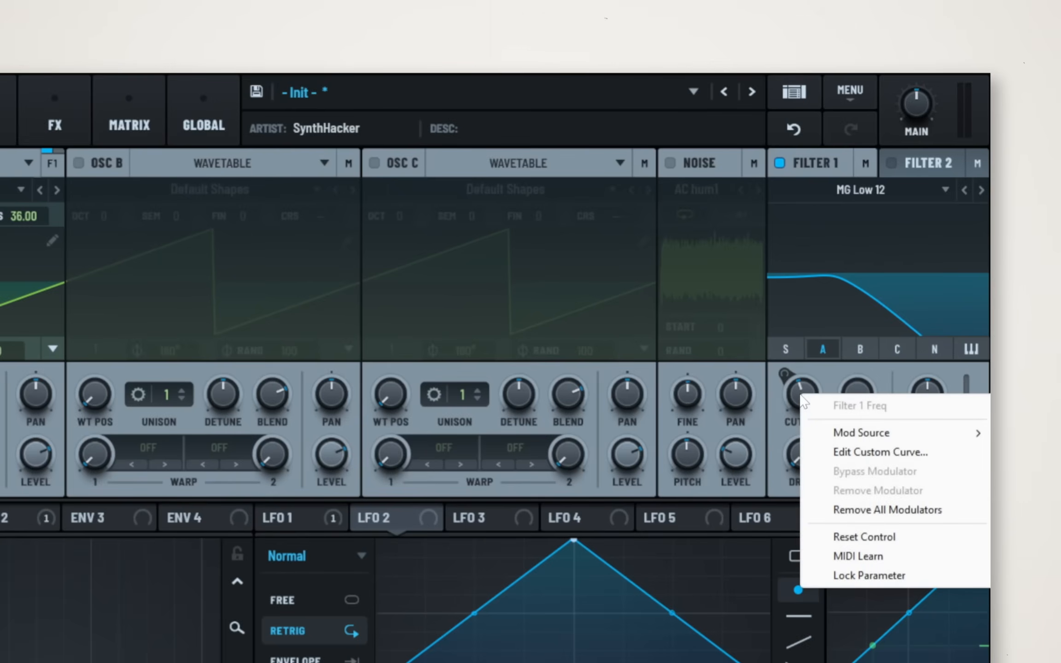
pyautogui.moveTo(881, 543)
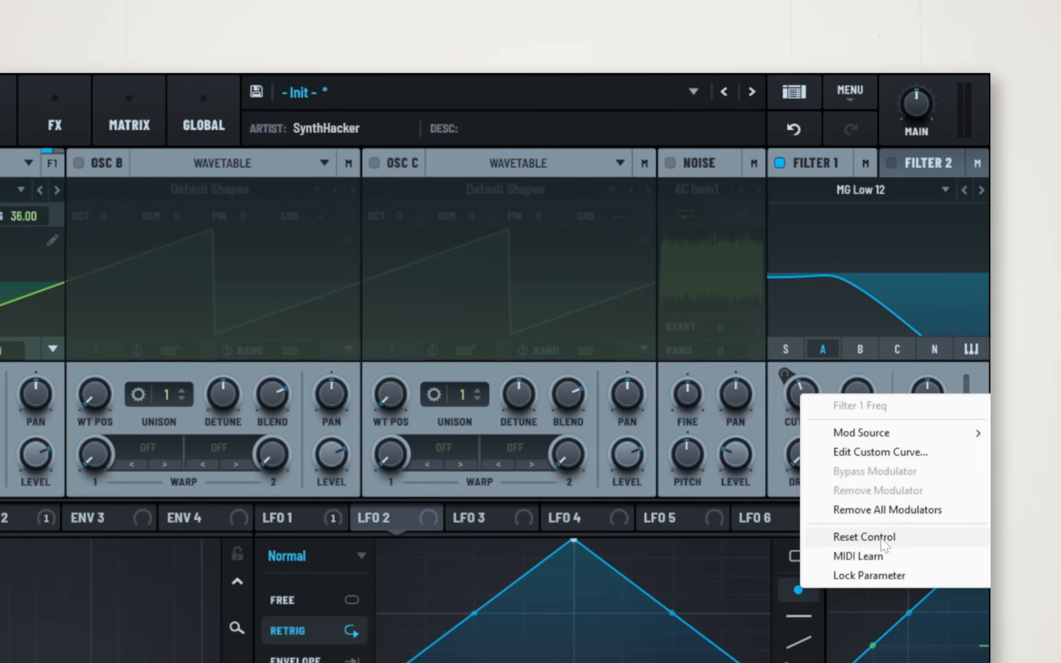
pyautogui.click(863, 537)
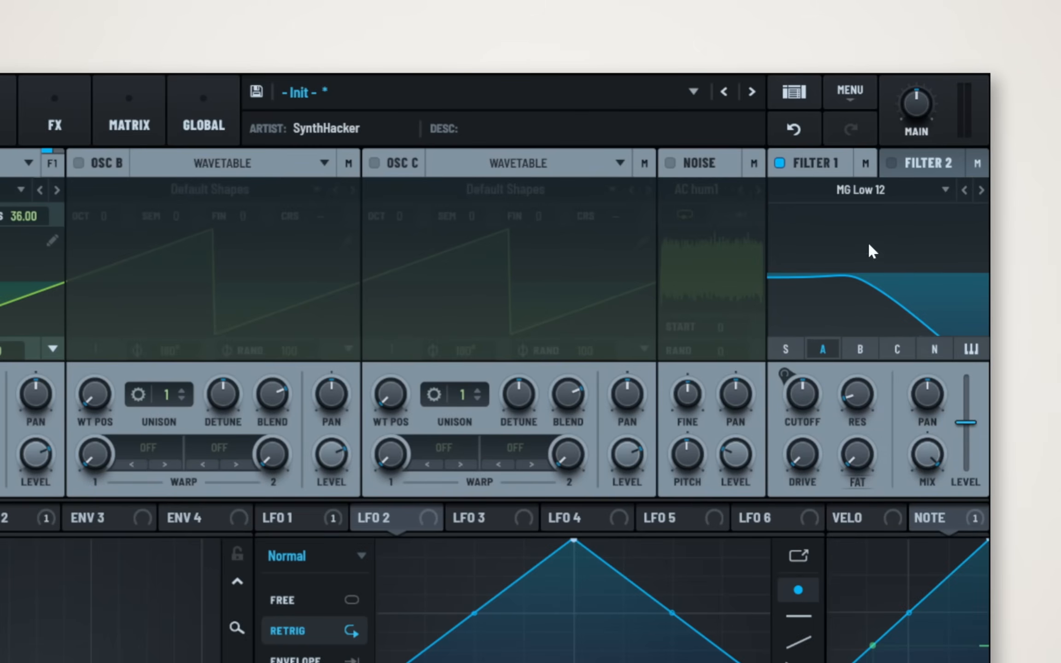
pyautogui.rightClick(915, 109)
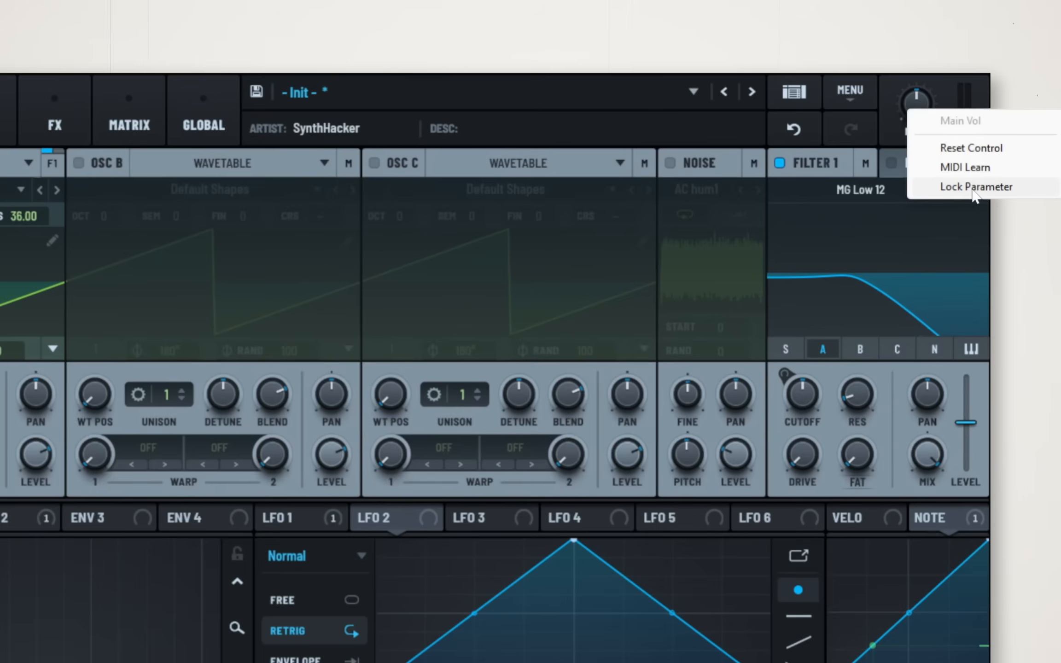
pyautogui.moveTo(975, 197)
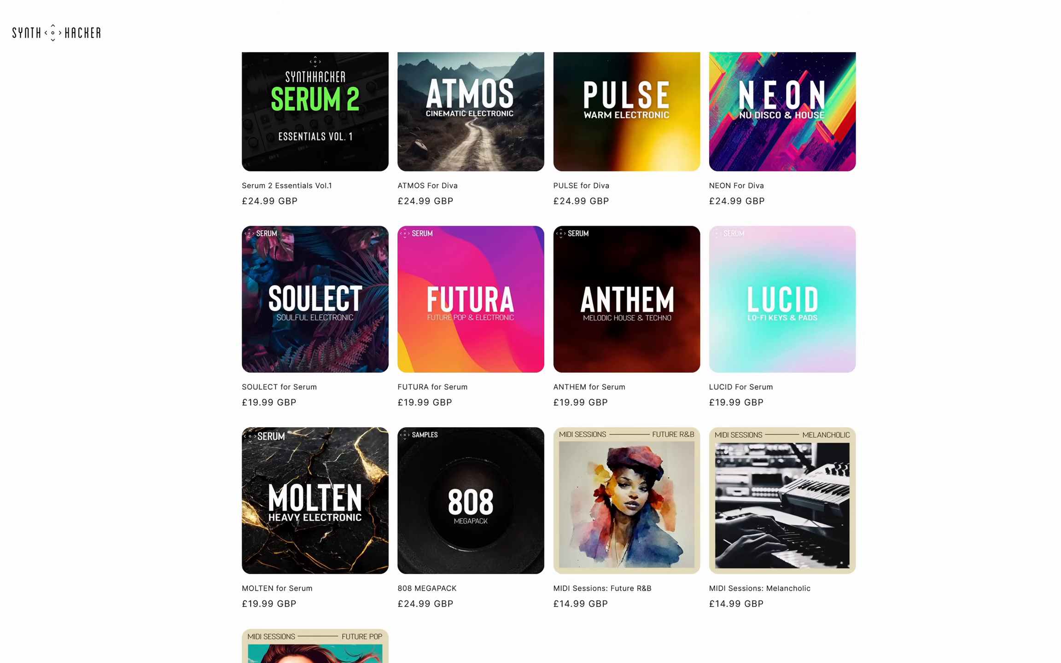
# Go to the Serum 2 Essentials Vol.1 product page on the SynthHacker store
pyautogui.click(314, 112)
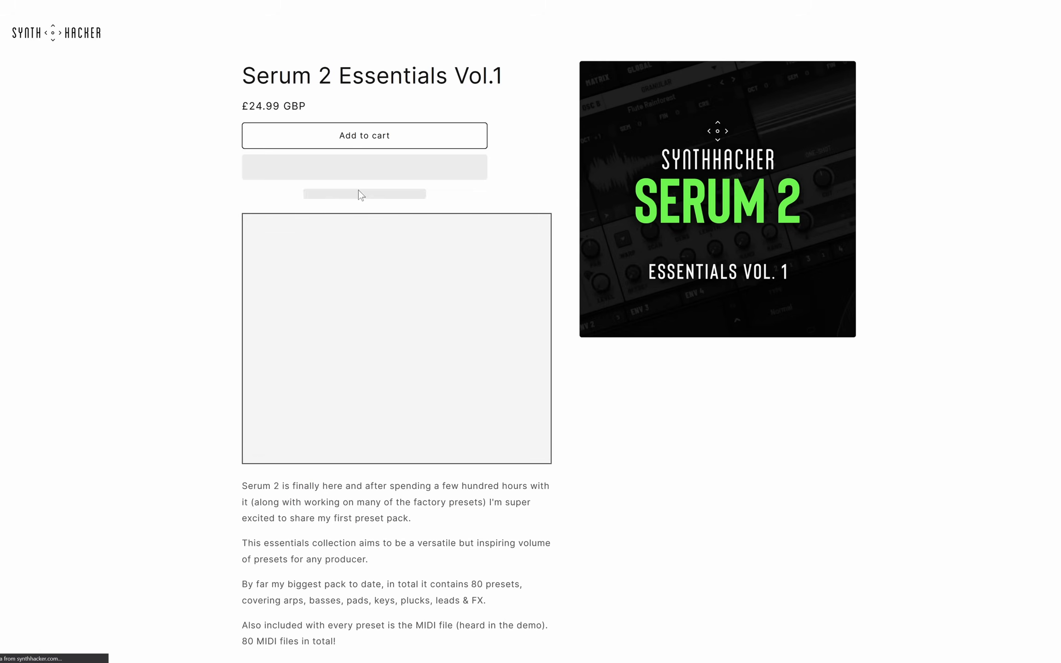